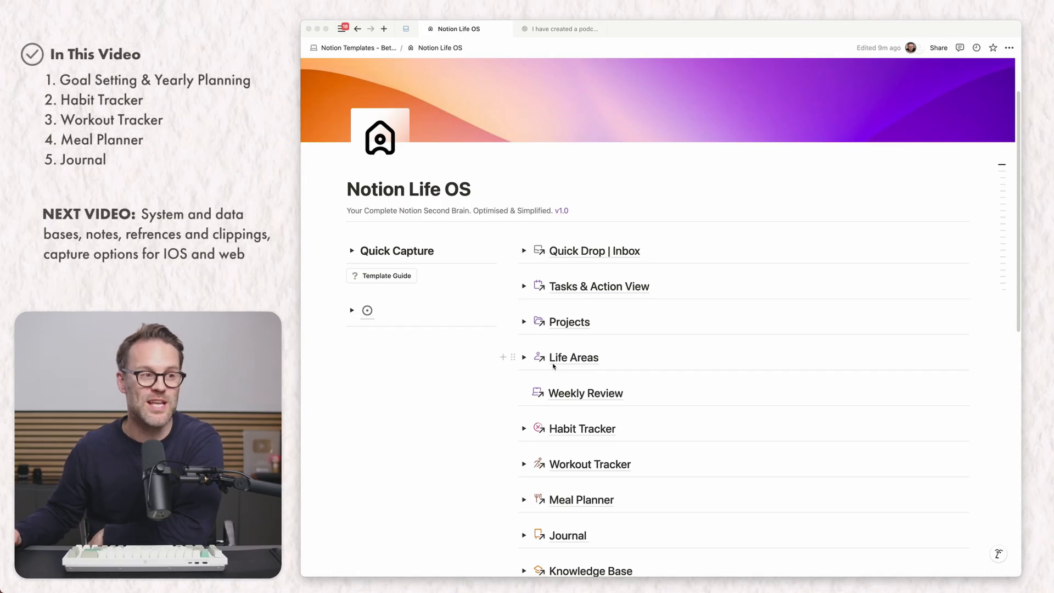
Step: Browse the Notion Life OS page, briefly visiting the Meal Planner and returning
{"action": "scroll", "scroll_direction": "down", "scroll_amount": 3}
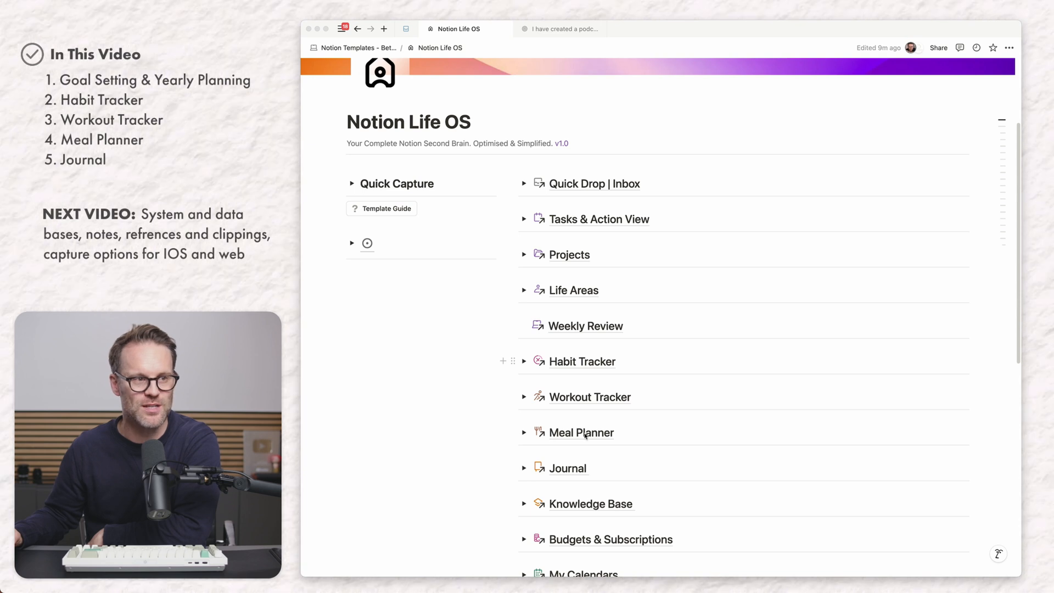
{"action": "left_click", "coordinate": [581, 433]}
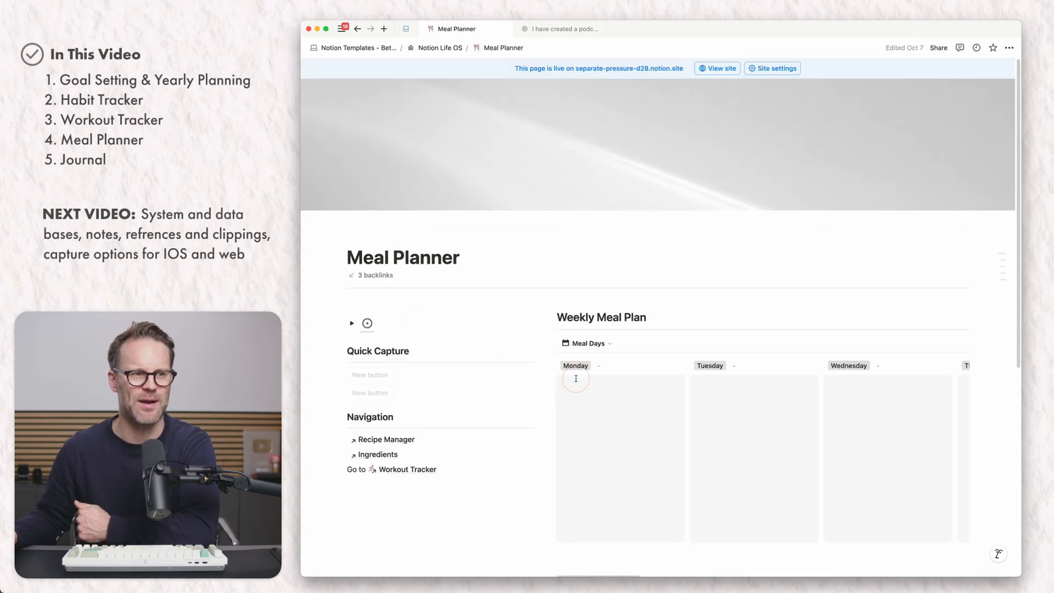
{"action": "left_click", "coordinate": [439, 48]}
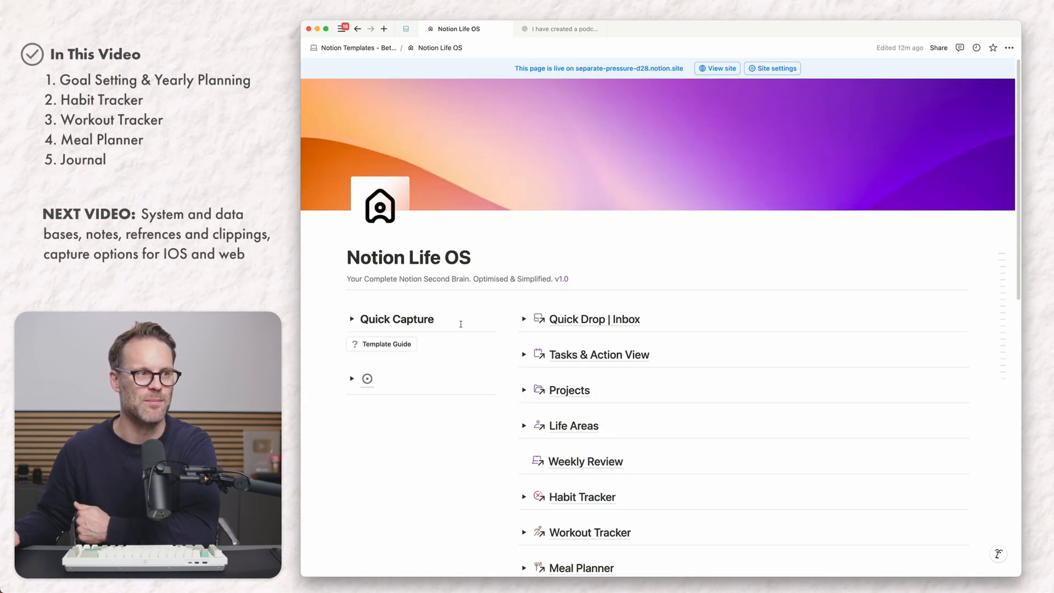
{"action": "scroll", "scroll_direction": "down", "scroll_amount": 3}
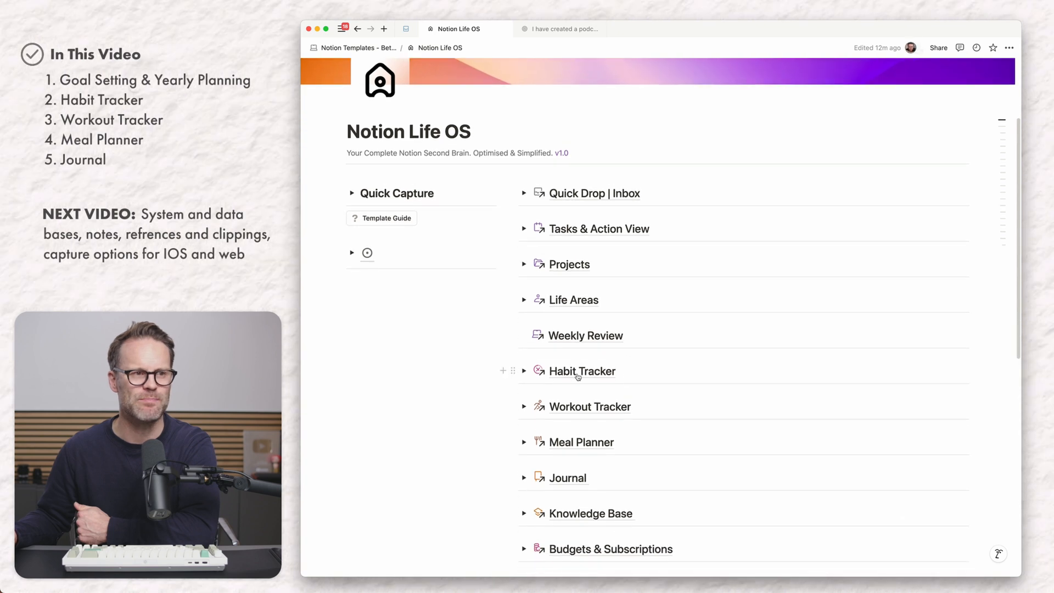
{"action": "left_click", "coordinate": [581, 371]}
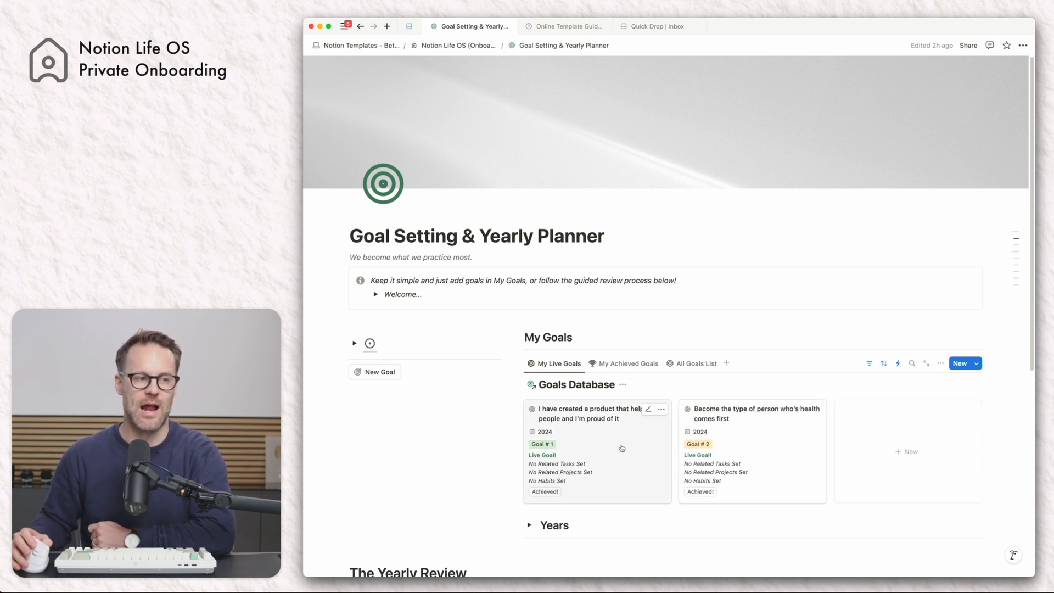
Step: Open the first goal's page and scroll through its Related Tasks / Milestones sections
{"action": "left_click", "coordinate": [585, 414]}
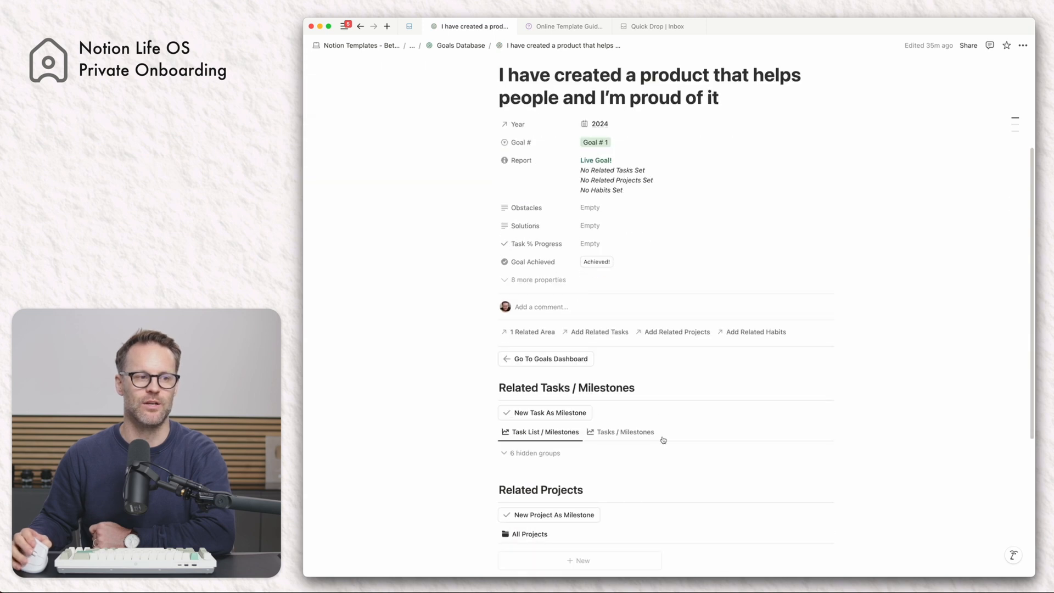
{"action": "scroll", "scroll_direction": "down", "scroll_amount": 3}
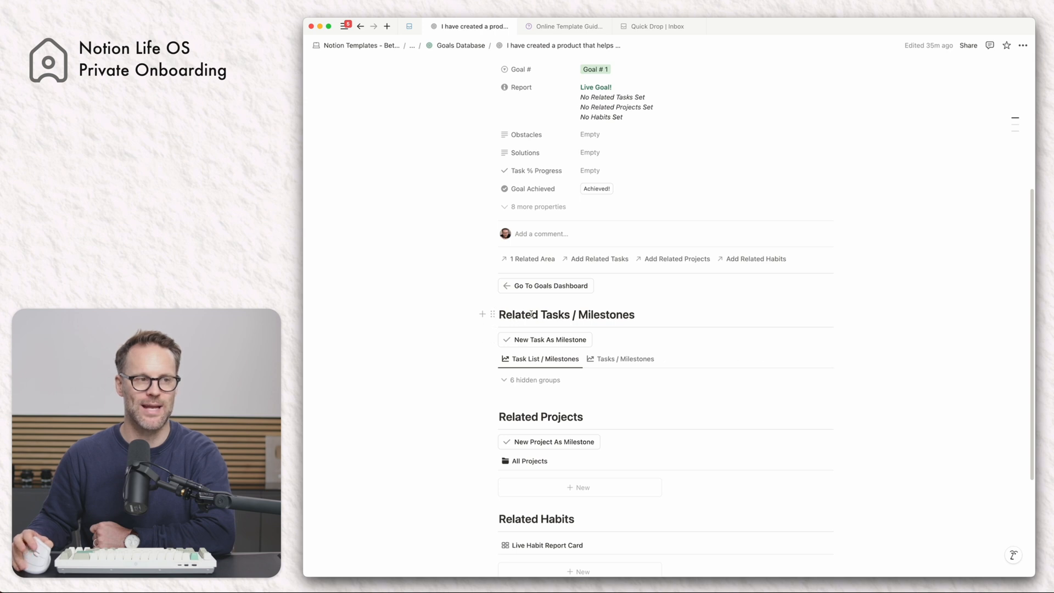
{"action": "mouse_move", "coordinate": [570, 400]}
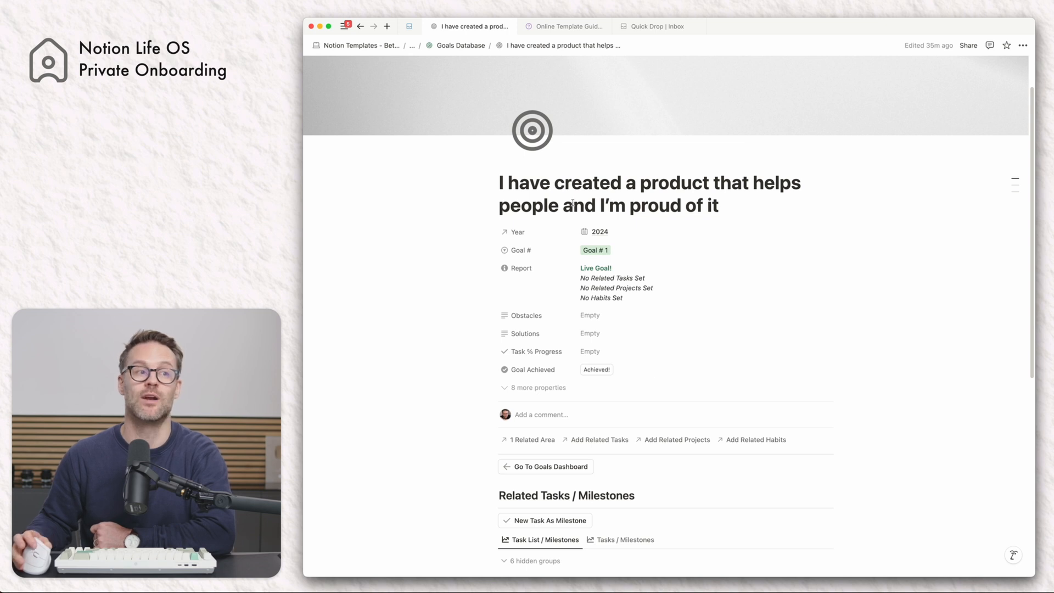
{"action": "scroll", "scroll_direction": "down", "scroll_amount": 3}
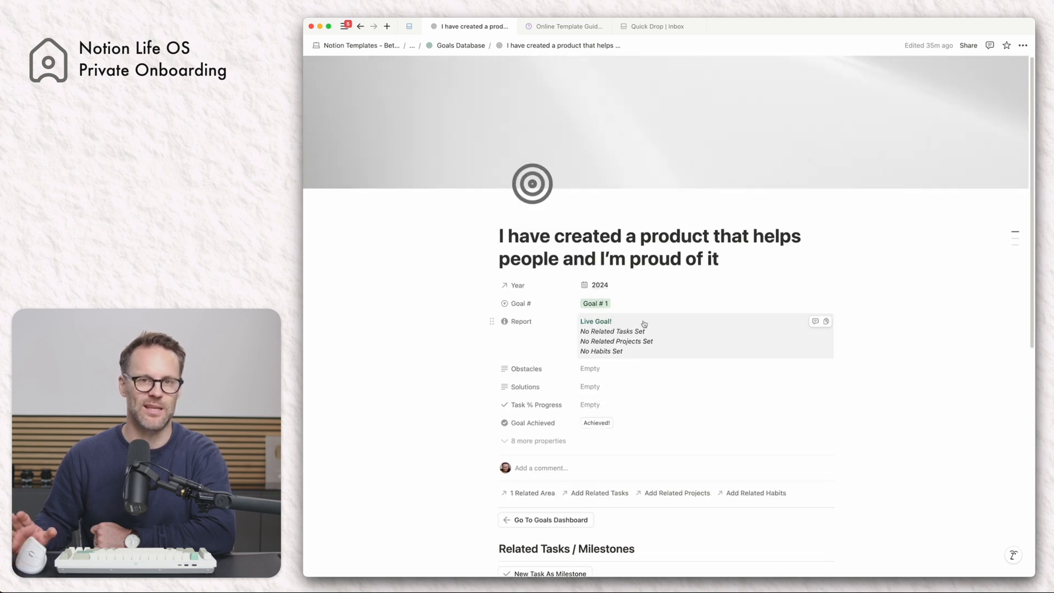
{"action": "scroll", "scroll_direction": "down", "scroll_amount": 3}
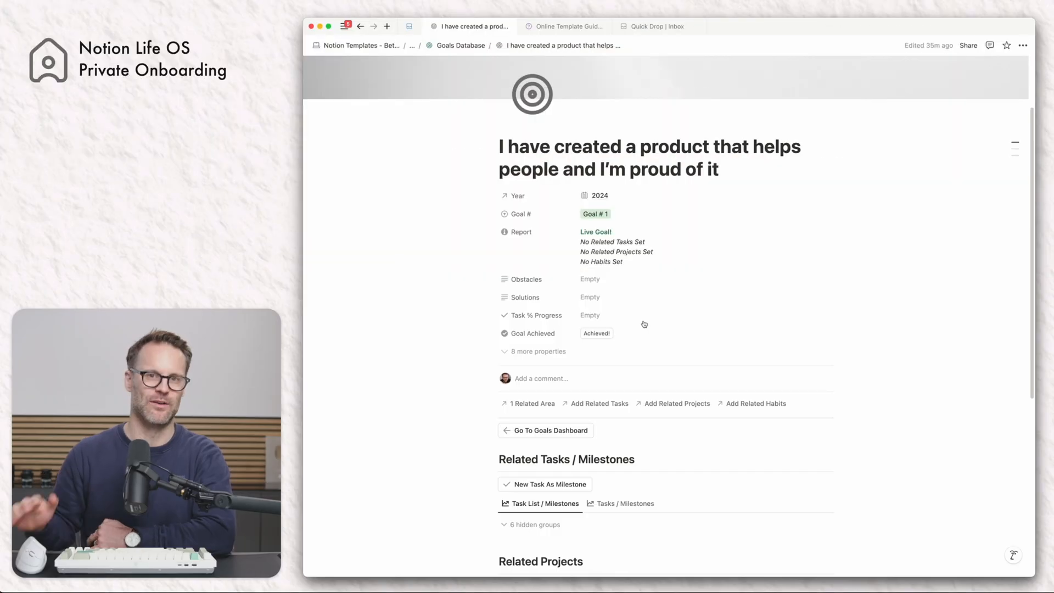
{"action": "scroll", "scroll_direction": "down", "scroll_amount": 3}
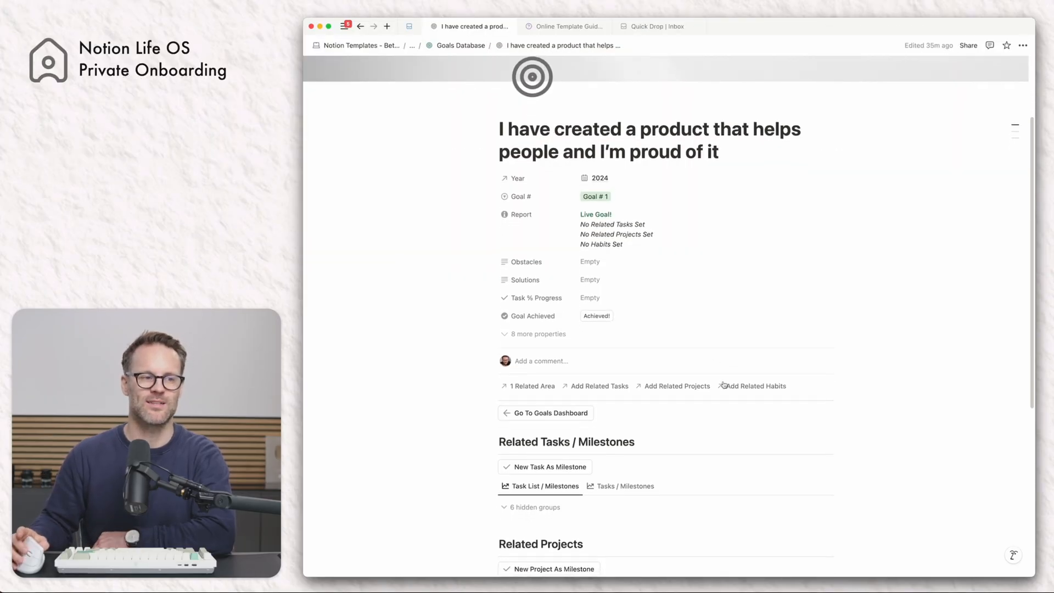
{"action": "scroll", "scroll_direction": "down", "scroll_amount": 3}
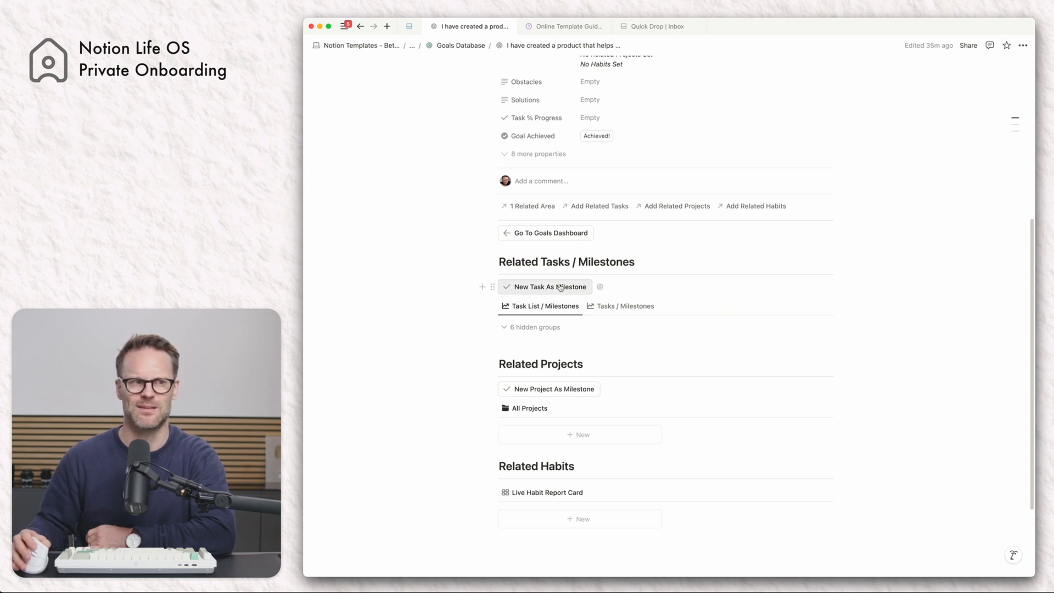
Step: Add a milestone task 'Research products that make me happy and inspire me', marked Important
{"action": "left_click", "coordinate": [549, 287]}
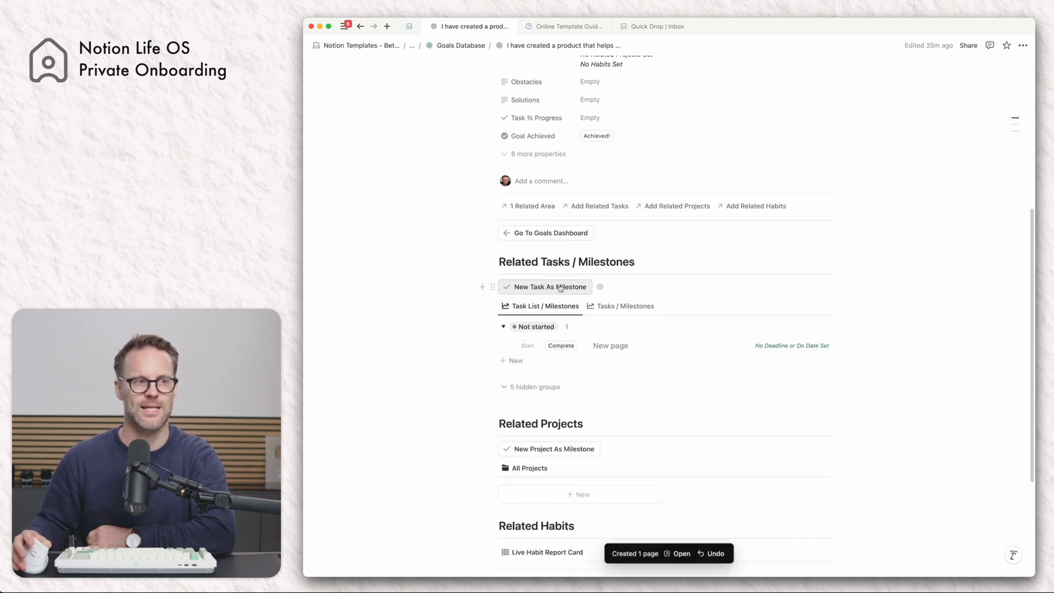
{"action": "left_click", "coordinate": [609, 344]}
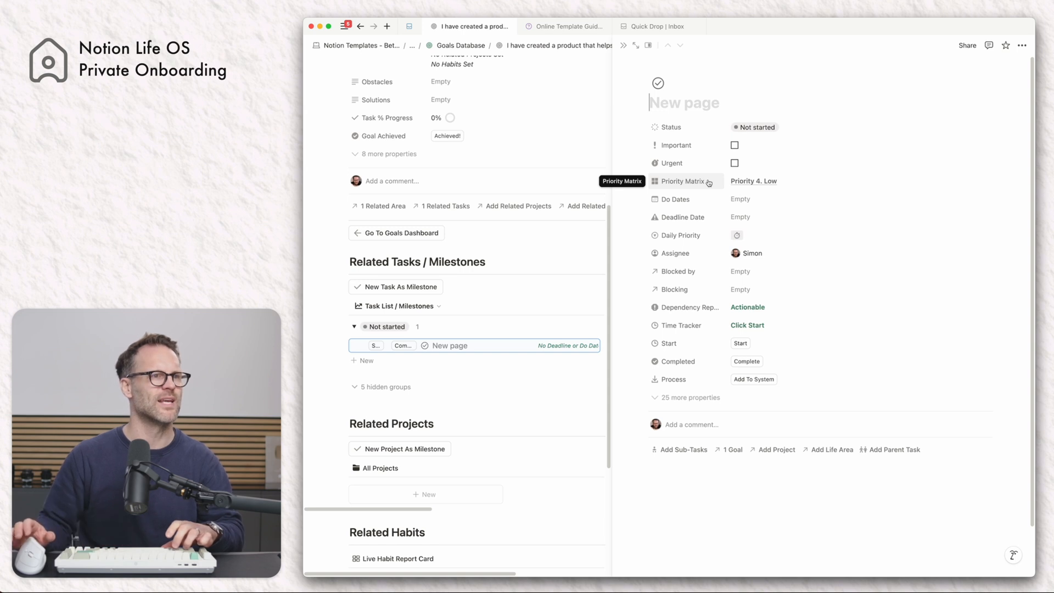
{"action": "type", "text": "Res"}
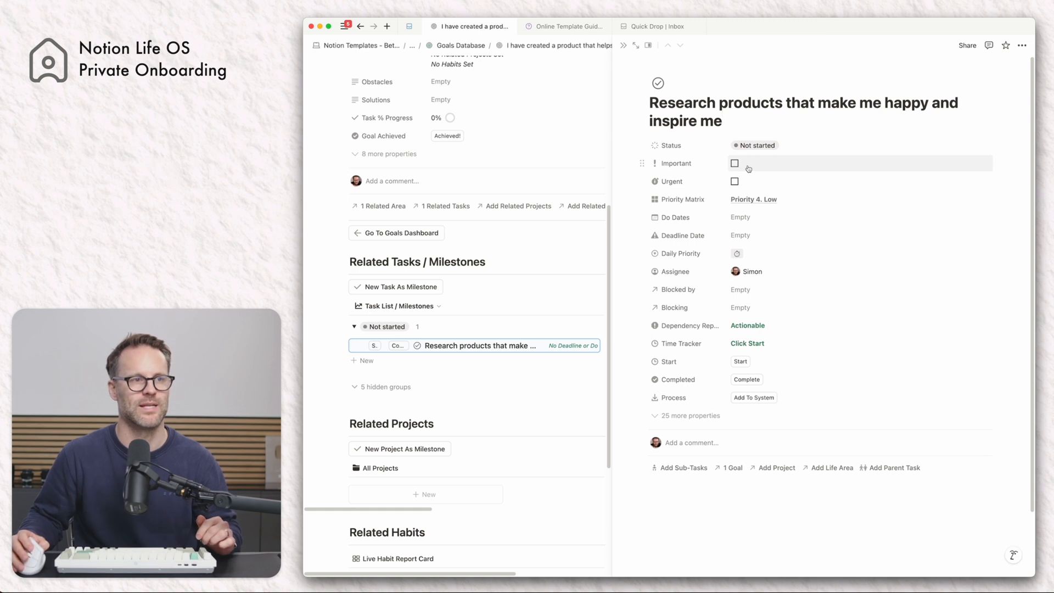
{"action": "left_click", "coordinate": [734, 163]}
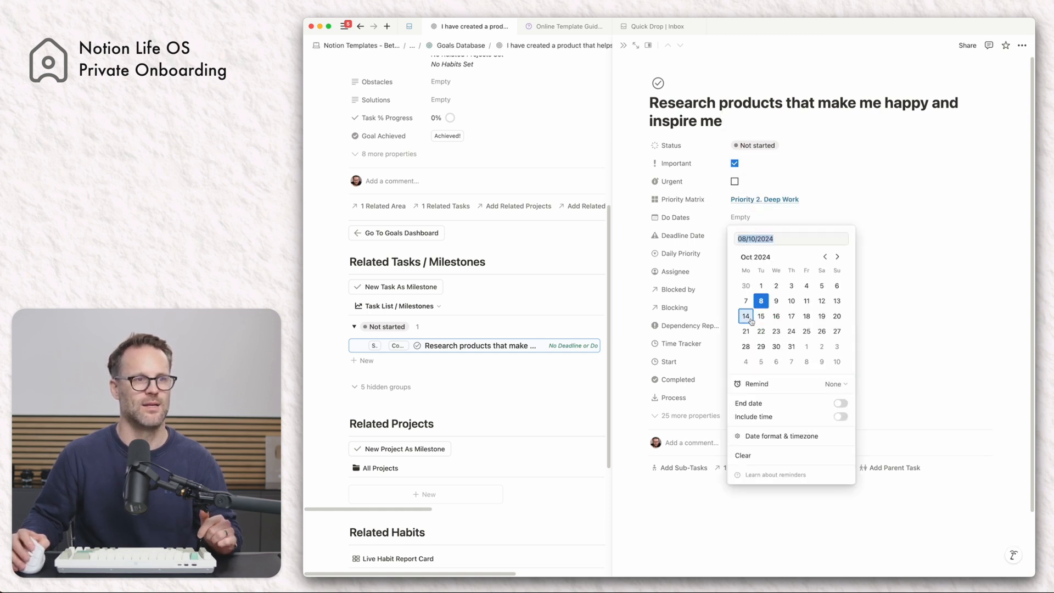
Step: Set its Do Dates to 14–16 October, deadline October 16, and choose a daily priority
{"action": "left_click", "coordinate": [746, 316]}
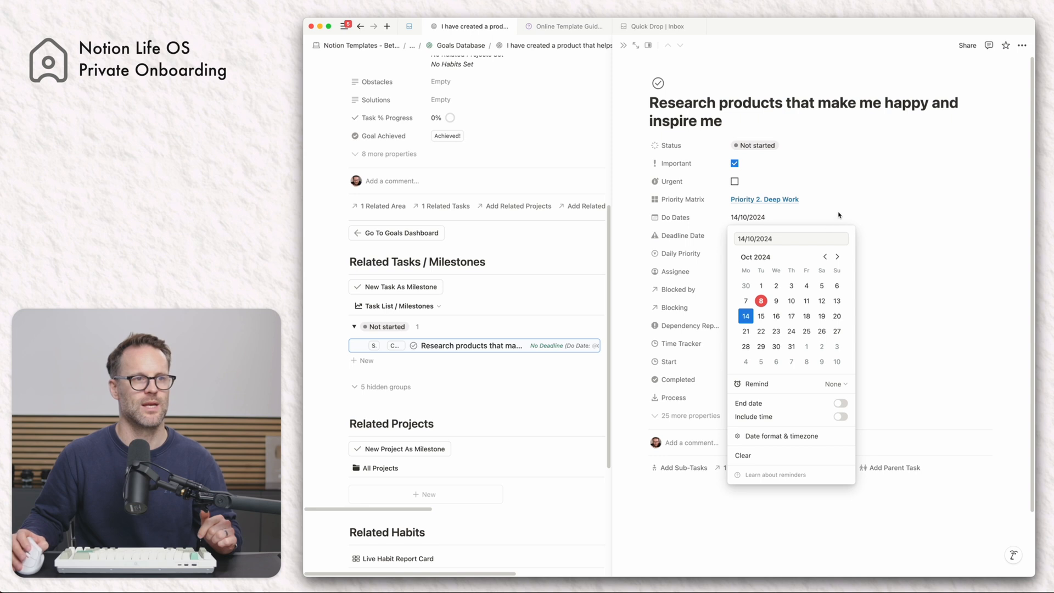
{"action": "left_click", "coordinate": [790, 316]}
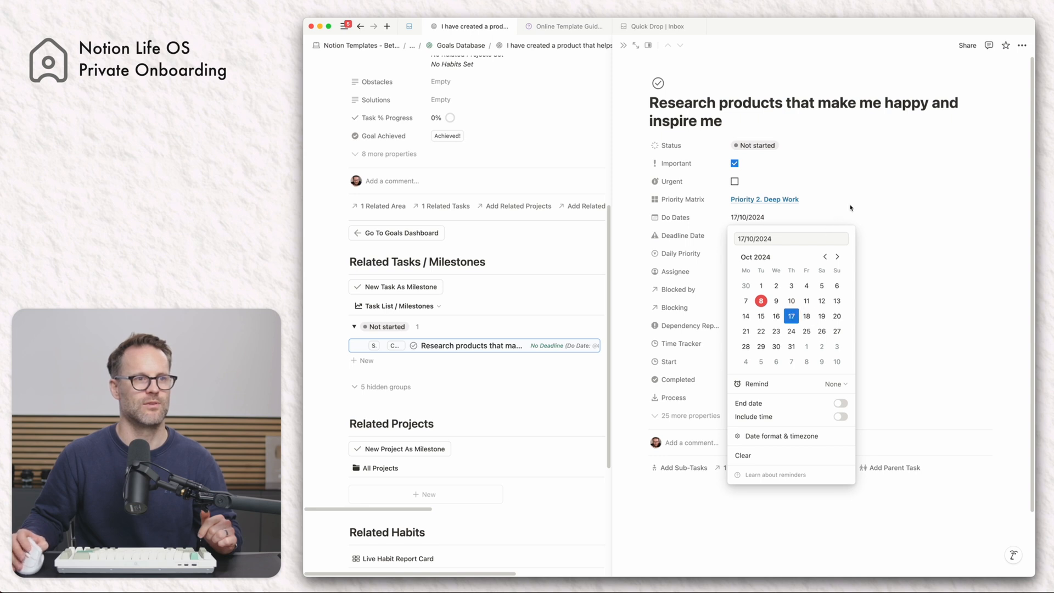
{"action": "left_click", "coordinate": [744, 316]}
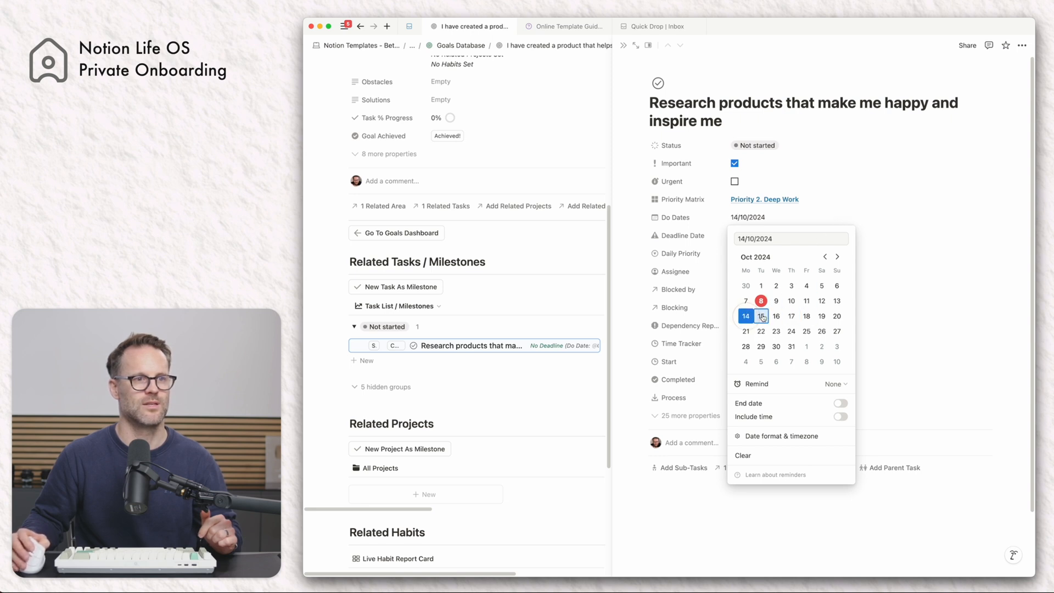
{"action": "left_click", "coordinate": [840, 403]}
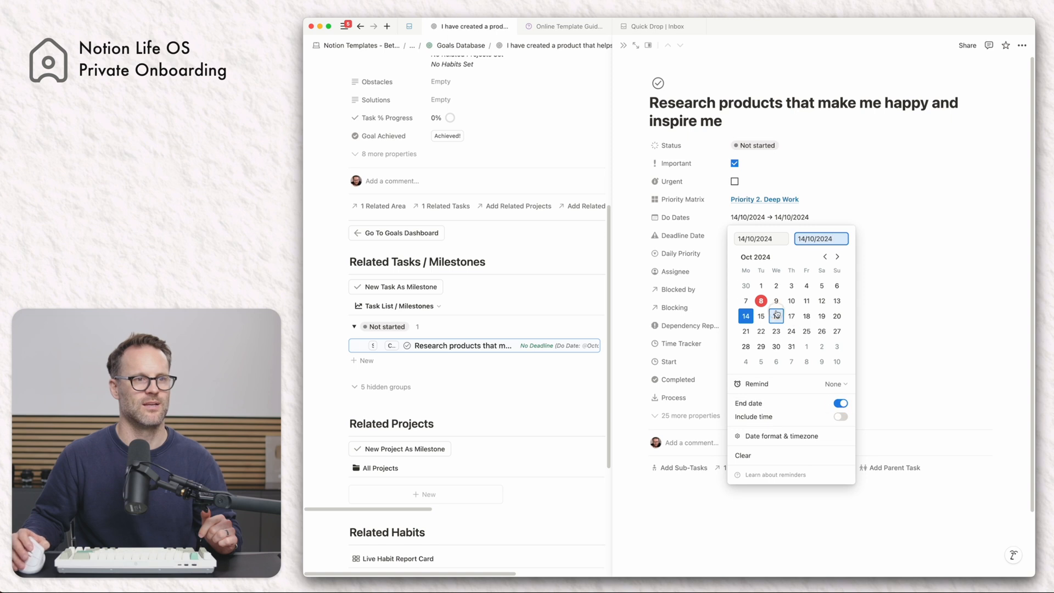
{"action": "left_click", "coordinate": [775, 316]}
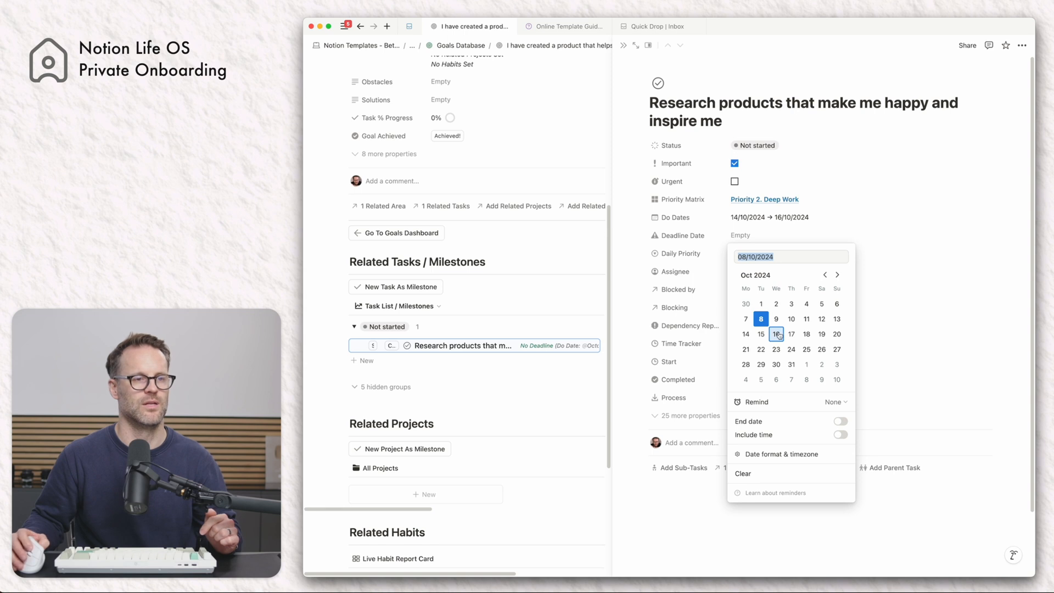
{"action": "left_click", "coordinate": [776, 333]}
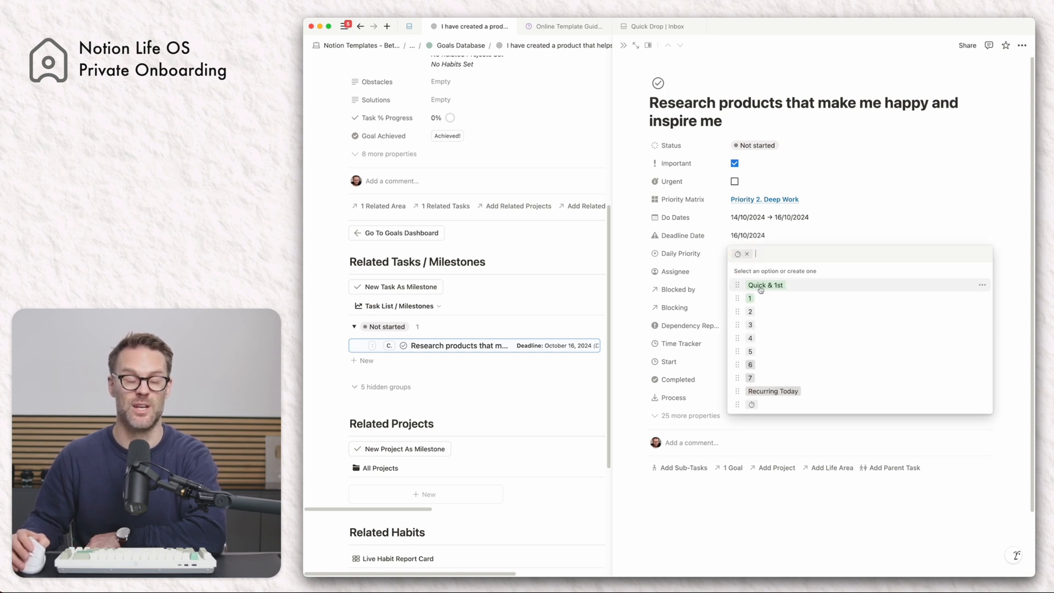
{"action": "left_click", "coordinate": [750, 298]}
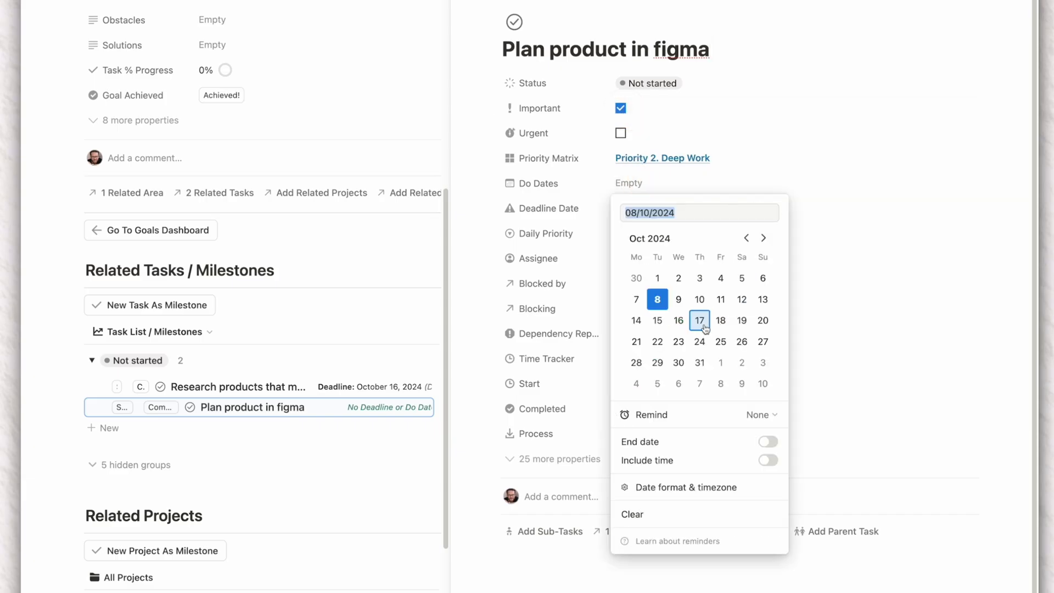
Step: Give 'Plan product in figma' do dates from October 17 and a deadline of October 25
{"action": "left_click", "coordinate": [699, 319]}
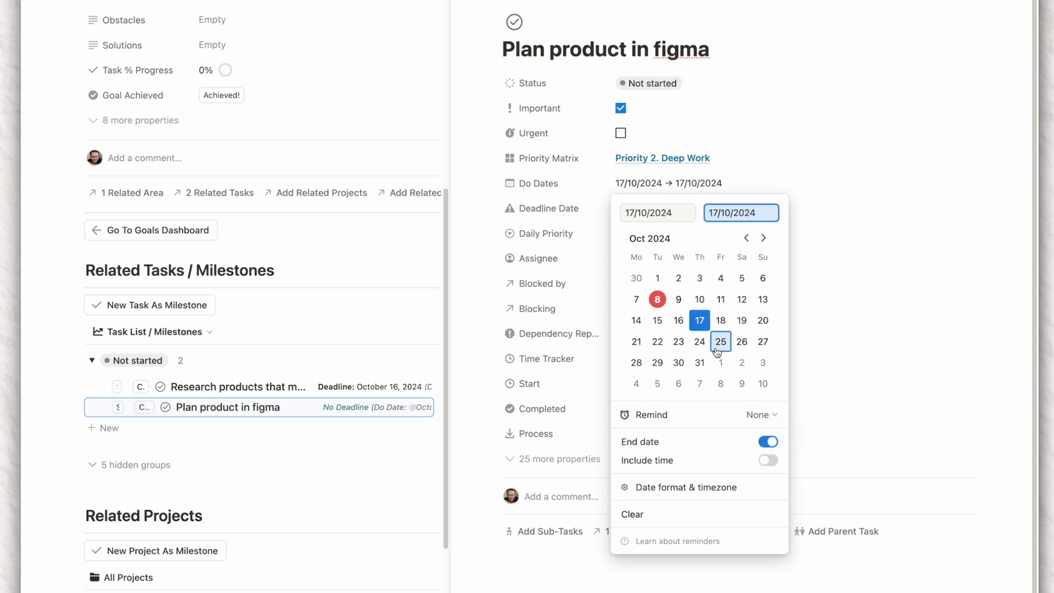
{"action": "left_click", "coordinate": [720, 341]}
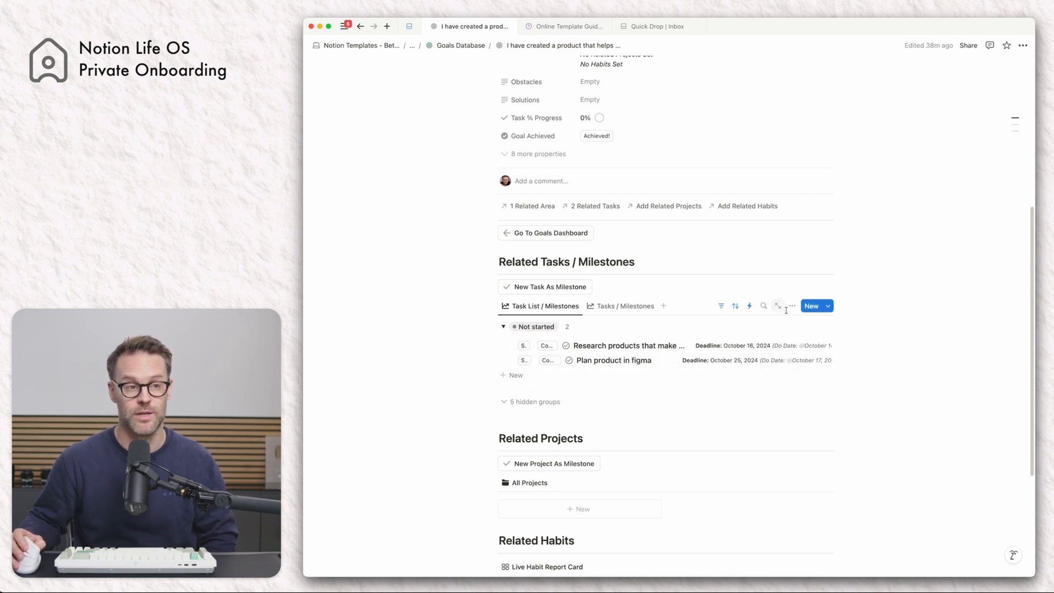
Step: Hide the deadline and do-date properties in the goal's task list
{"action": "left_click", "coordinate": [791, 306]}
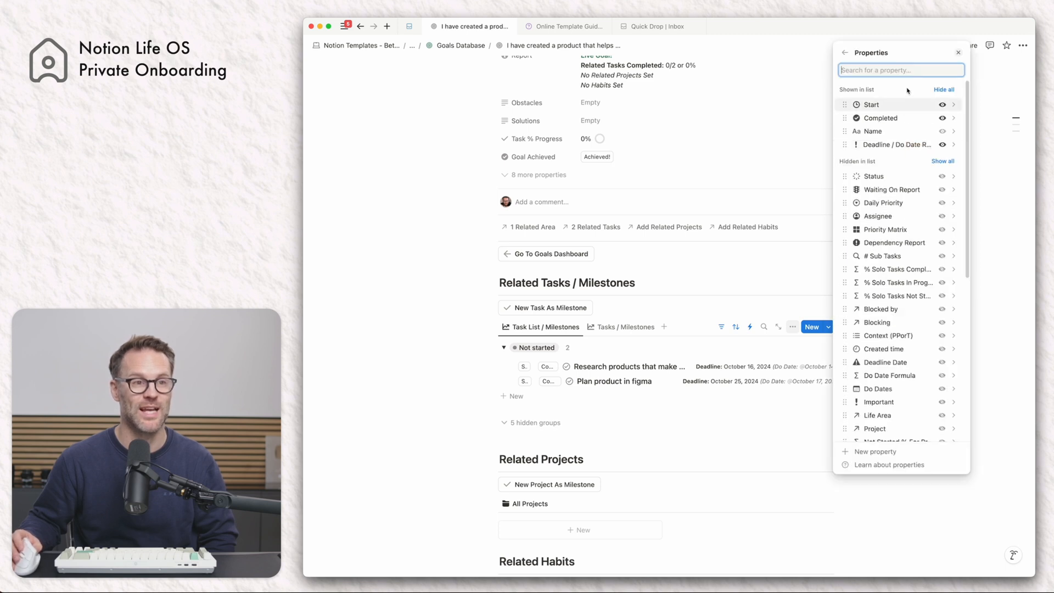
{"action": "left_click", "coordinate": [942, 144]}
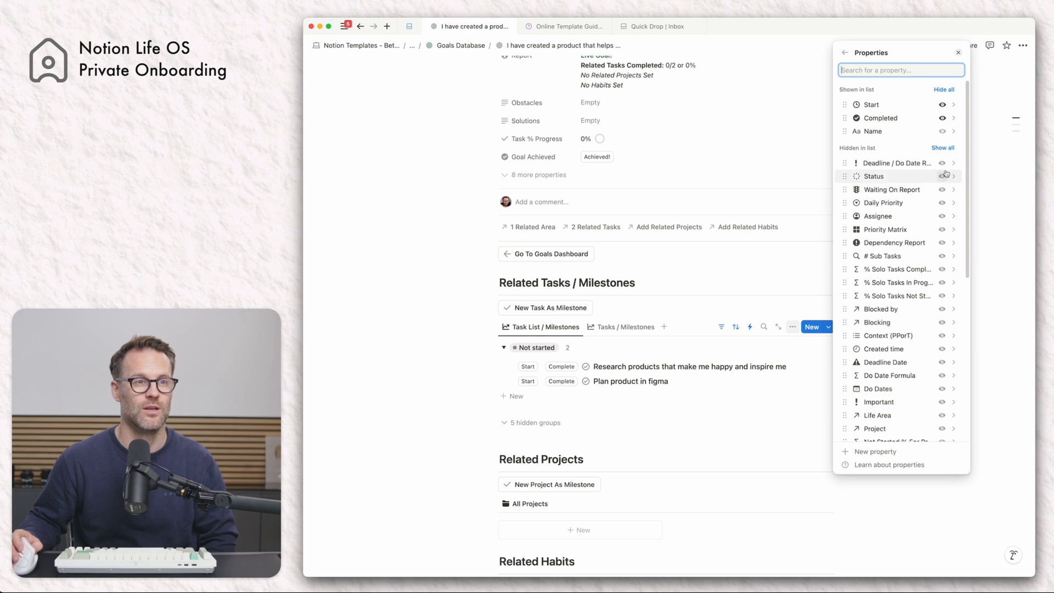
{"action": "left_click", "coordinate": [943, 162]}
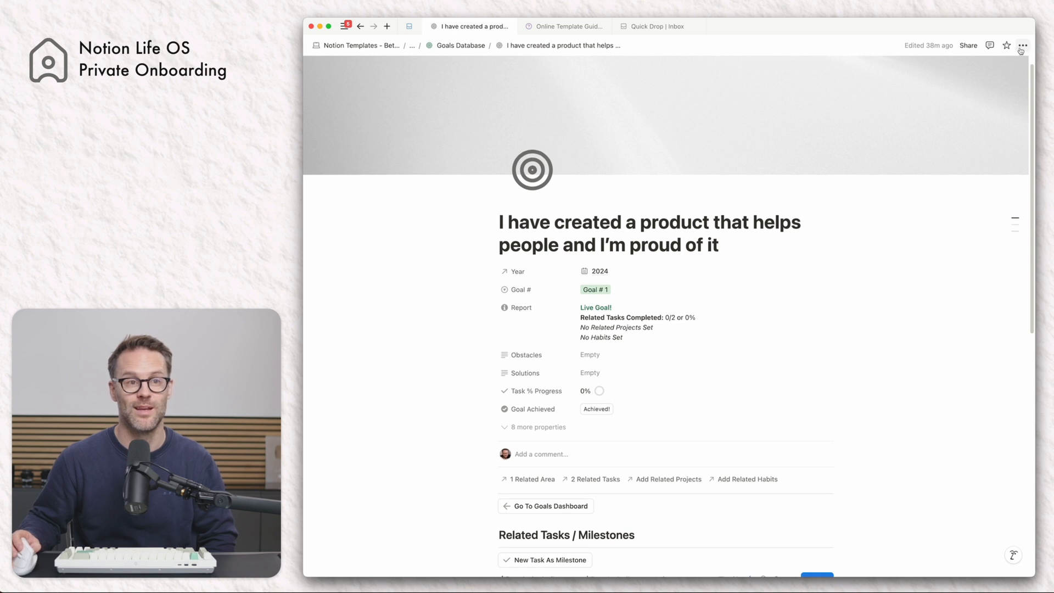
Step: Set the goal page to full width from its page options
{"action": "left_click", "coordinate": [1021, 45]}
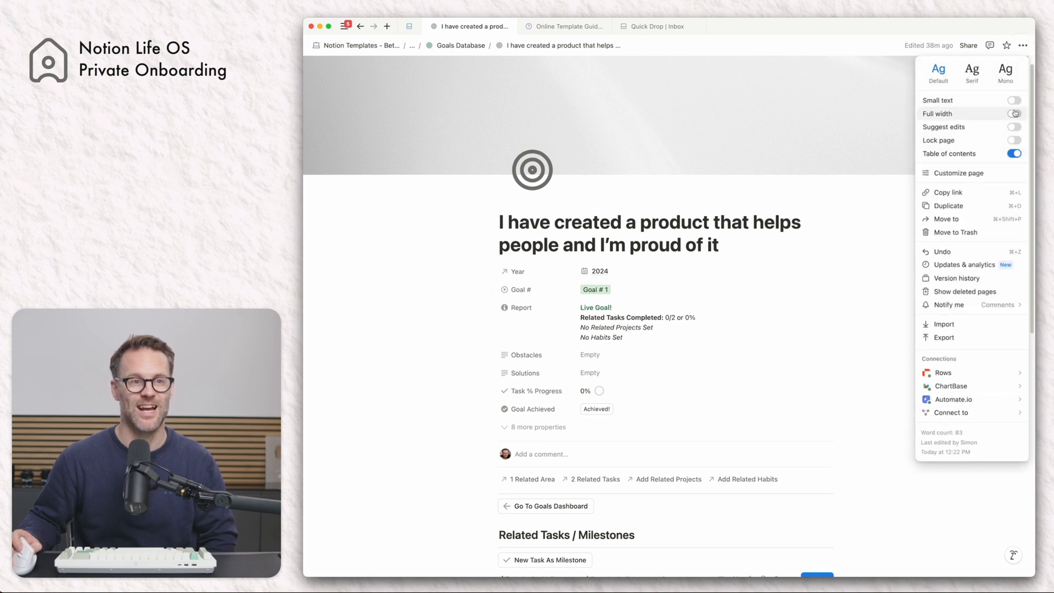
{"action": "left_click", "coordinate": [1013, 113]}
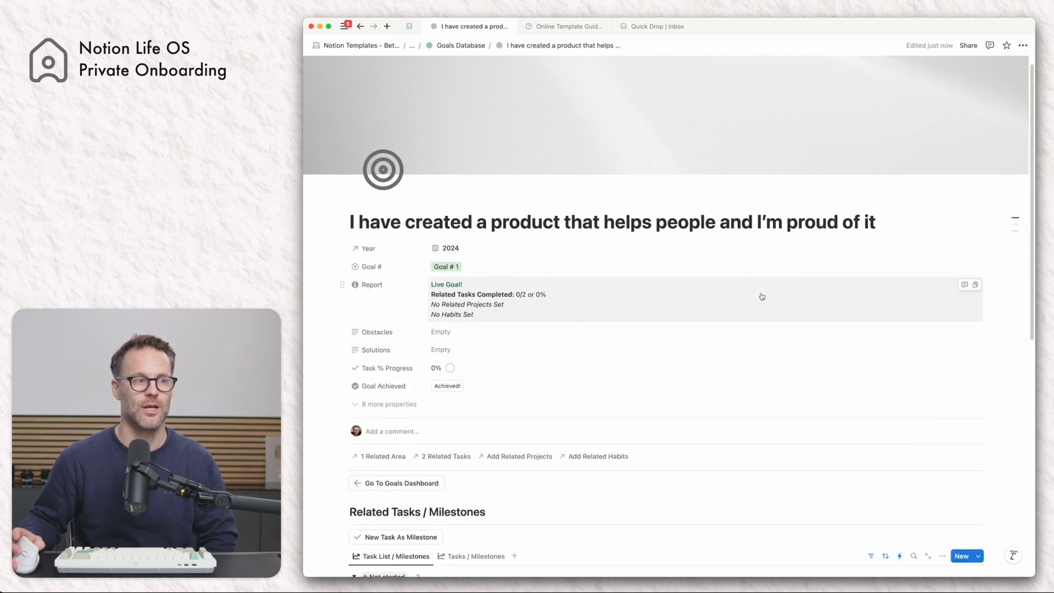
{"action": "scroll", "scroll_direction": "down", "scroll_amount": 3}
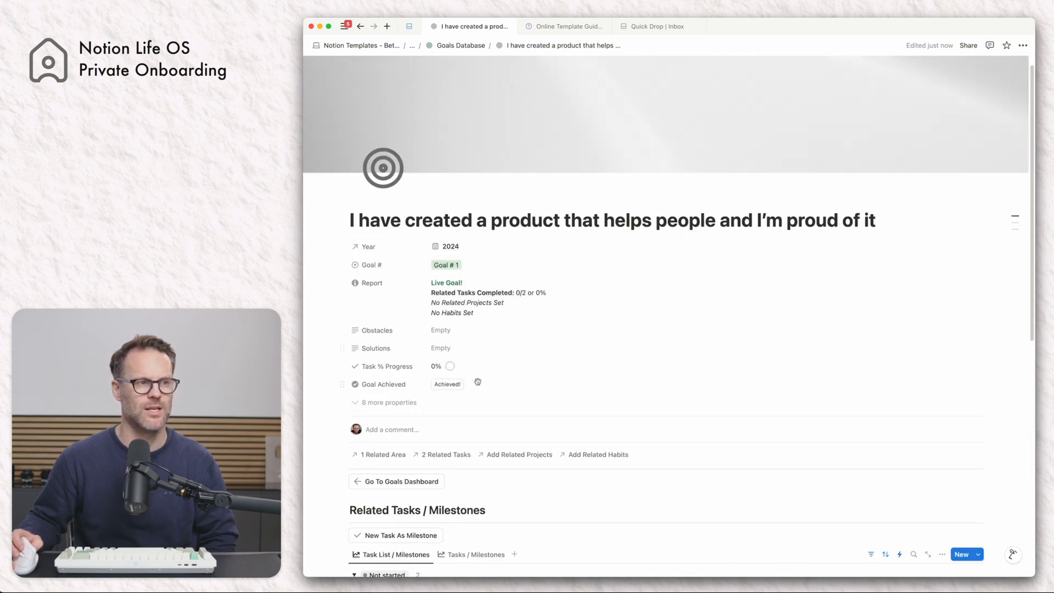
Step: Start and complete the 'Research products' related task
{"action": "scroll", "scroll_direction": "down", "scroll_amount": 3}
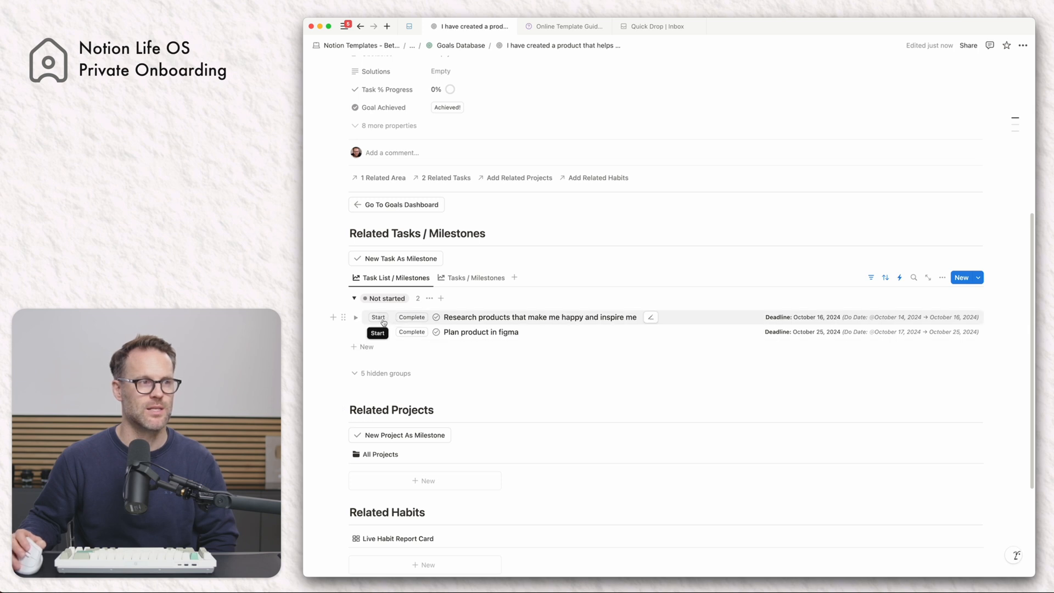
{"action": "left_click", "coordinate": [377, 316]}
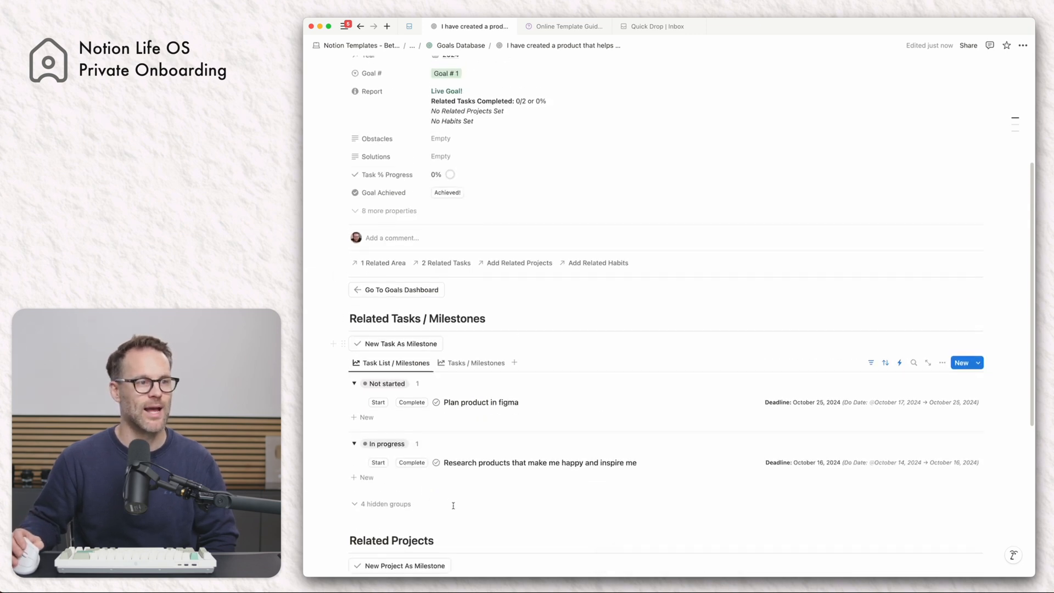
{"action": "left_click", "coordinate": [412, 462]}
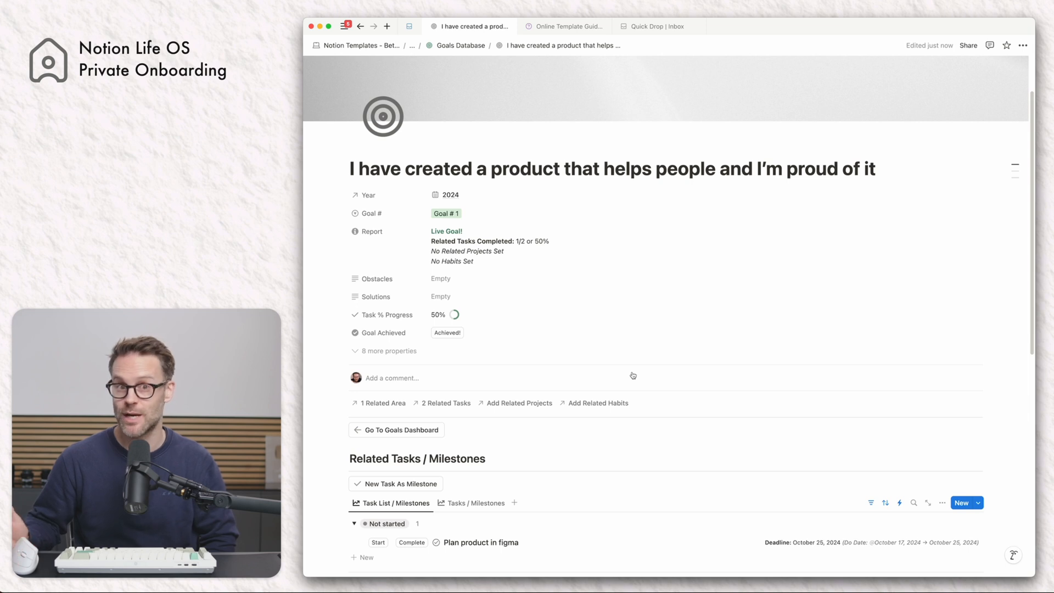
{"action": "scroll", "scroll_direction": "down", "scroll_amount": 3}
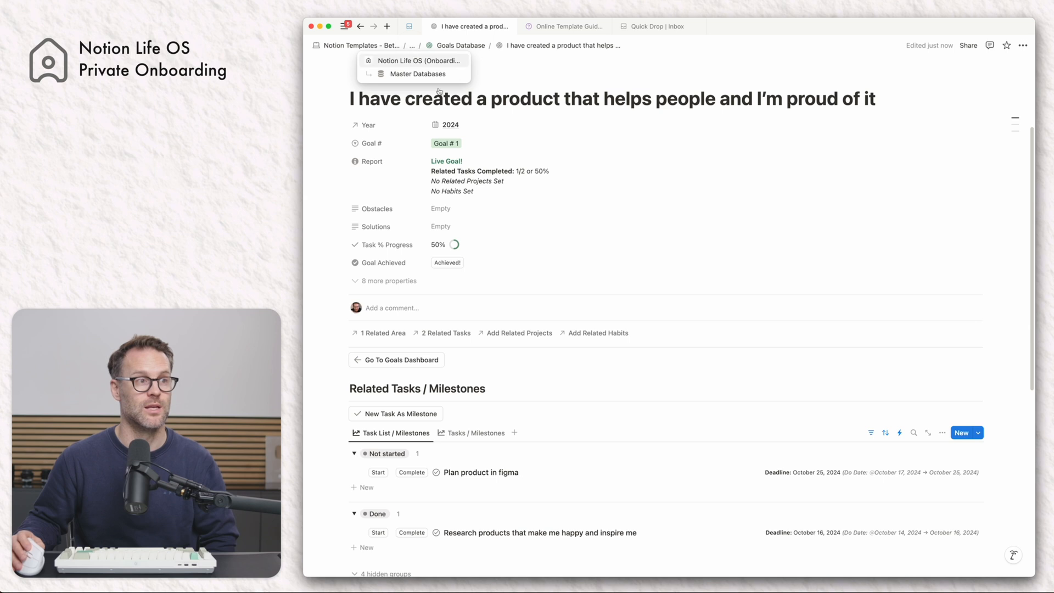
Step: Complete the 'Plan product in figma' task and return to the goals planner
{"action": "left_click", "coordinate": [481, 472]}
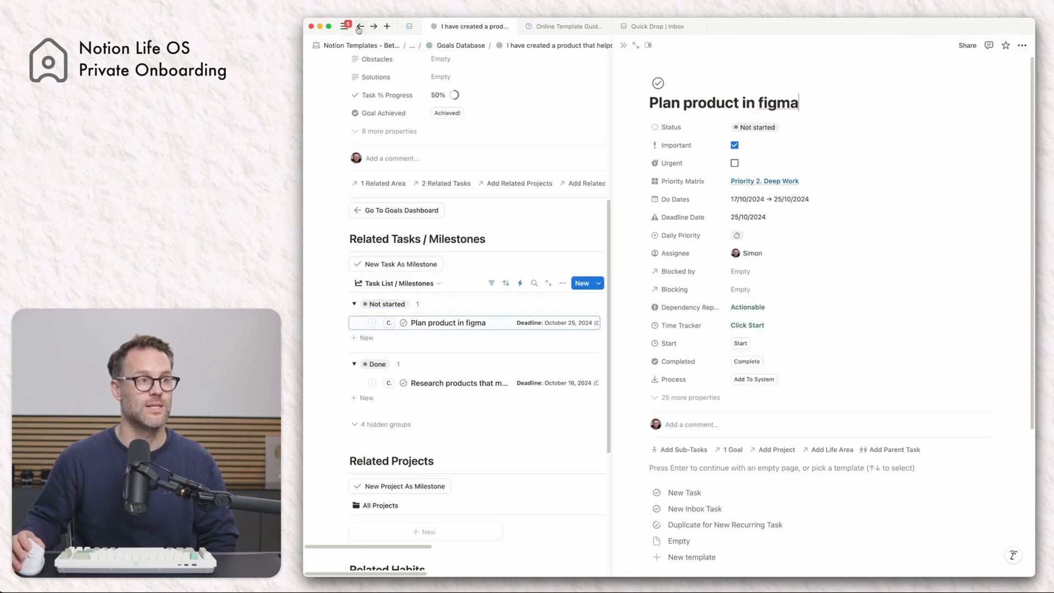
{"action": "left_click", "coordinate": [360, 26]}
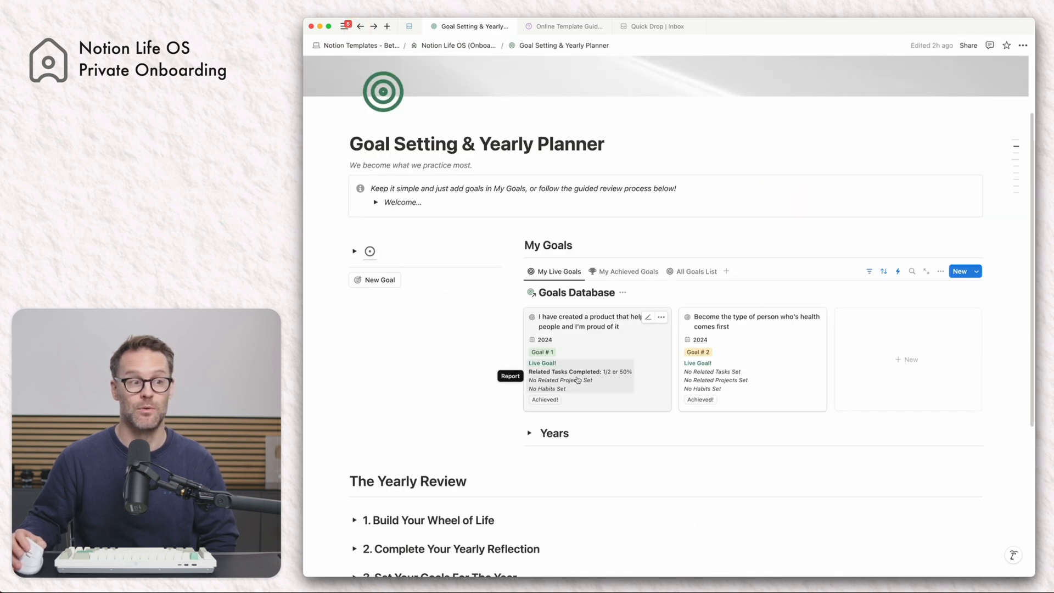
{"action": "left_click", "coordinate": [585, 322]}
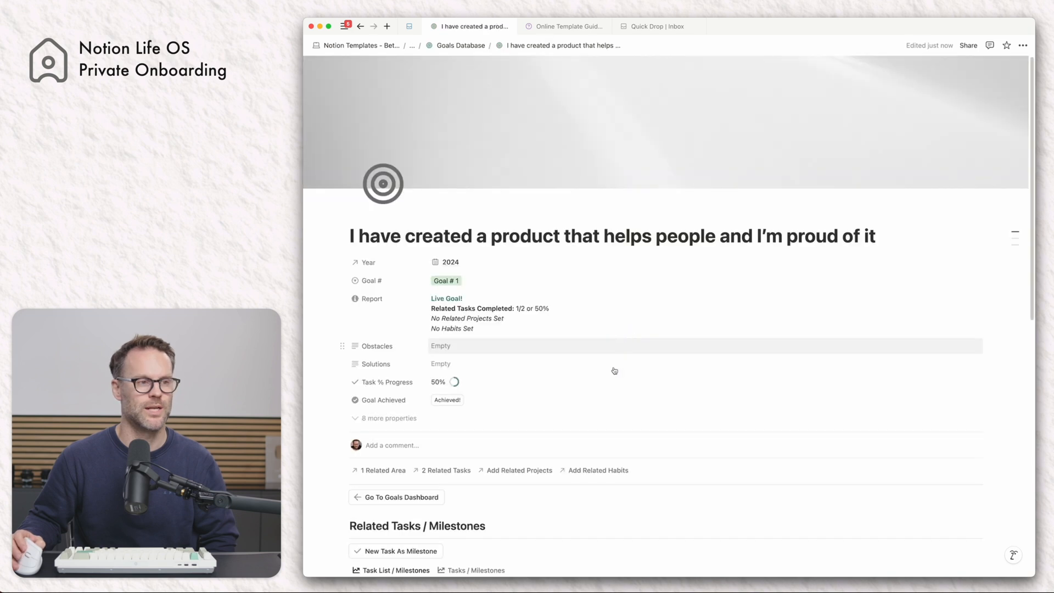
{"action": "scroll", "scroll_direction": "down", "scroll_amount": 3}
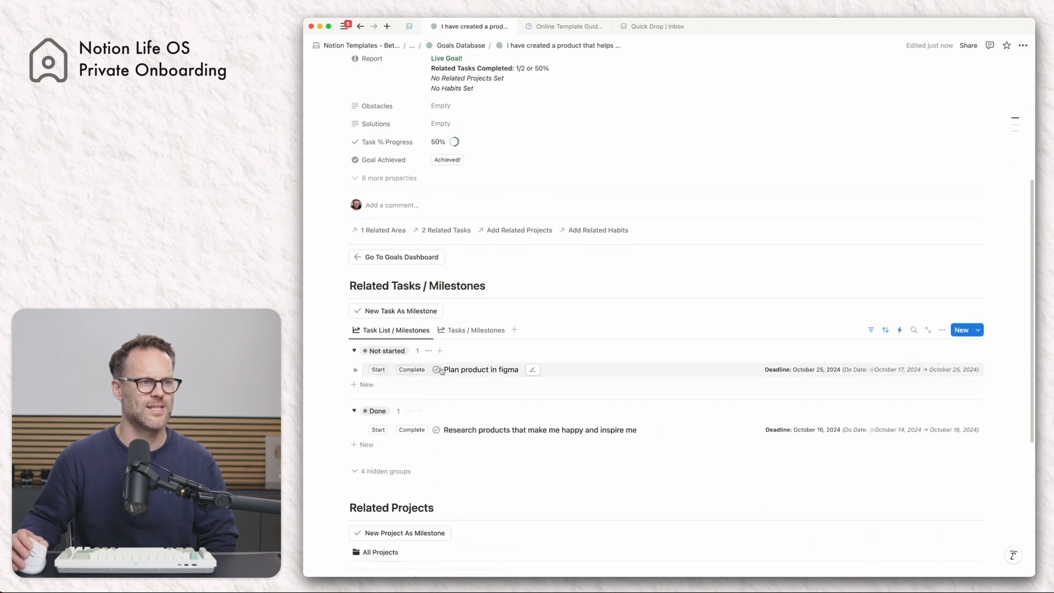
{"action": "left_click", "coordinate": [410, 369]}
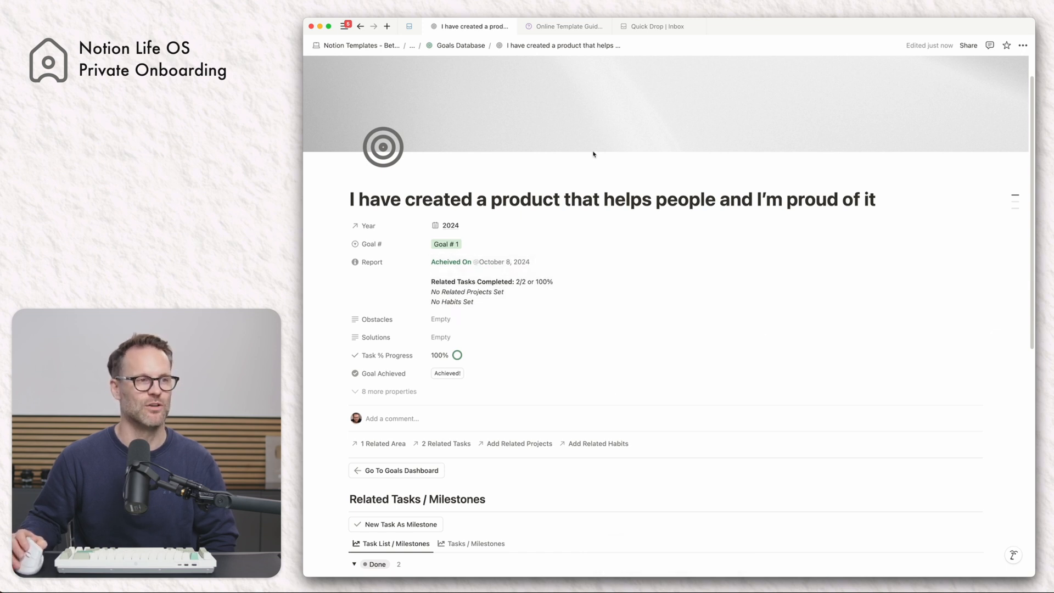
{"action": "left_click", "coordinate": [361, 27]}
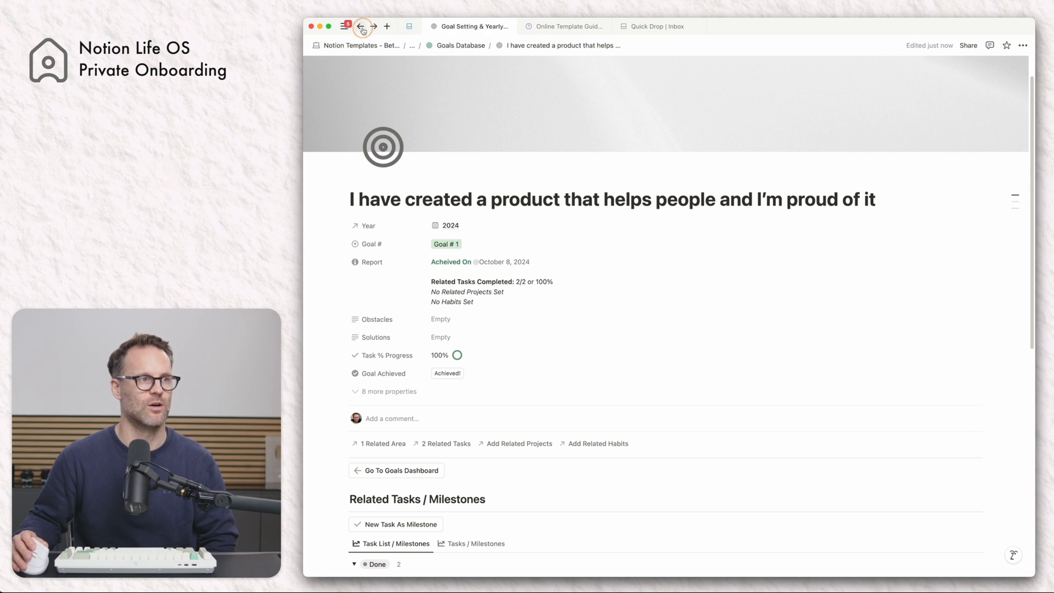
Step: Show the My Achieved Goals view listing the two achieved 2024 goals
{"action": "left_click", "coordinate": [361, 26]}
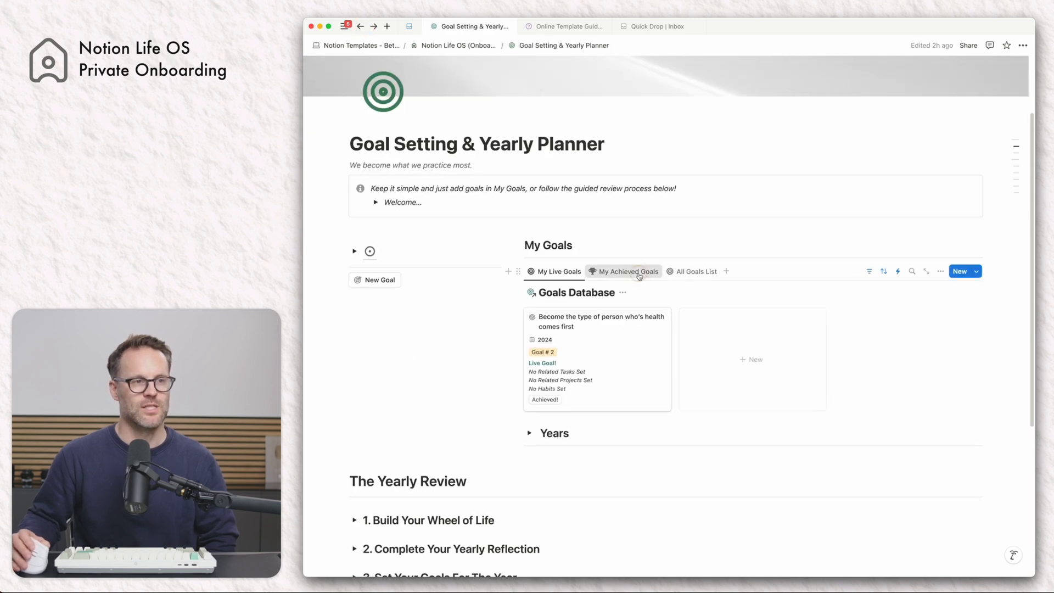
{"action": "left_click", "coordinate": [627, 271]}
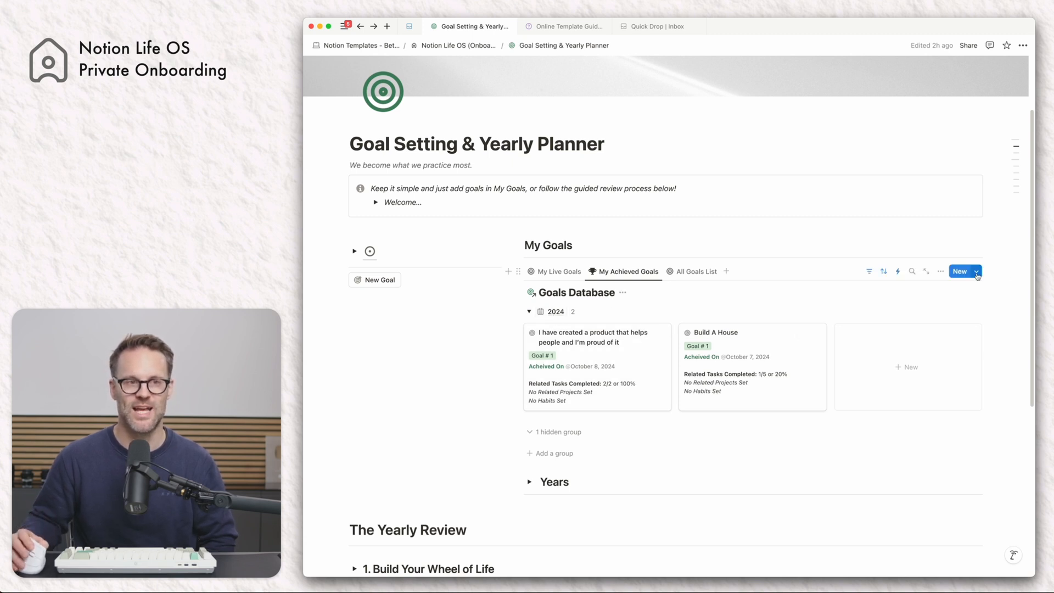
Step: Edit the New Goal template from the New dropdown, then close the template editor
{"action": "left_click", "coordinate": [976, 271]}
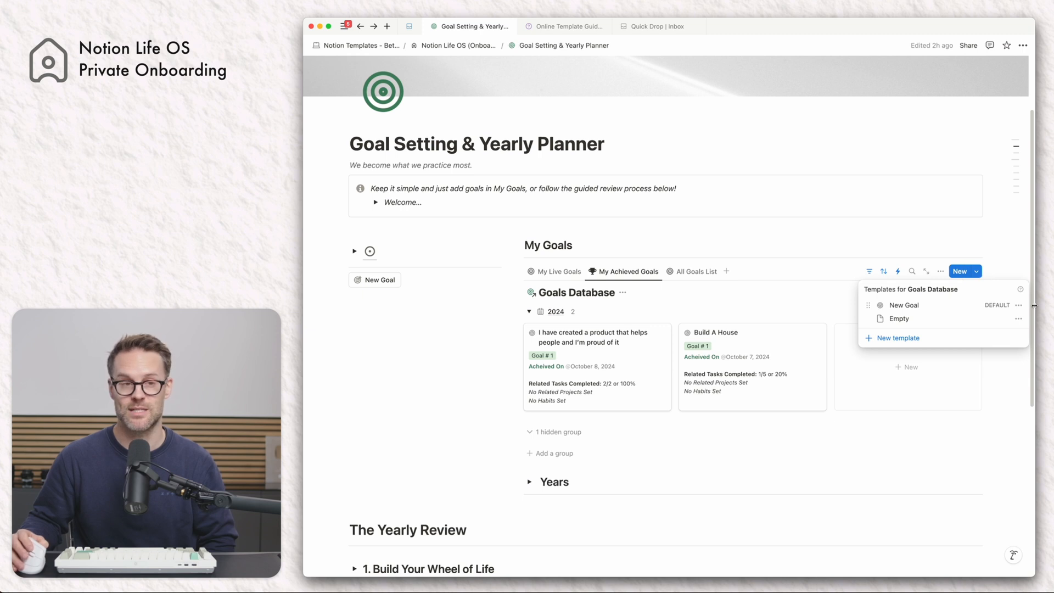
{"action": "left_click", "coordinate": [1018, 305]}
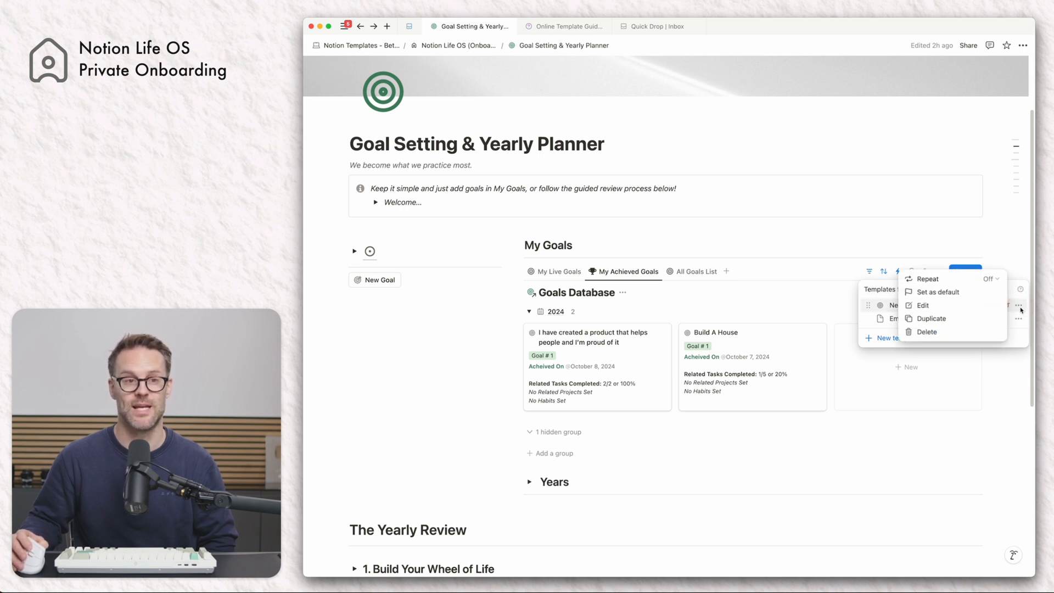
{"action": "left_click", "coordinate": [922, 305]}
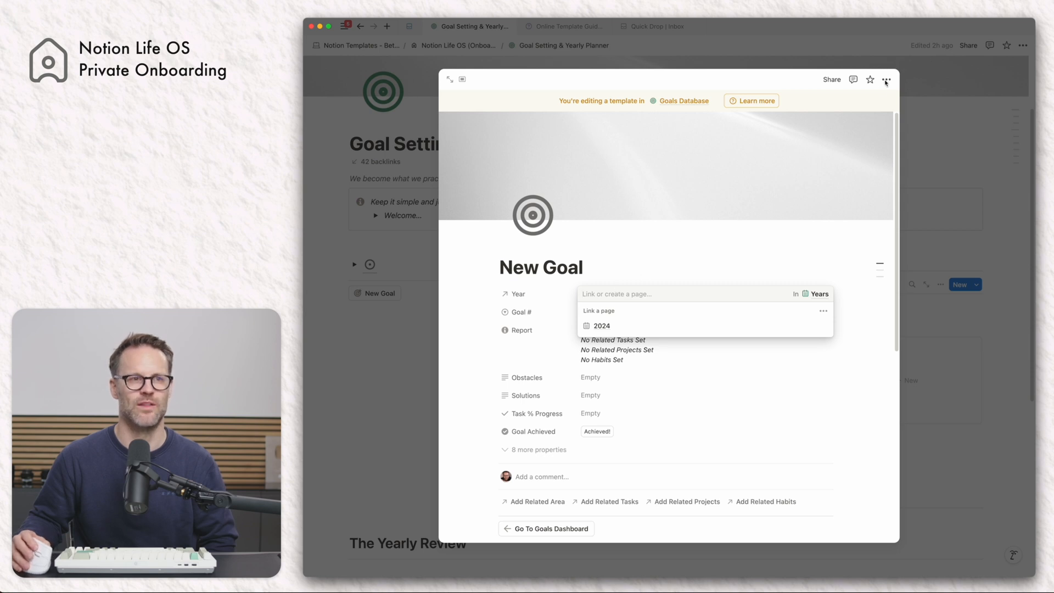
{"action": "left_click", "coordinate": [886, 79]}
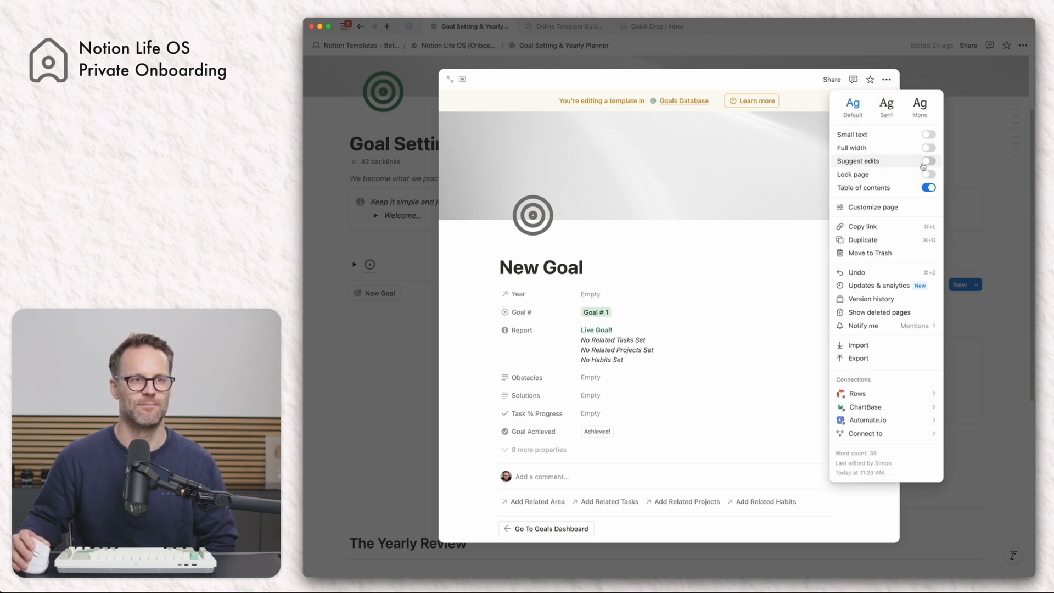
{"action": "left_click", "coordinate": [928, 148]}
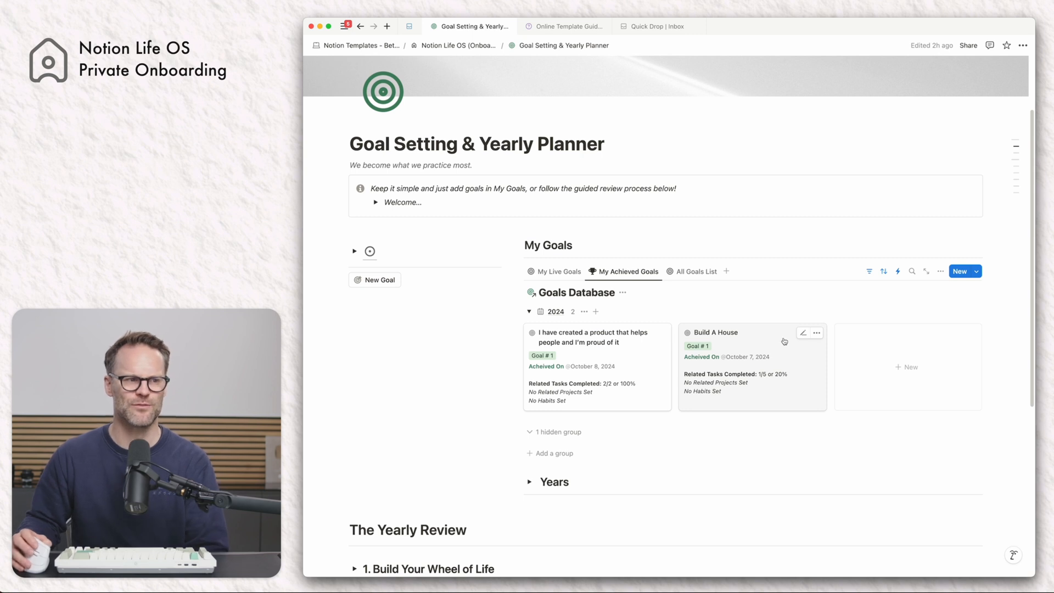
{"action": "scroll", "scroll_direction": "down", "scroll_amount": 3}
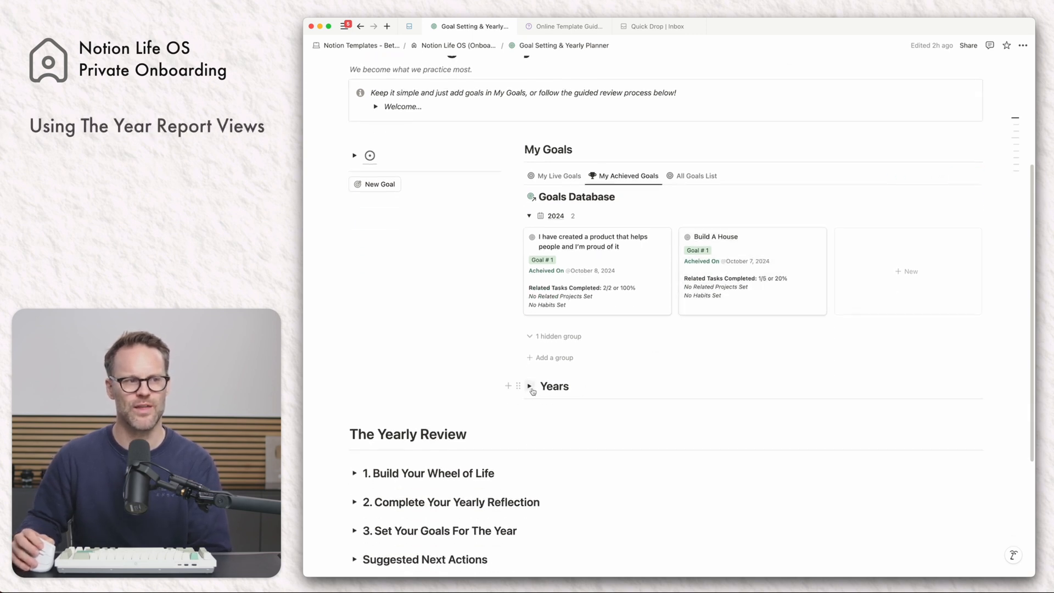
{"action": "left_click", "coordinate": [529, 386]}
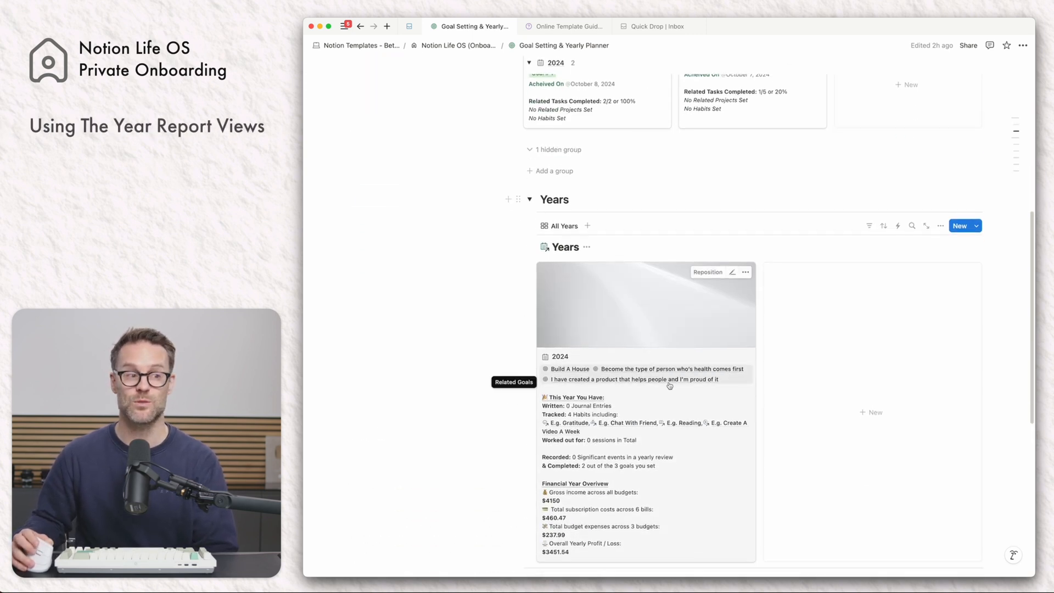
{"action": "scroll", "scroll_direction": "down", "scroll_amount": 3}
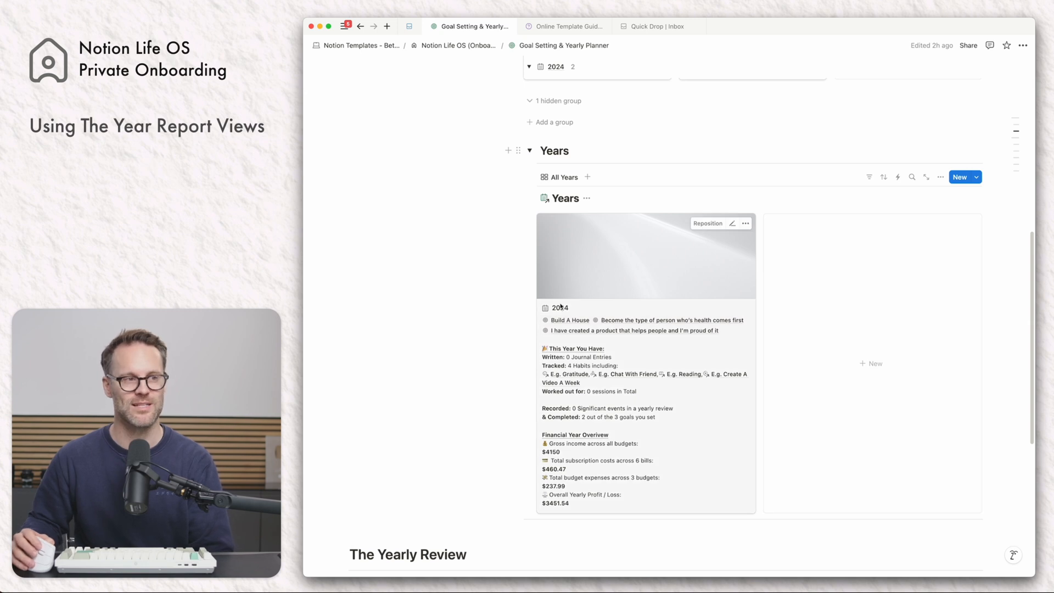
{"action": "mouse_move", "coordinate": [576, 320]}
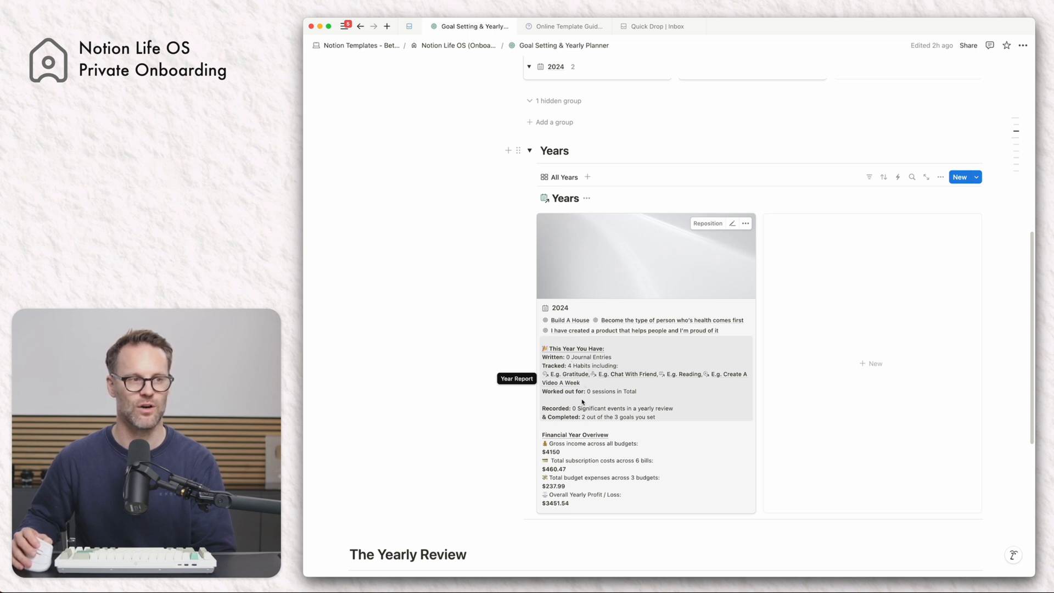
{"action": "mouse_move", "coordinate": [605, 413]}
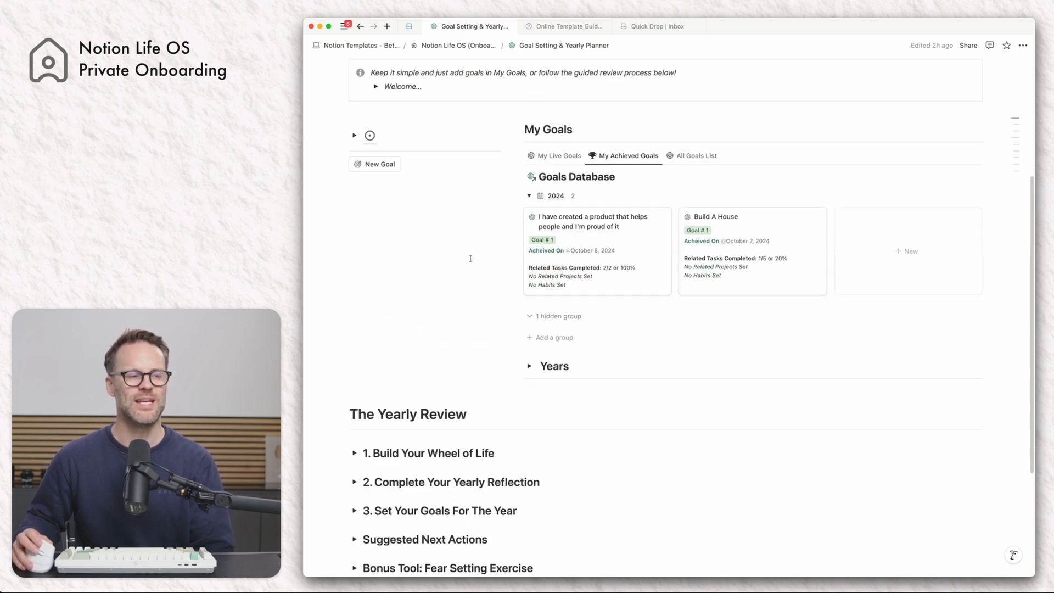
{"action": "scroll", "scroll_direction": "down", "scroll_amount": 3}
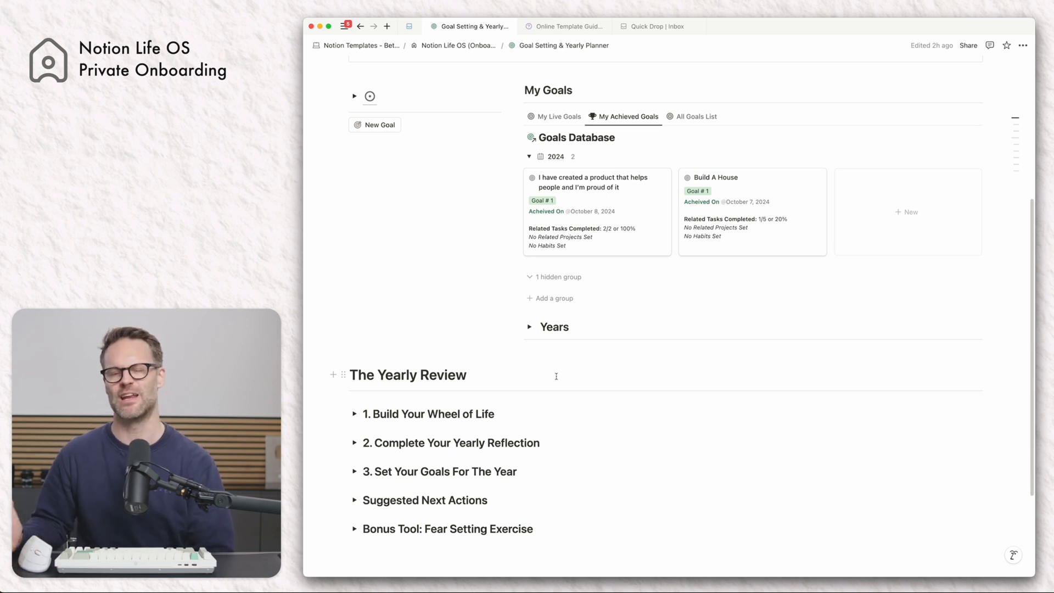
{"action": "scroll", "scroll_direction": "down", "scroll_amount": 3}
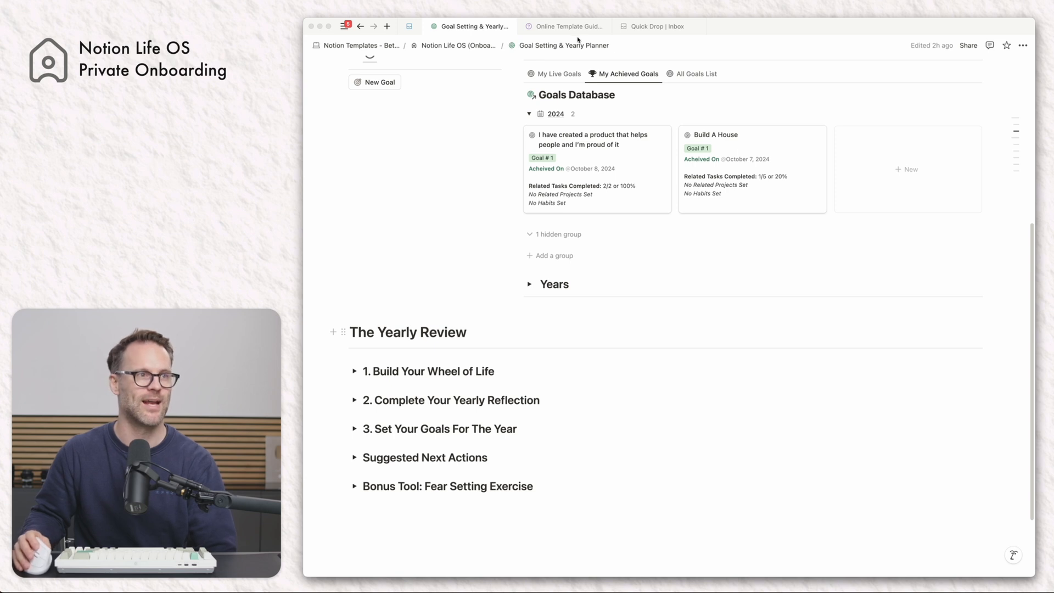
Step: On the Online Template Guide, toggle the goal-setting step and supporting guides sections closed
{"action": "left_click", "coordinate": [566, 27]}
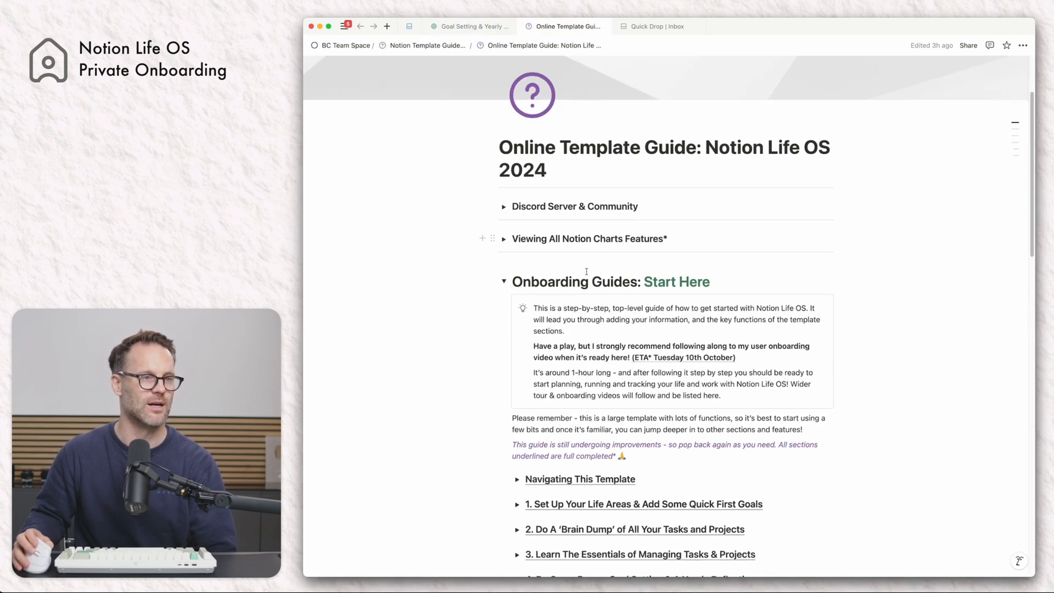
{"action": "scroll", "scroll_direction": "down", "scroll_amount": 3}
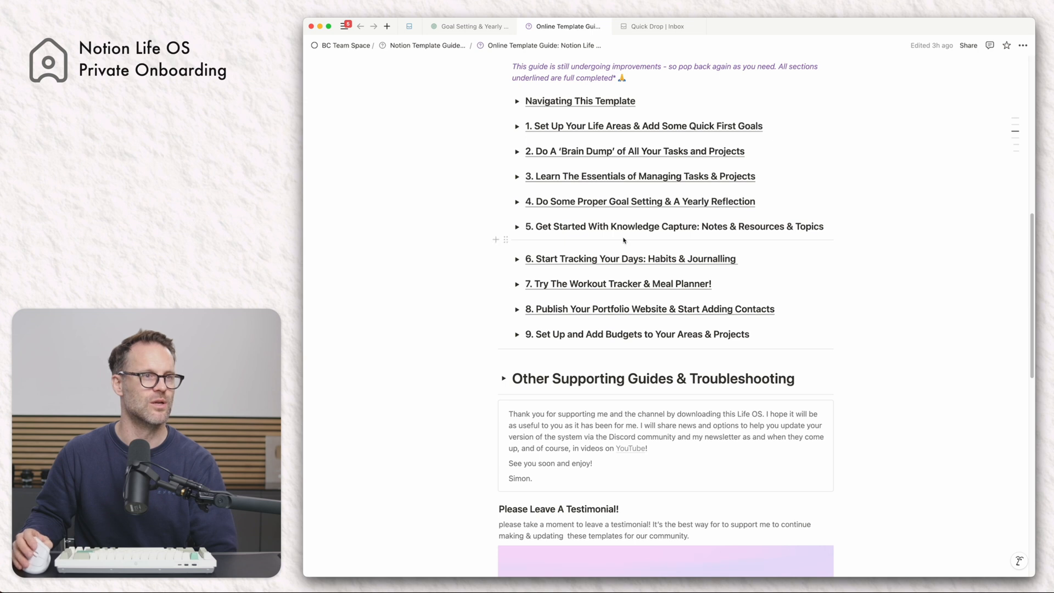
{"action": "left_click", "coordinate": [517, 201]}
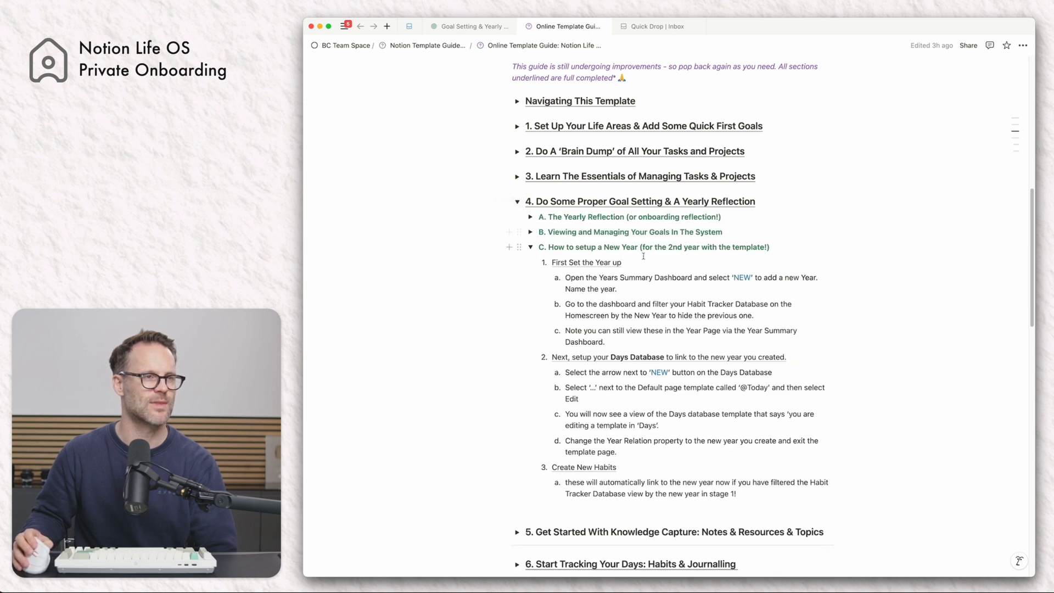
{"action": "scroll", "scroll_direction": "down", "scroll_amount": 3}
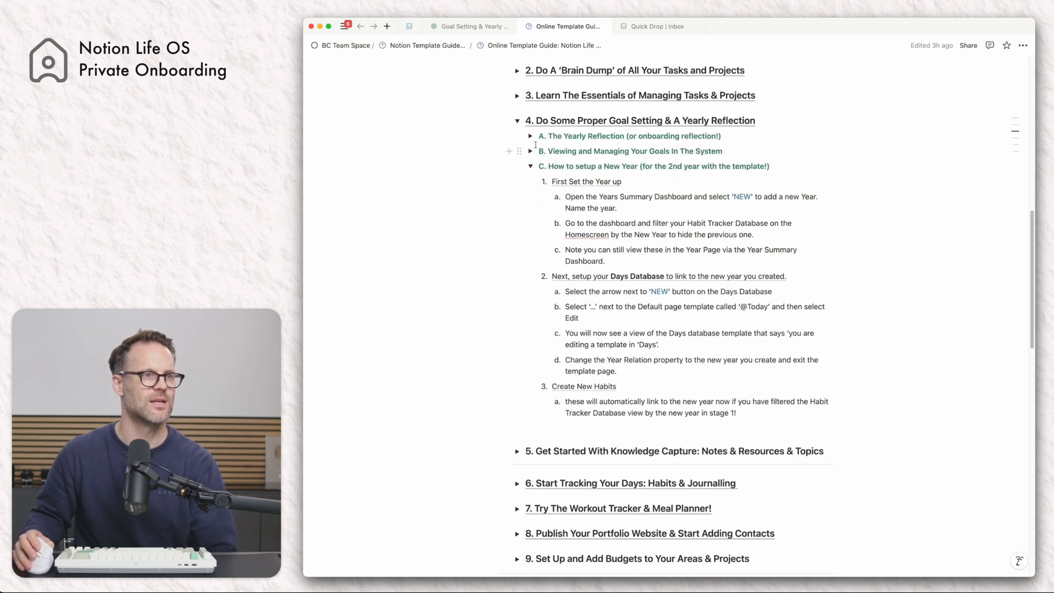
{"action": "left_click", "coordinate": [531, 136]}
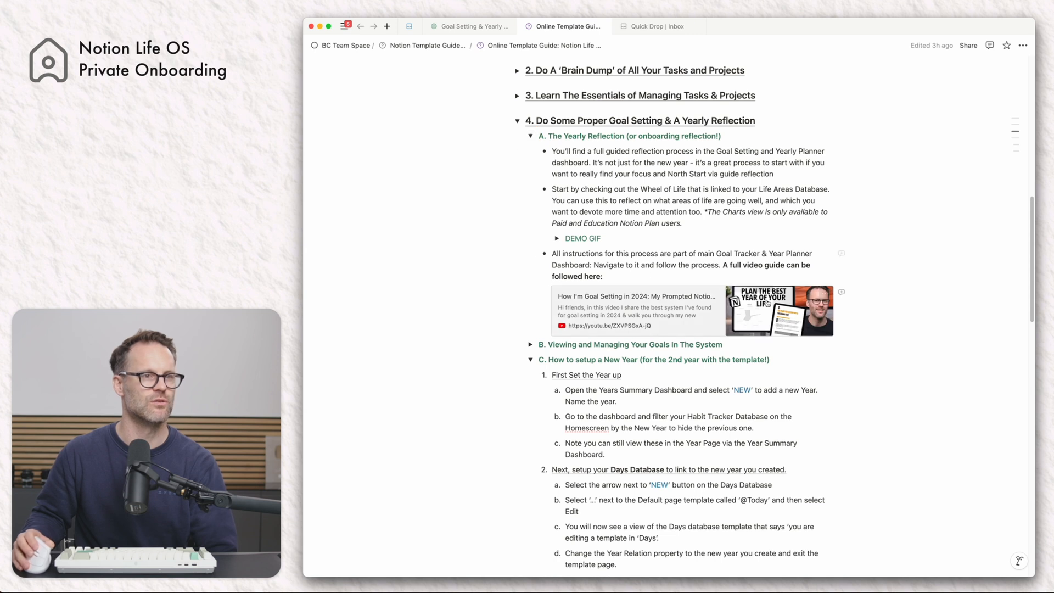
{"action": "scroll", "scroll_direction": "down", "scroll_amount": 3}
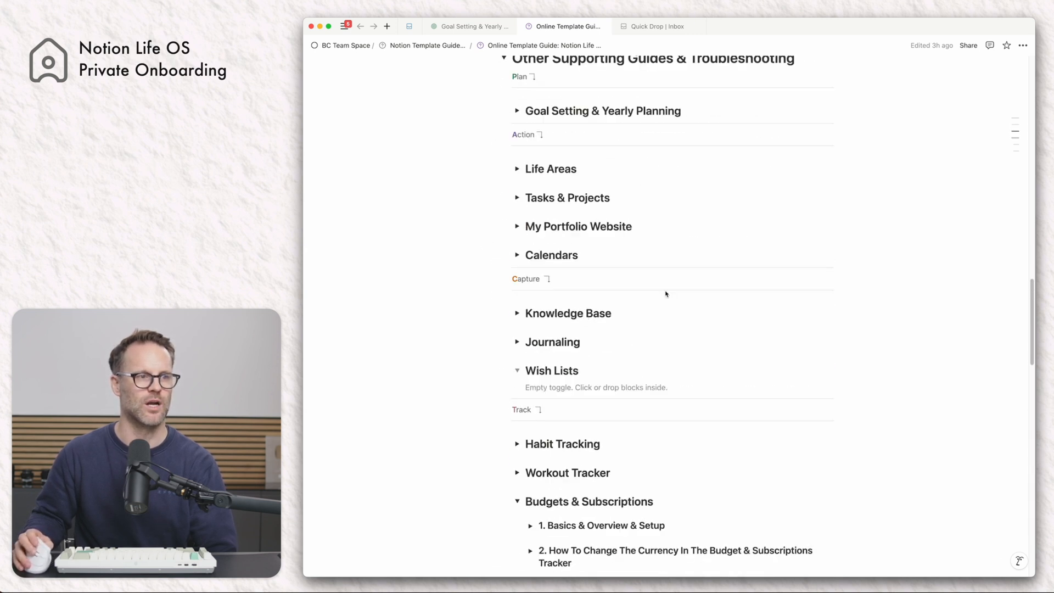
{"action": "scroll", "scroll_direction": "down", "scroll_amount": 3}
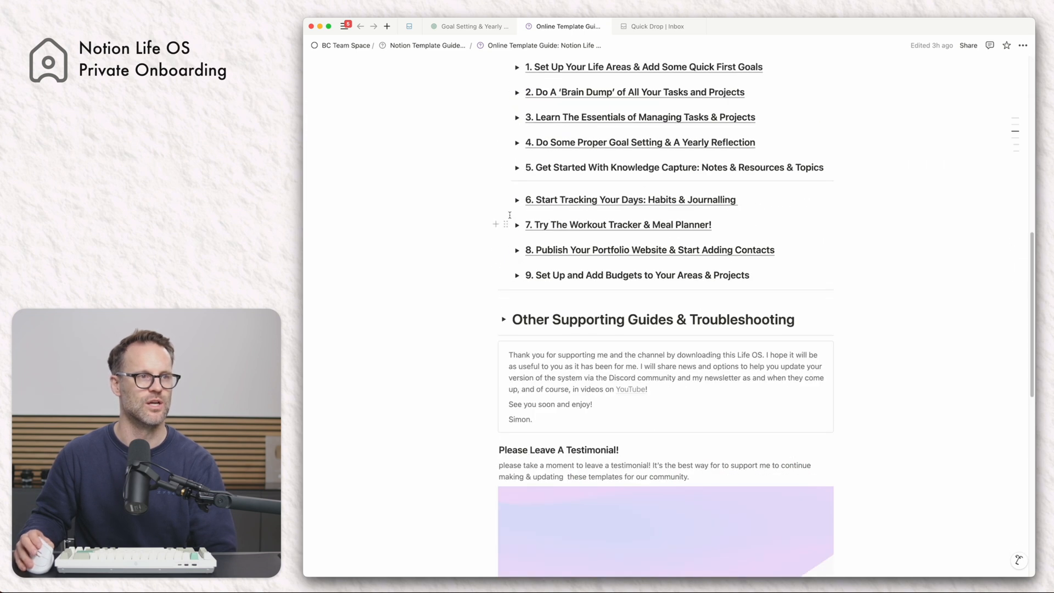
Step: Expand Complete Your Yearly Reflection and generate a new 'My Yearly Reflection For The Year:' page
{"action": "left_click", "coordinate": [469, 26]}
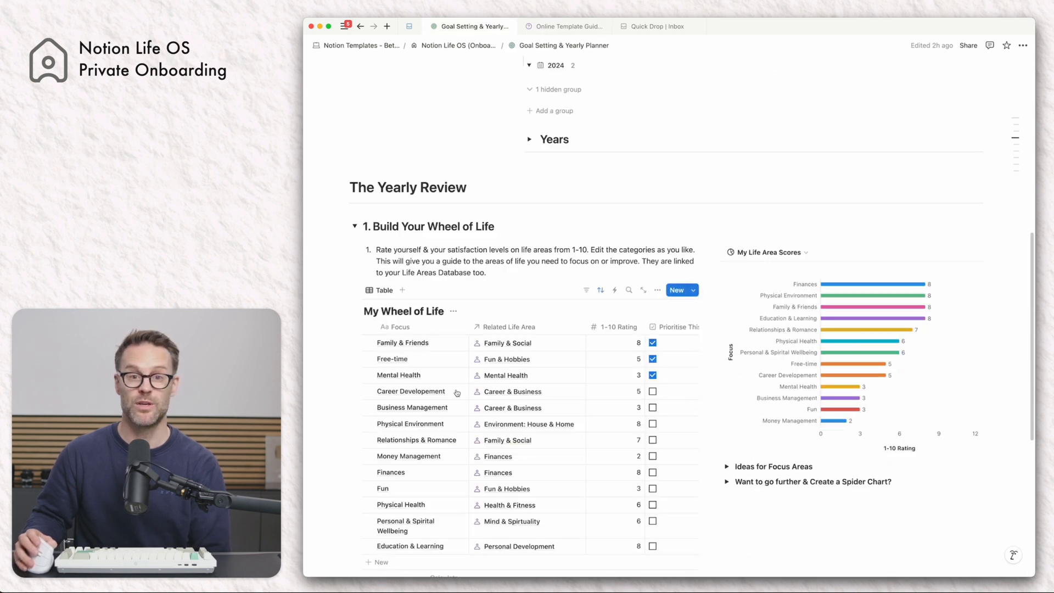
{"action": "scroll", "scroll_direction": "down", "scroll_amount": 3}
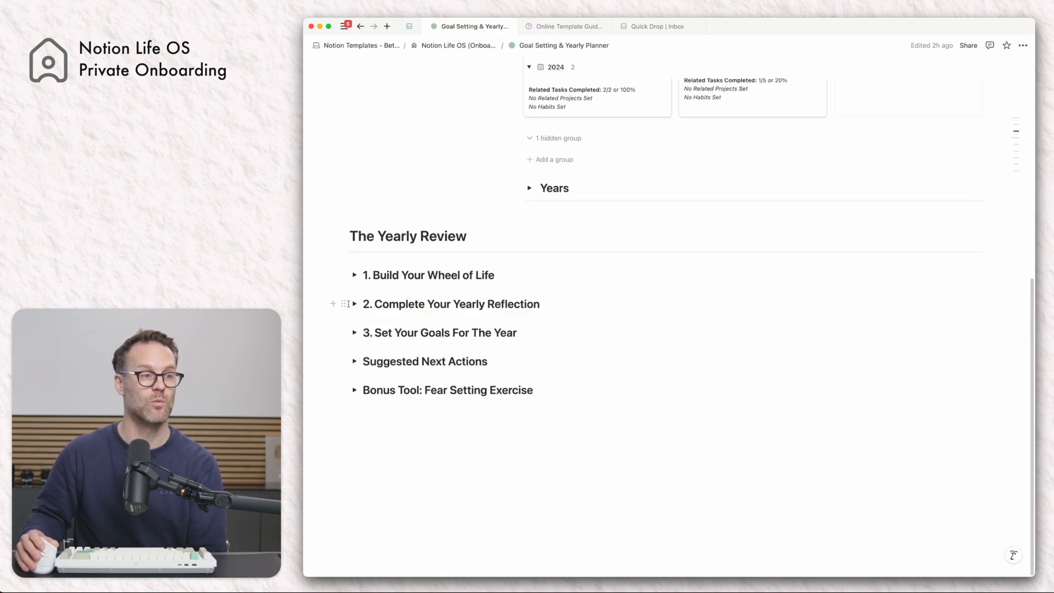
{"action": "left_click", "coordinate": [355, 304]}
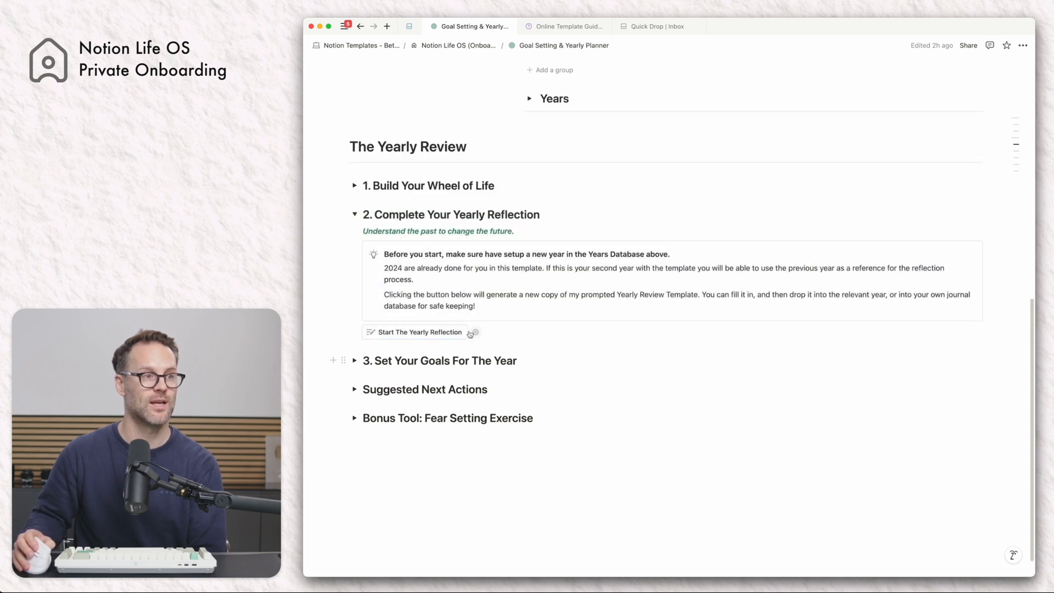
{"action": "left_click", "coordinate": [421, 331]}
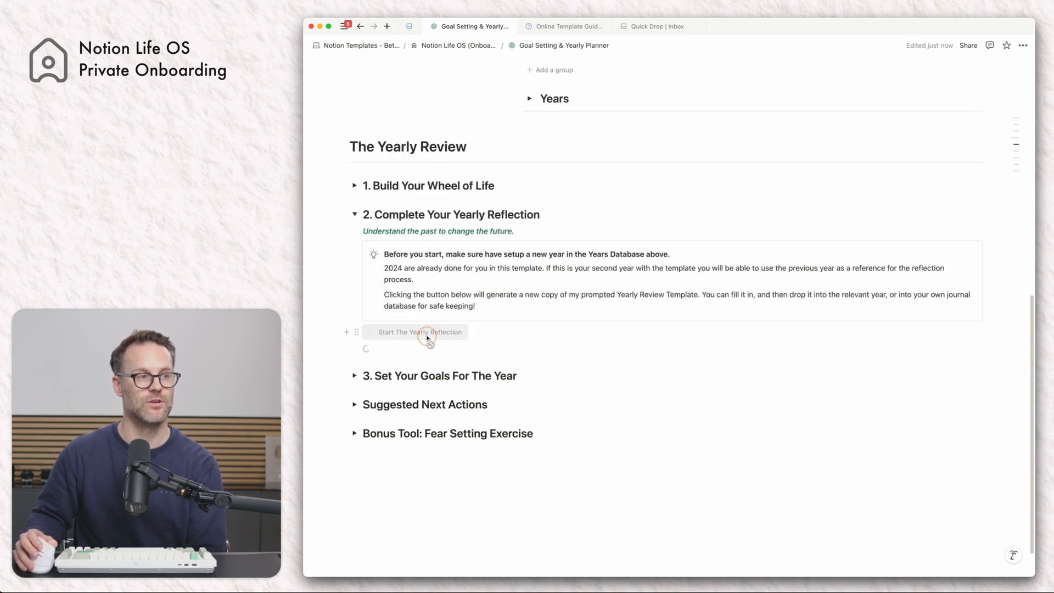
{"action": "left_click", "coordinate": [420, 332]}
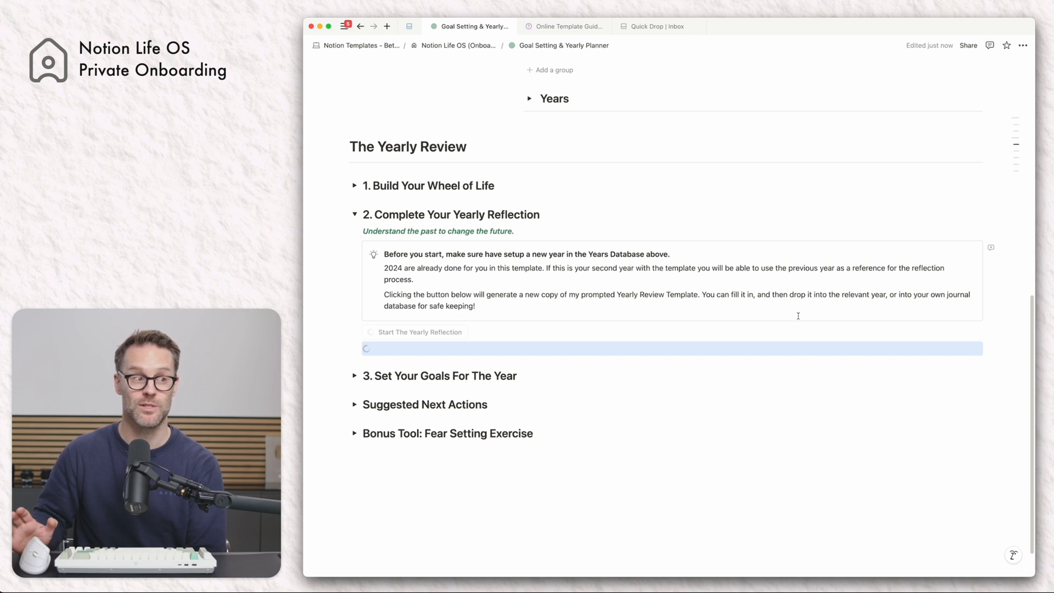
{"action": "left_click", "coordinate": [418, 331]}
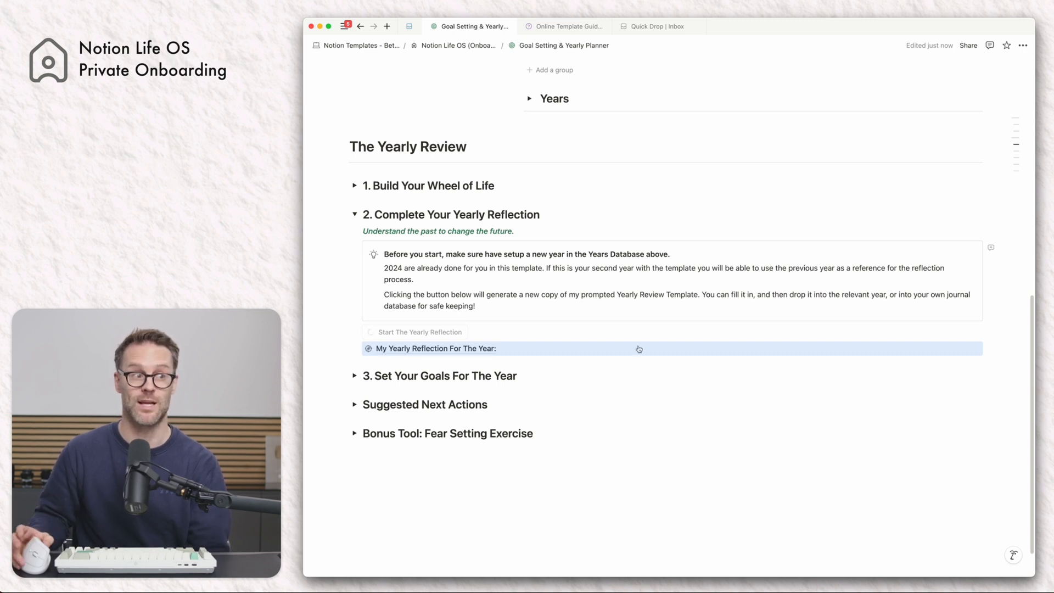
Step: Title the new reflection page for 2024 and expand What Your Last Year Was About
{"action": "left_click", "coordinate": [435, 348]}
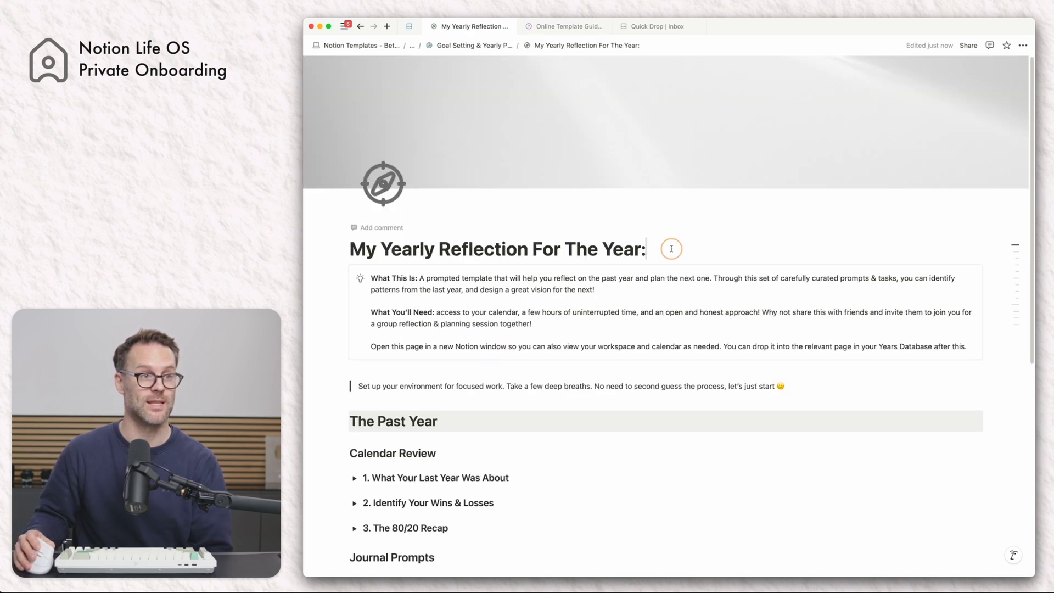
{"action": "type", "text": "2024"}
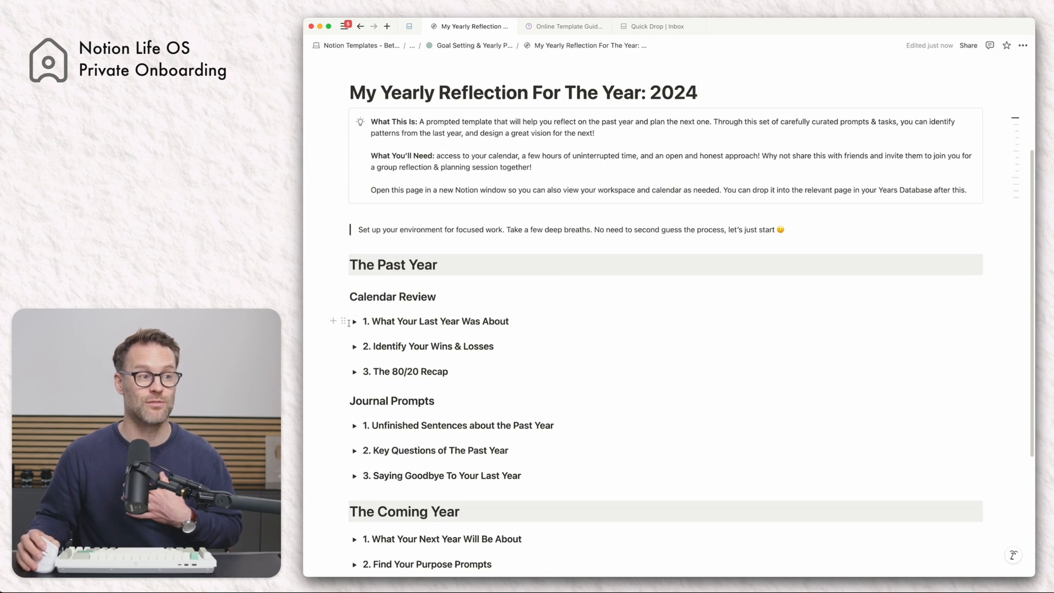
{"action": "left_click", "coordinate": [355, 322]}
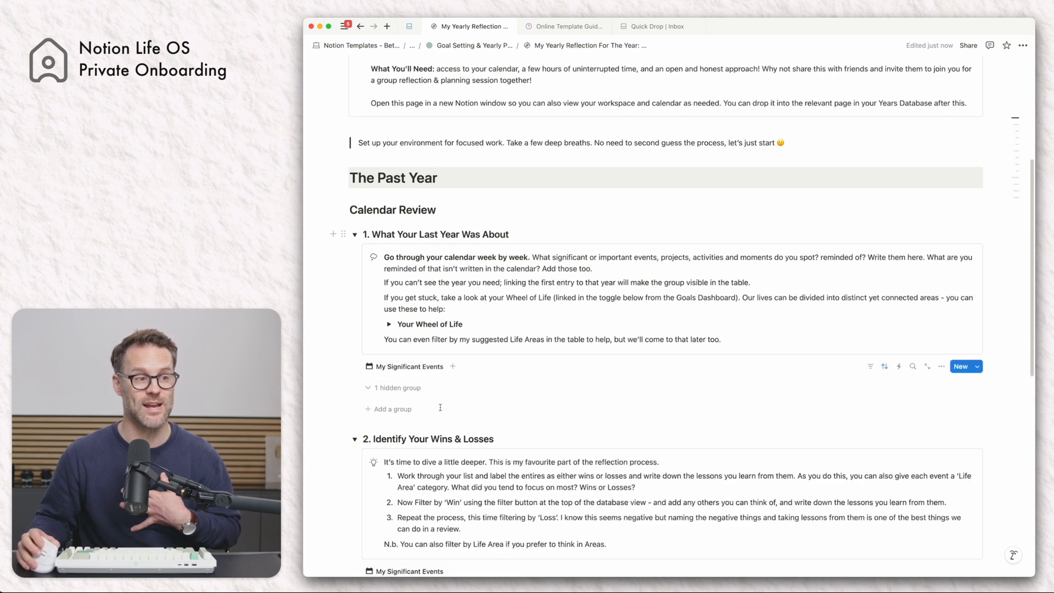
{"action": "scroll", "scroll_direction": "down", "scroll_amount": 3}
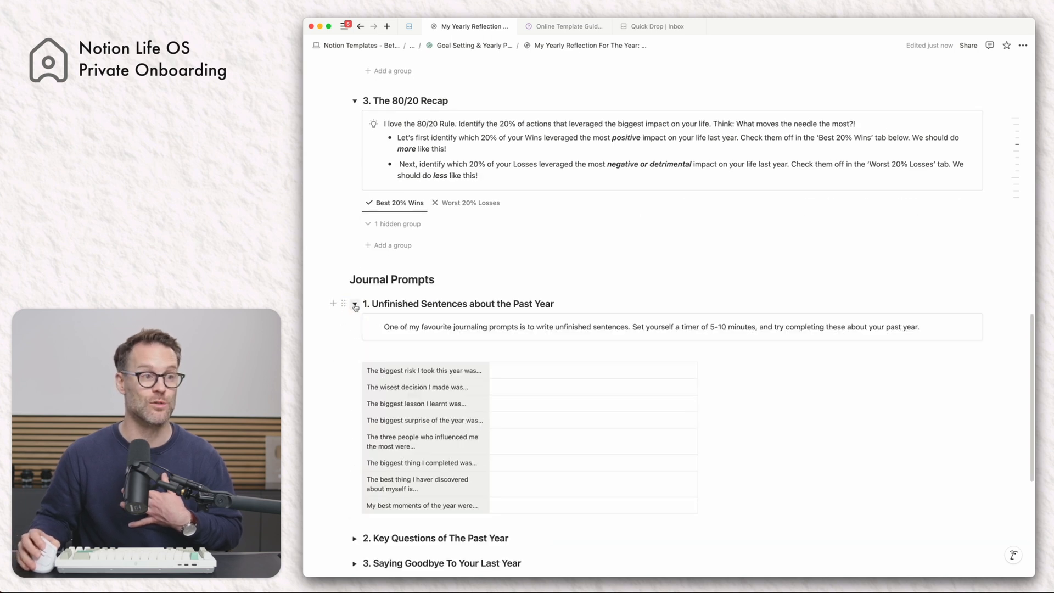
{"action": "scroll", "scroll_direction": "down", "scroll_amount": 3}
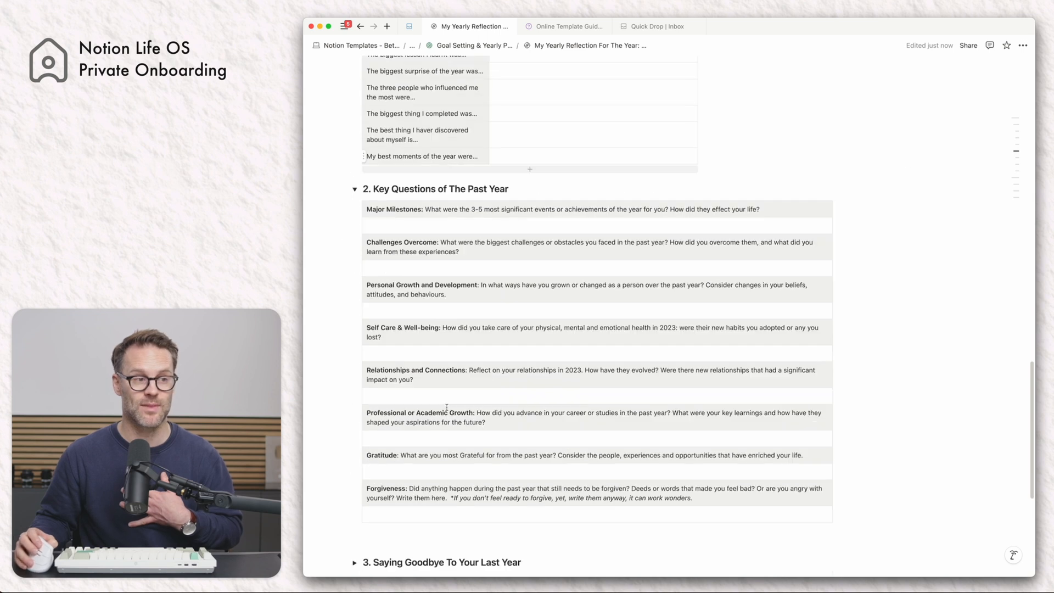
{"action": "scroll", "scroll_direction": "down", "scroll_amount": 3}
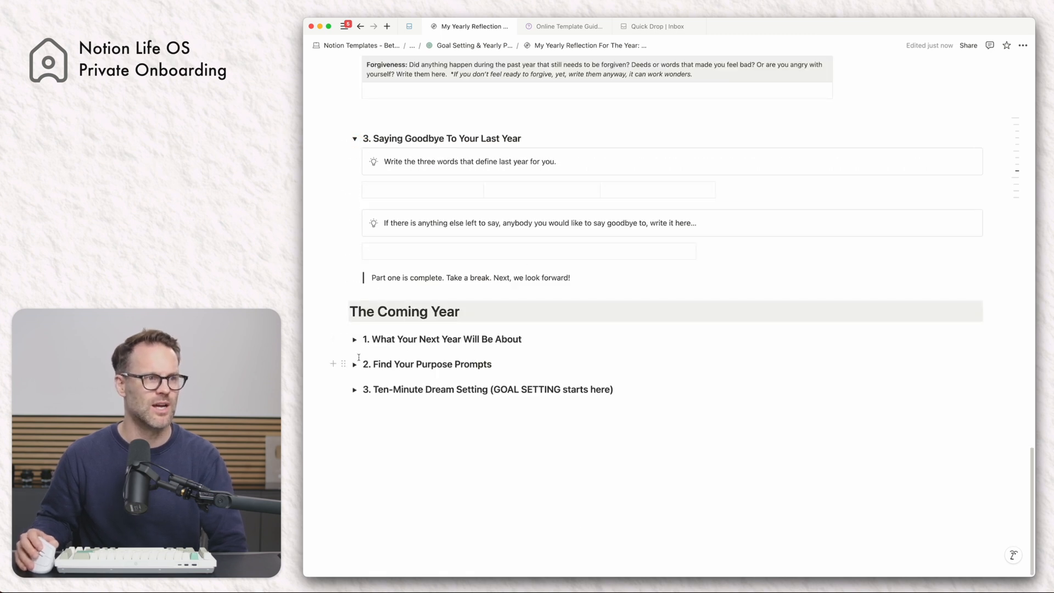
Step: Expand the Calendar Review and Journal Prompts toggles
{"action": "left_click", "coordinate": [355, 363]}
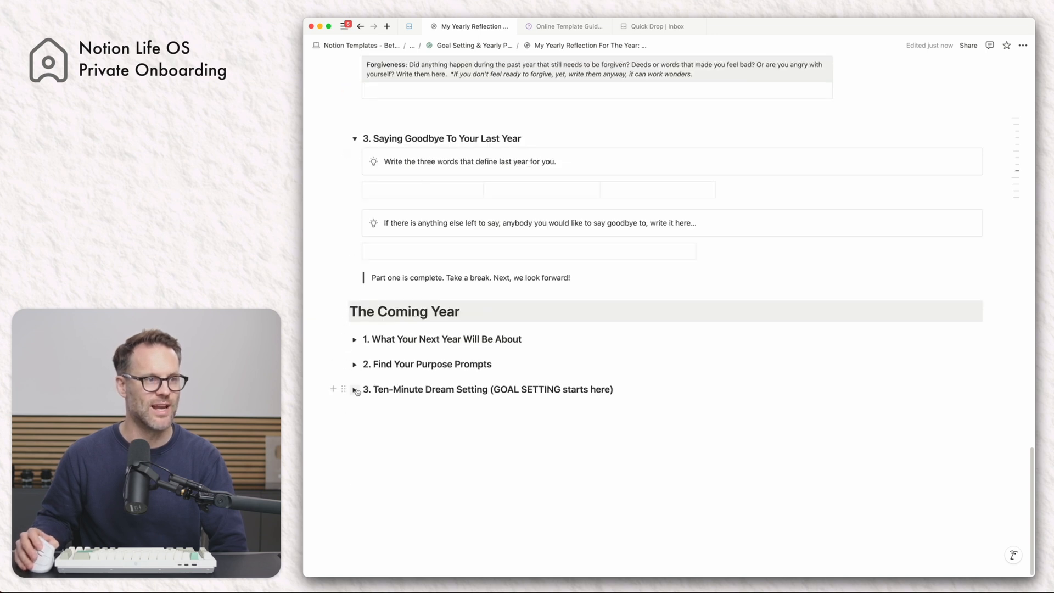
{"action": "left_click", "coordinate": [354, 388]}
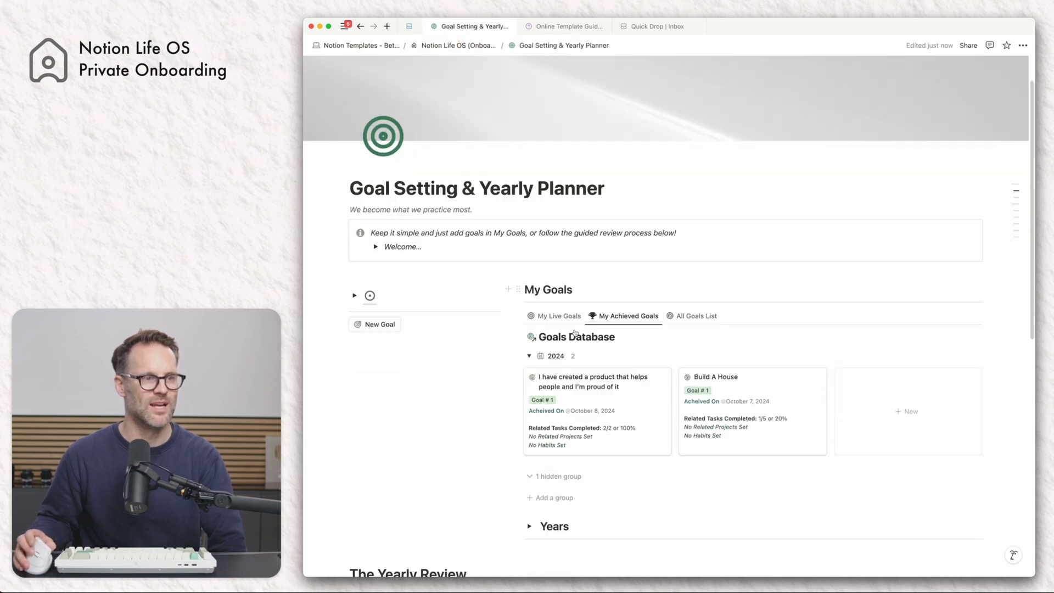
Step: Scroll the planner around the Bonus Tool: Fear Setting Exercise section
{"action": "scroll", "scroll_direction": "down", "scroll_amount": 3}
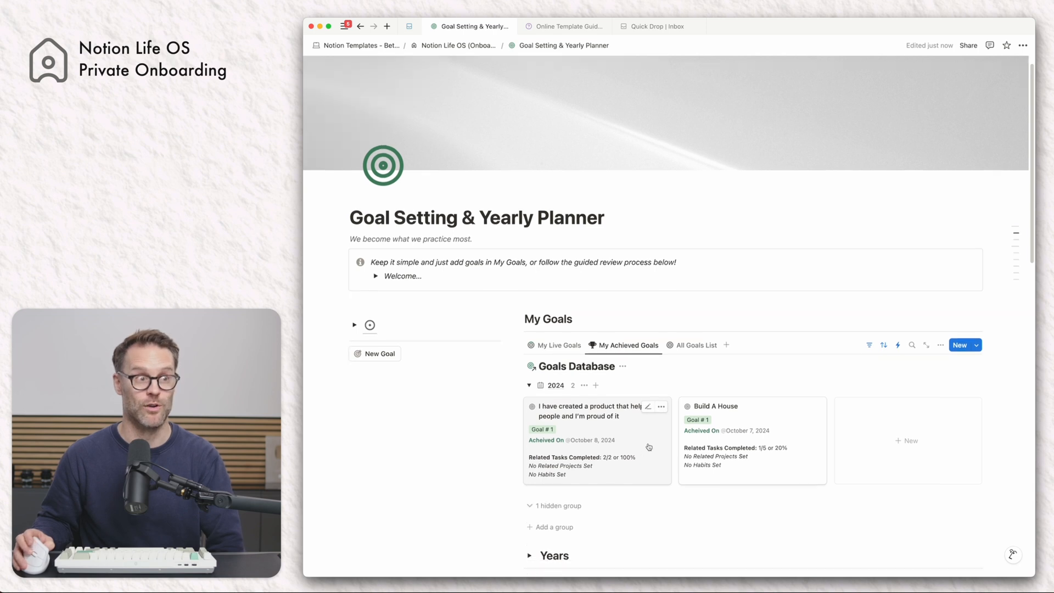
{"action": "scroll", "scroll_direction": "down", "scroll_amount": 3}
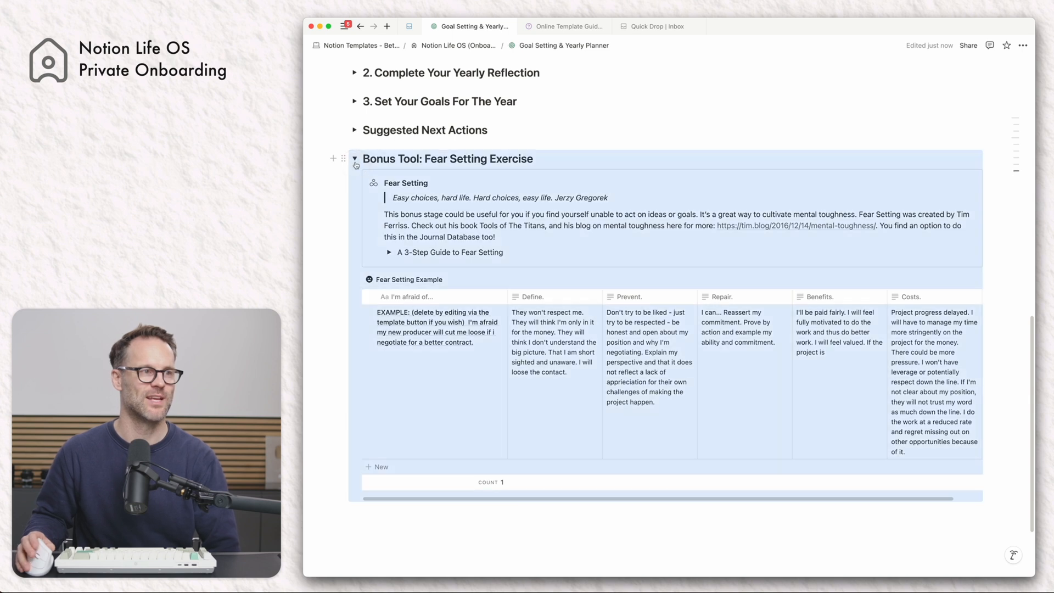
{"action": "scroll", "scroll_direction": "up", "scroll_amount": 3}
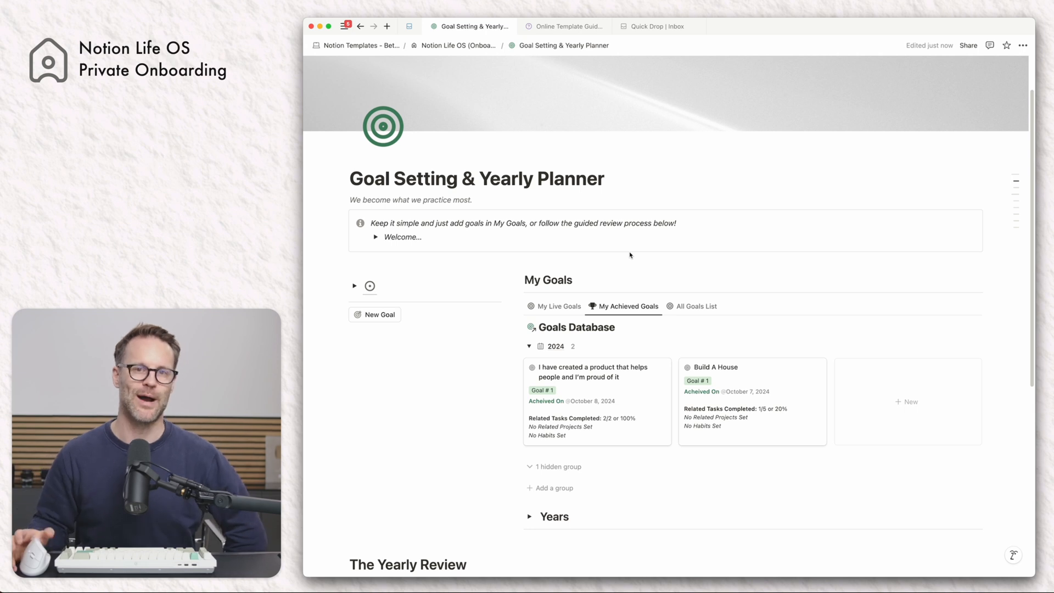
{"action": "scroll", "scroll_direction": "down", "scroll_amount": 3}
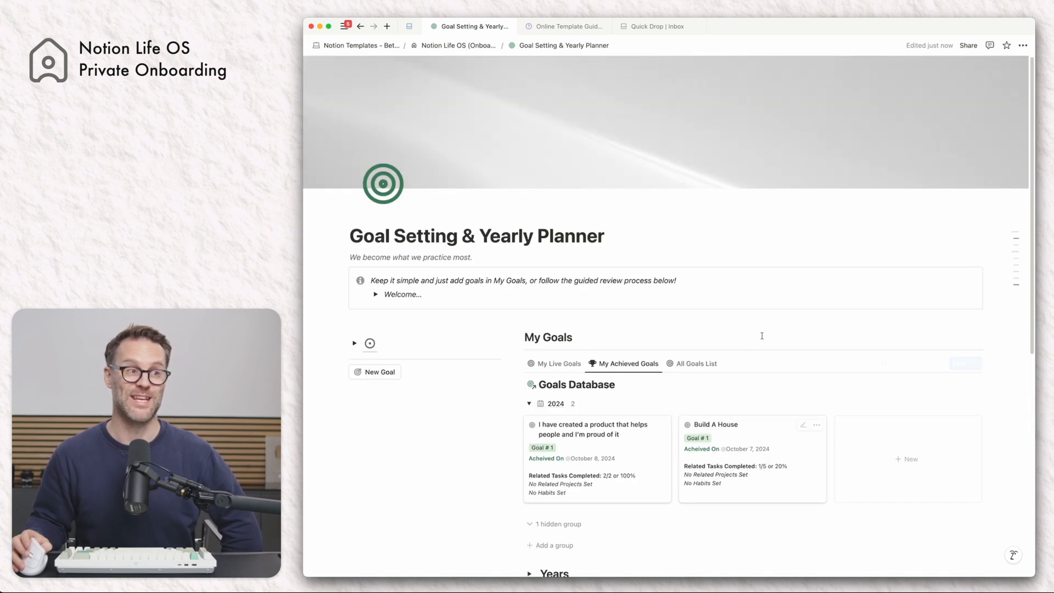
Step: From the Life OS home page, go to Habit Tracker and expand My Habits to show the Habits Database cards
{"action": "left_click", "coordinate": [459, 45]}
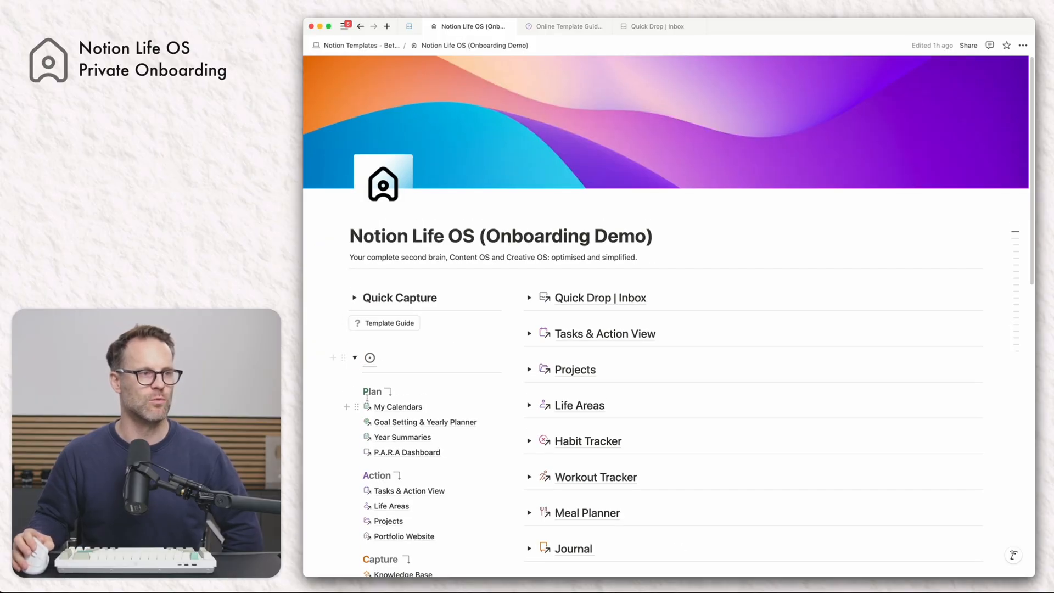
{"action": "scroll", "scroll_direction": "down", "scroll_amount": 3}
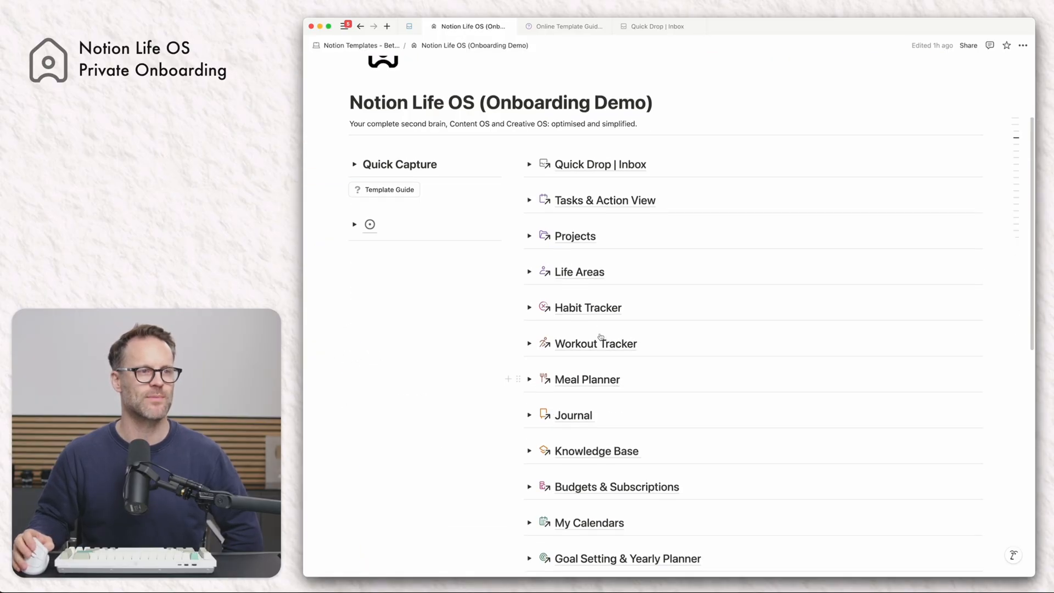
{"action": "left_click", "coordinate": [586, 307]}
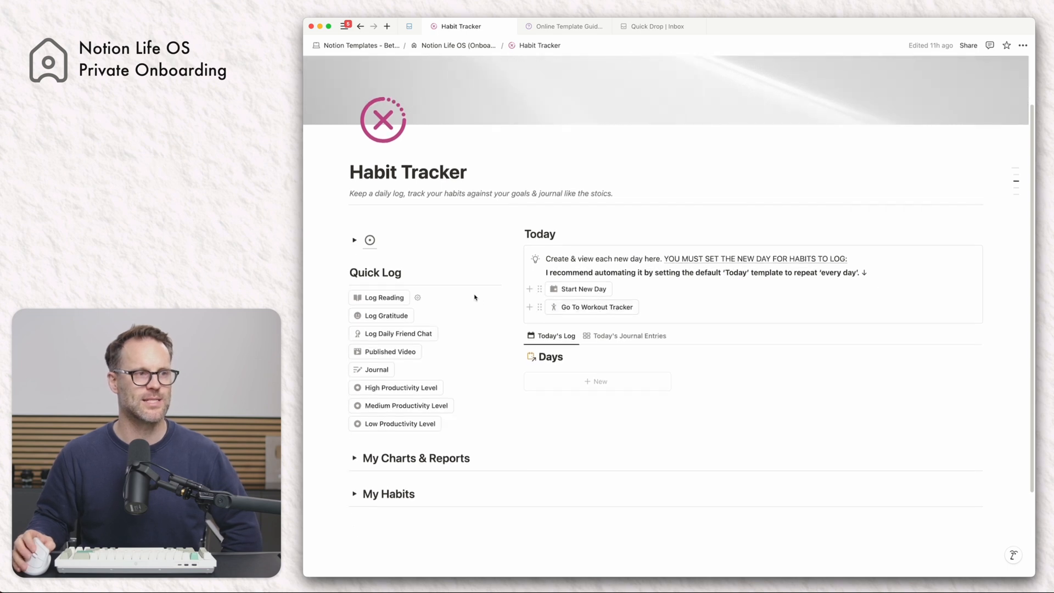
{"action": "scroll", "scroll_direction": "down", "scroll_amount": 3}
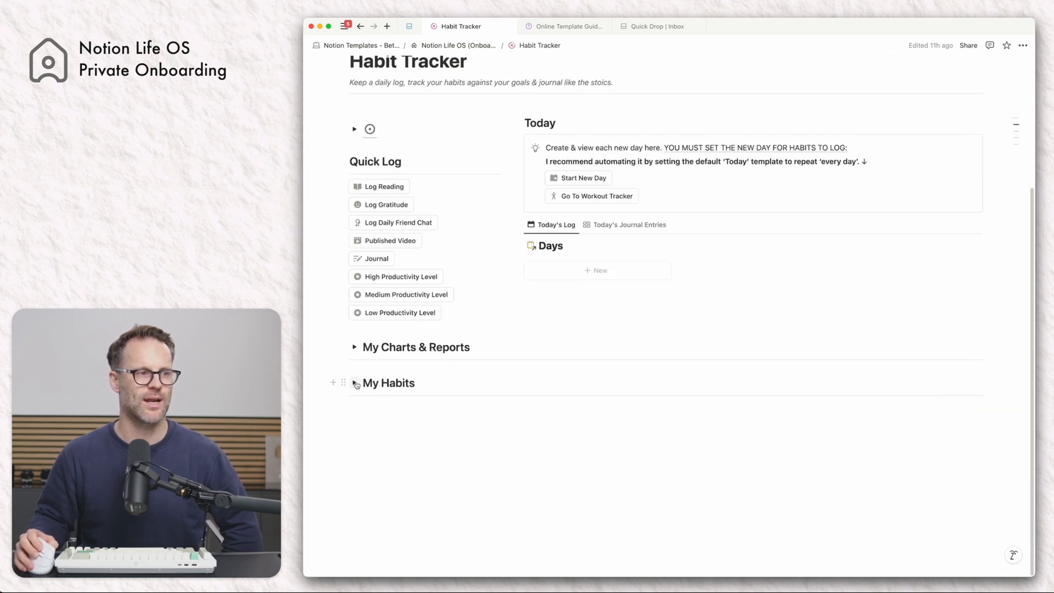
{"action": "left_click", "coordinate": [355, 383]}
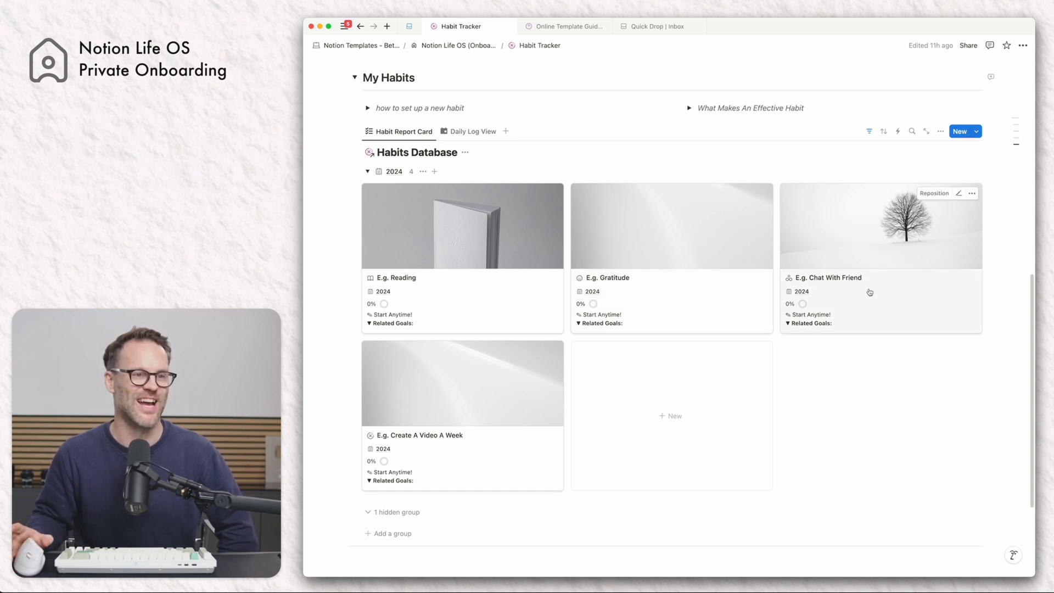
{"action": "mouse_move", "coordinate": [472, 443]}
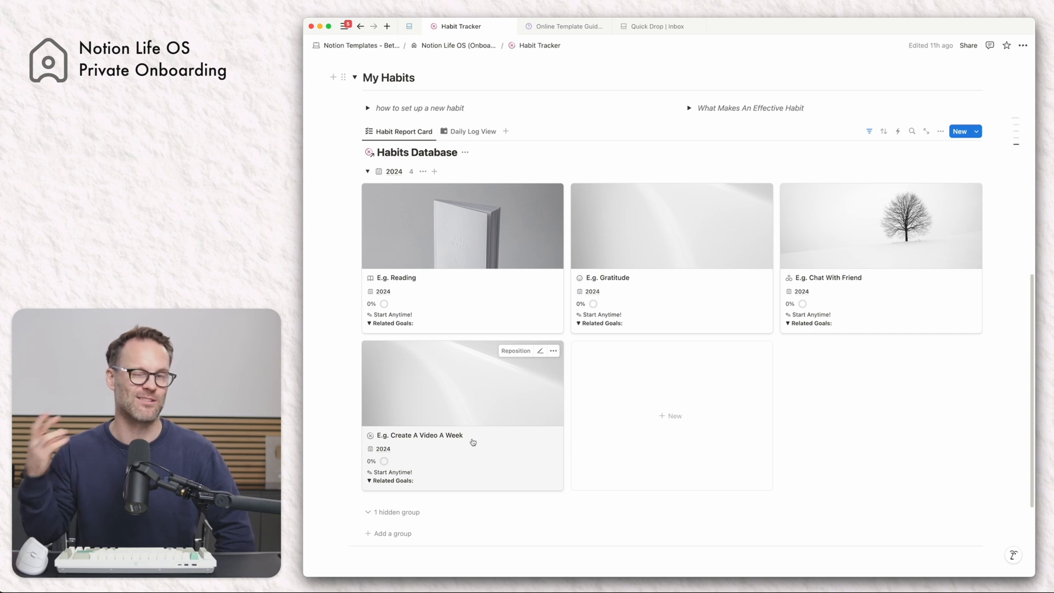
{"action": "scroll", "scroll_direction": "up", "scroll_amount": 3}
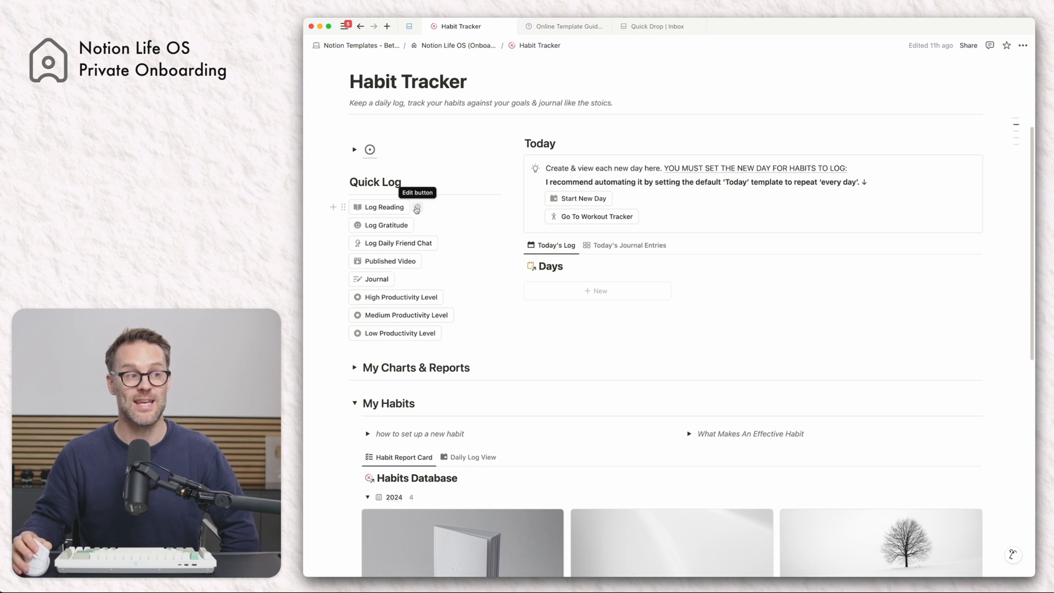
{"action": "scroll", "scroll_direction": "down", "scroll_amount": 3}
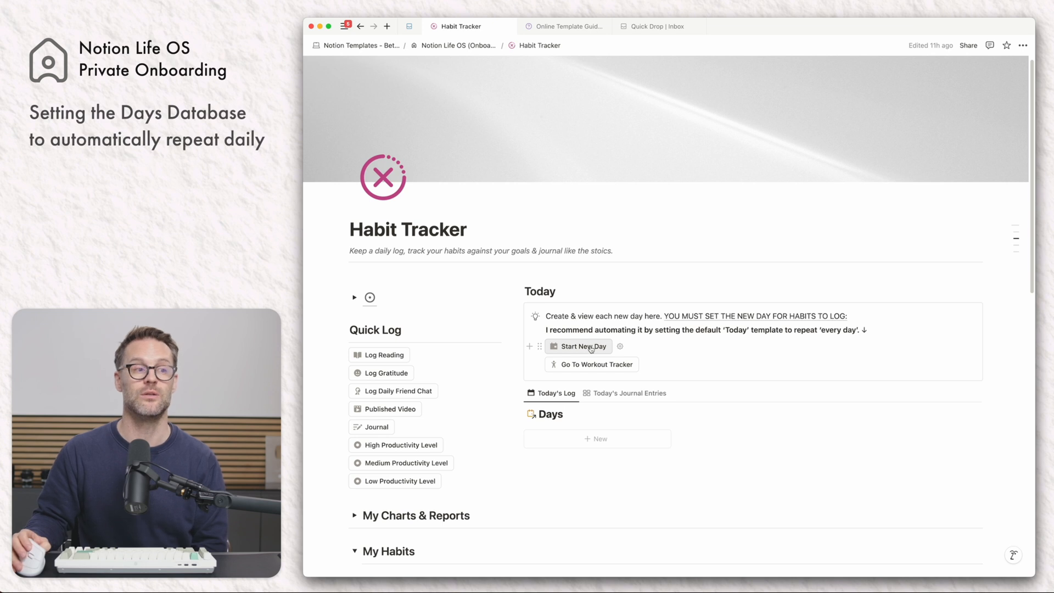
{"action": "left_click", "coordinate": [578, 346]}
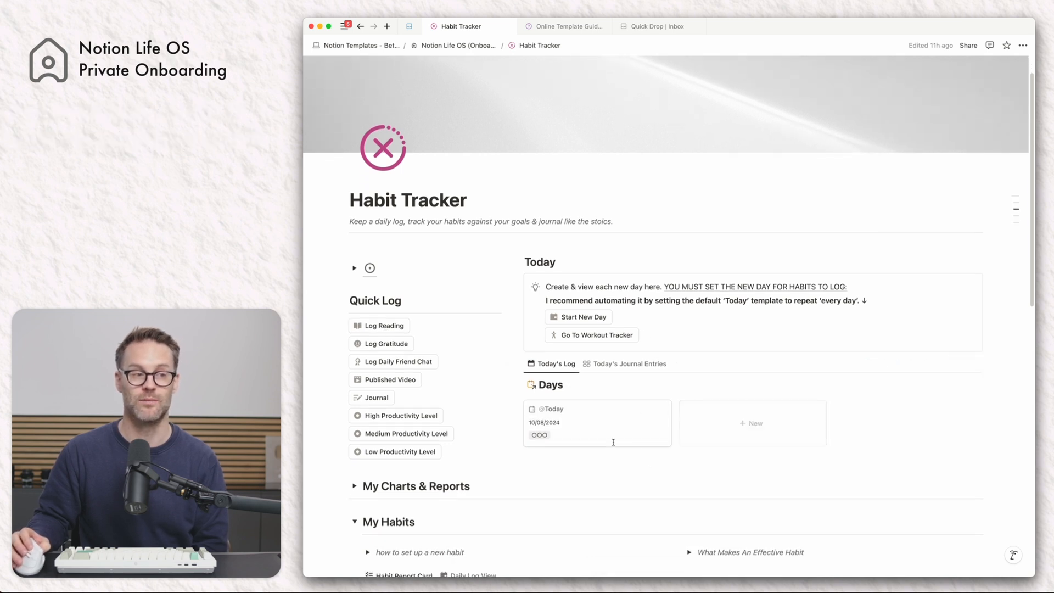
{"action": "scroll", "scroll_direction": "down", "scroll_amount": 3}
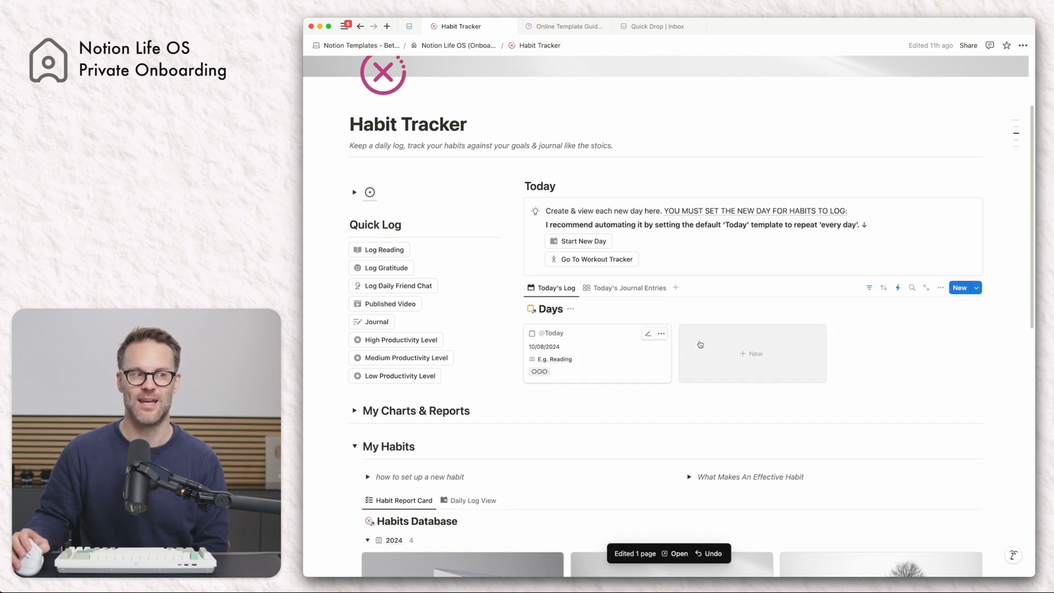
{"action": "scroll", "scroll_direction": "down", "scroll_amount": 3}
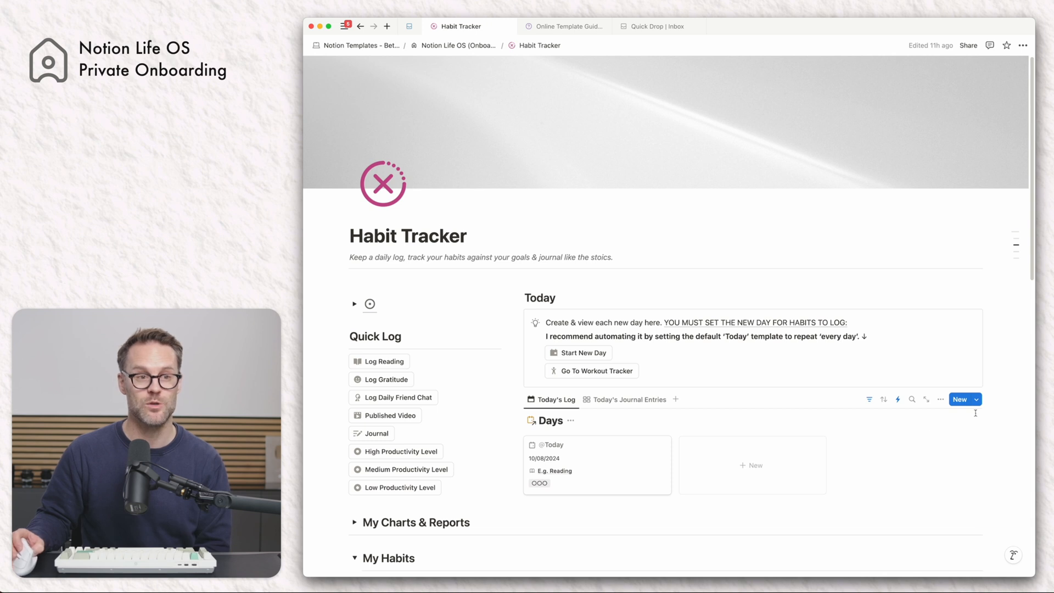
{"action": "left_click", "coordinate": [976, 400]}
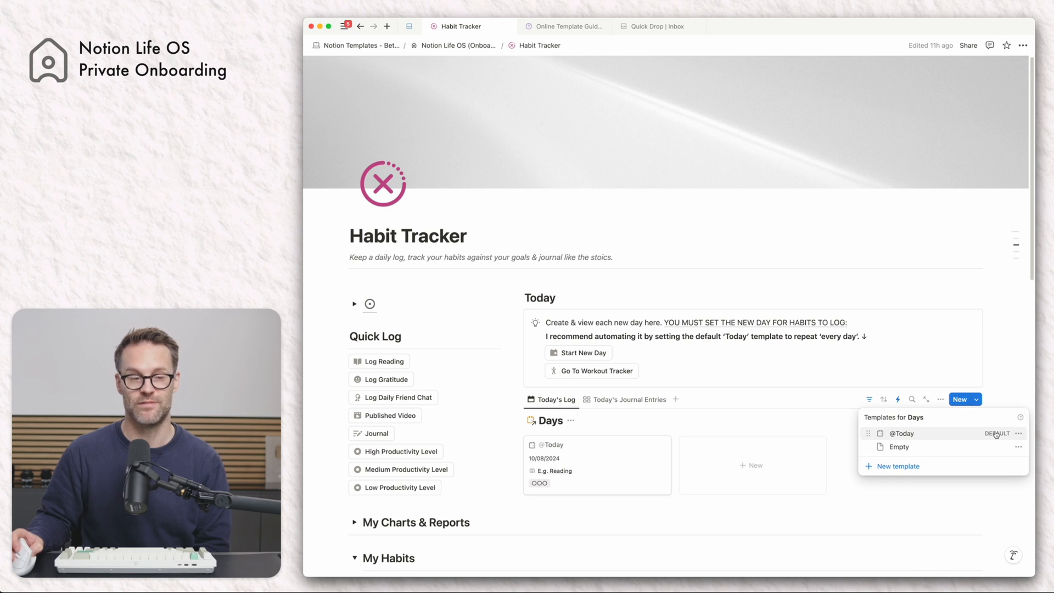
{"action": "left_click", "coordinate": [1018, 433]}
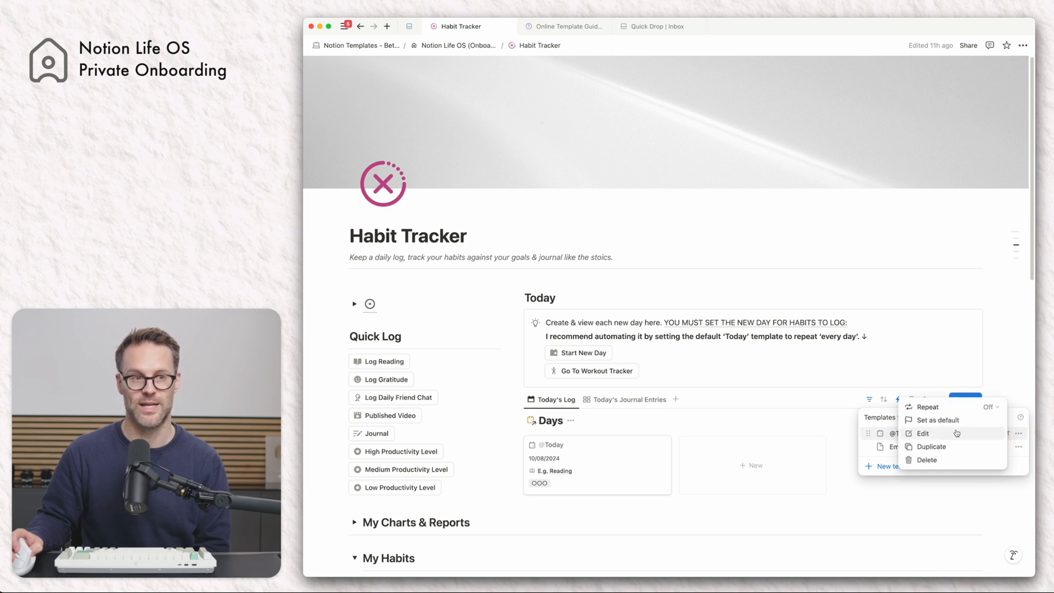
{"action": "left_click", "coordinate": [923, 433]}
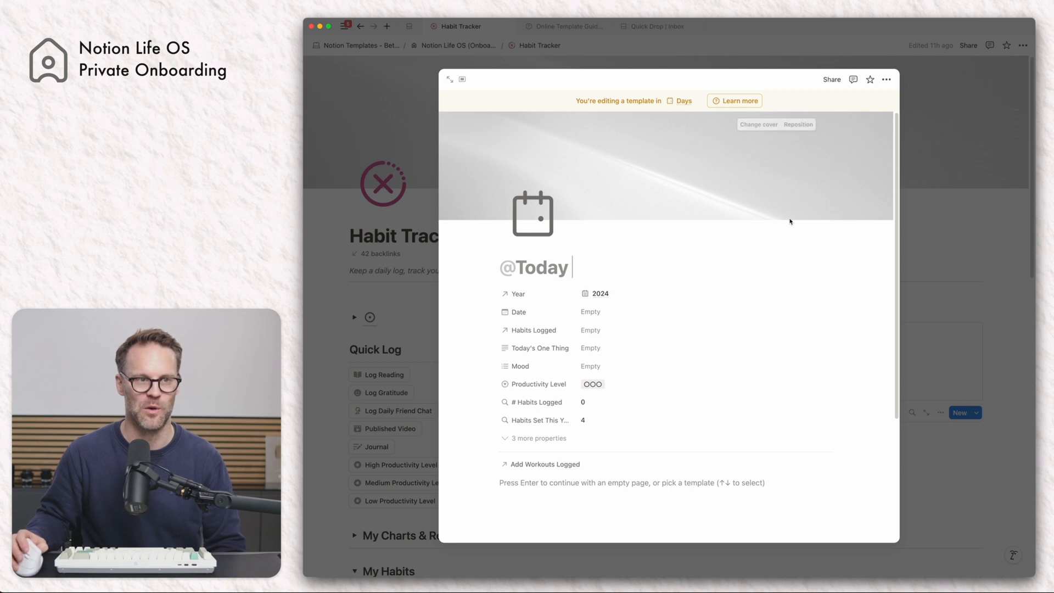
{"action": "mouse_move", "coordinate": [952, 238]}
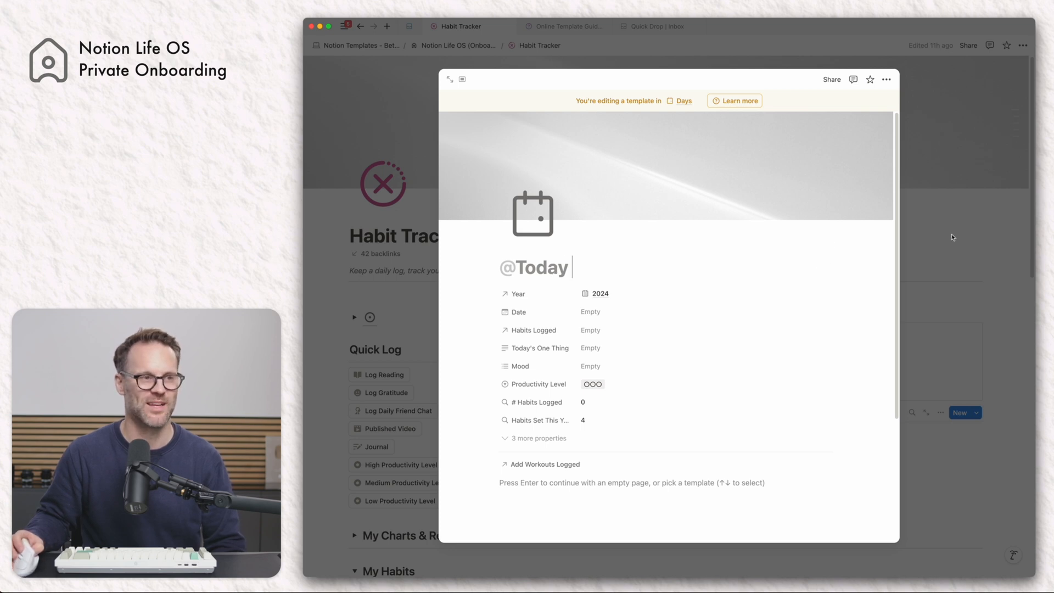
{"action": "mouse_move", "coordinate": [597, 293]}
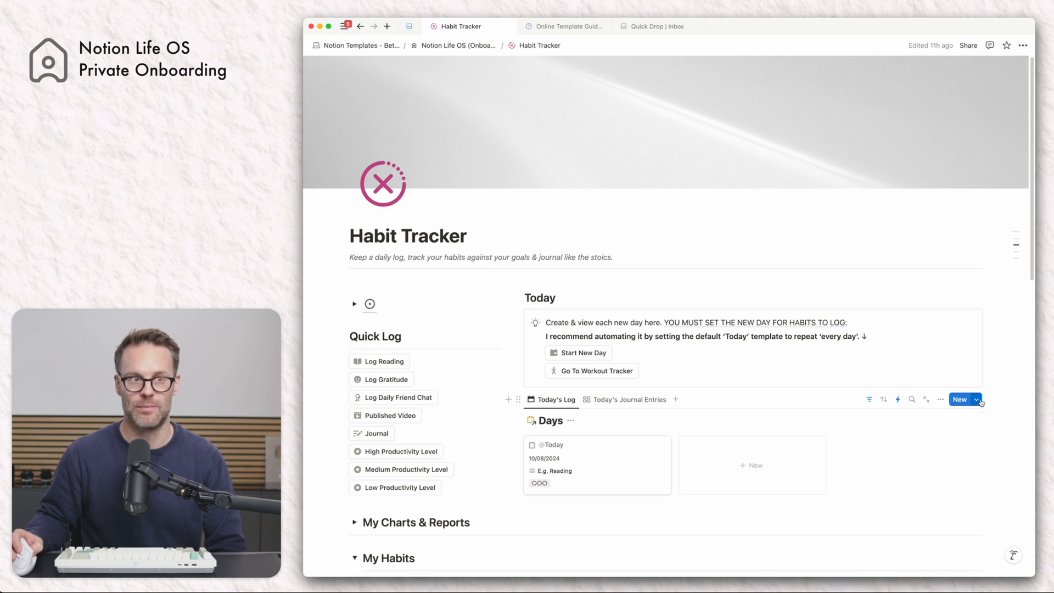
{"action": "left_click", "coordinate": [976, 400]}
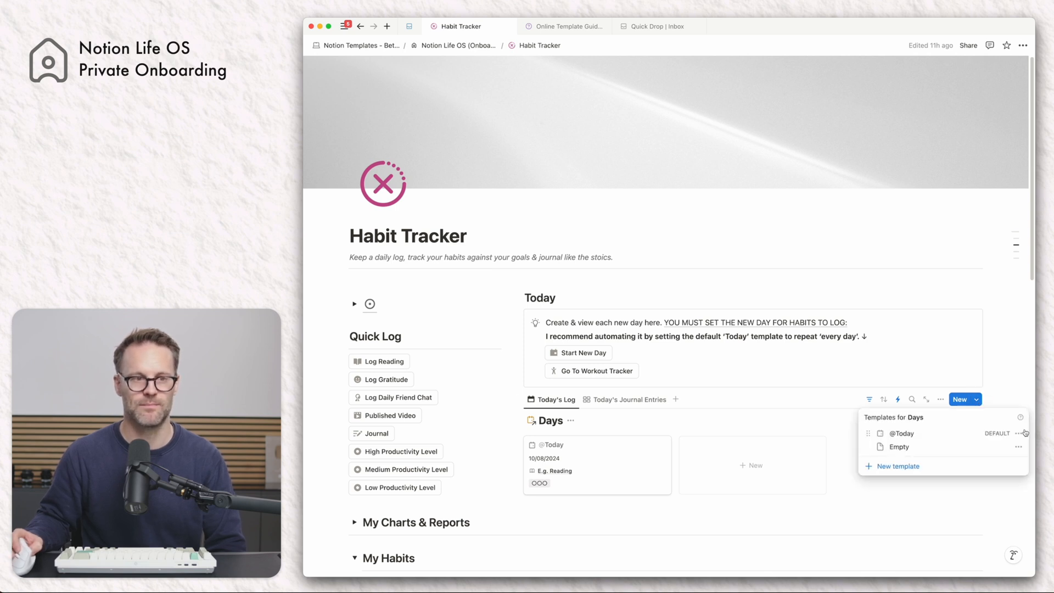
{"action": "left_click", "coordinate": [1018, 433]}
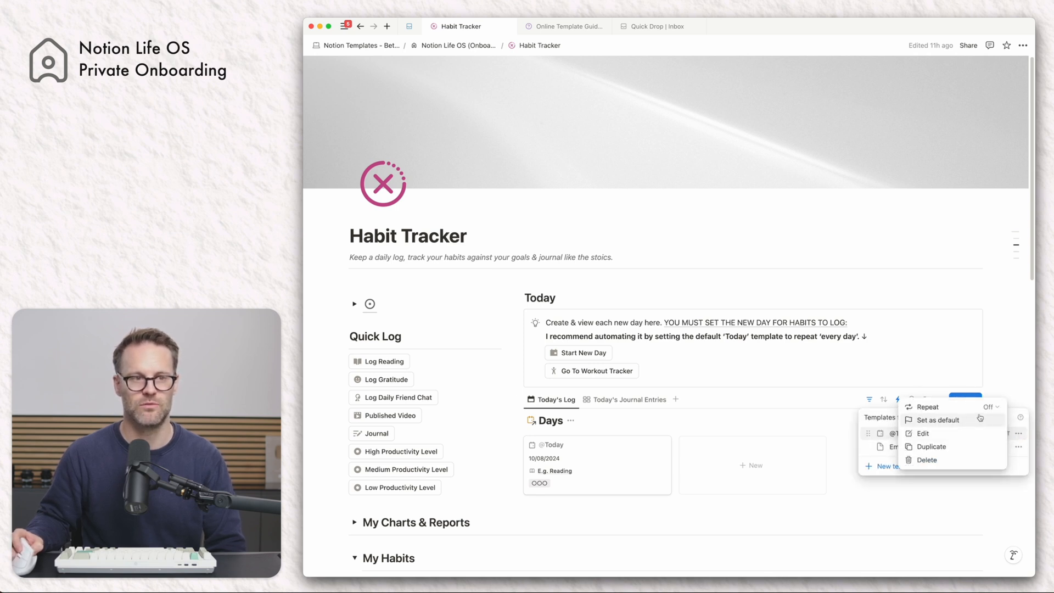
{"action": "left_click", "coordinate": [927, 406]}
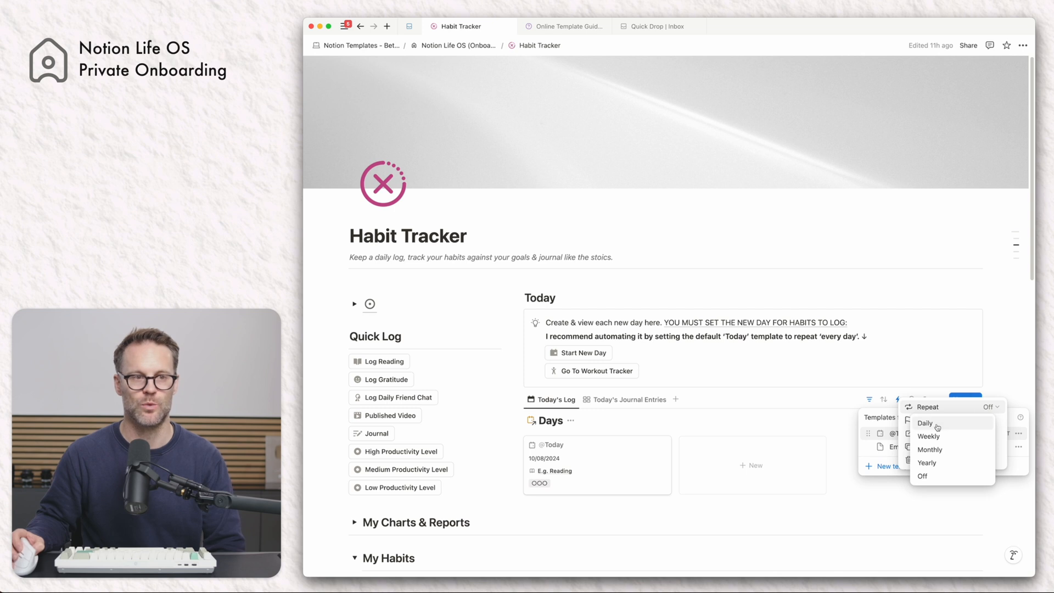
{"action": "left_click", "coordinate": [925, 423]}
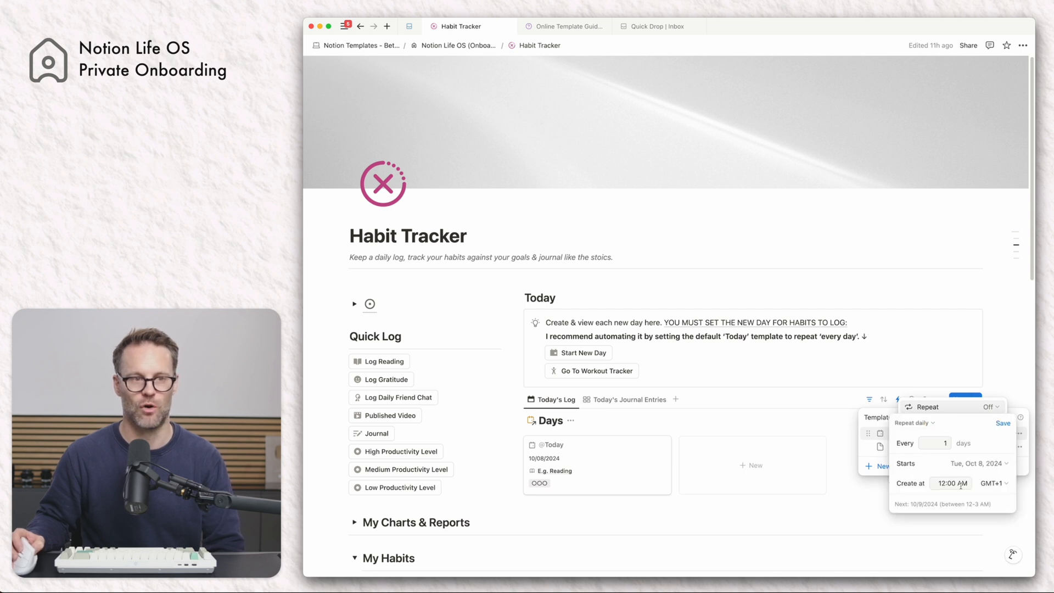
{"action": "left_click", "coordinate": [994, 483]}
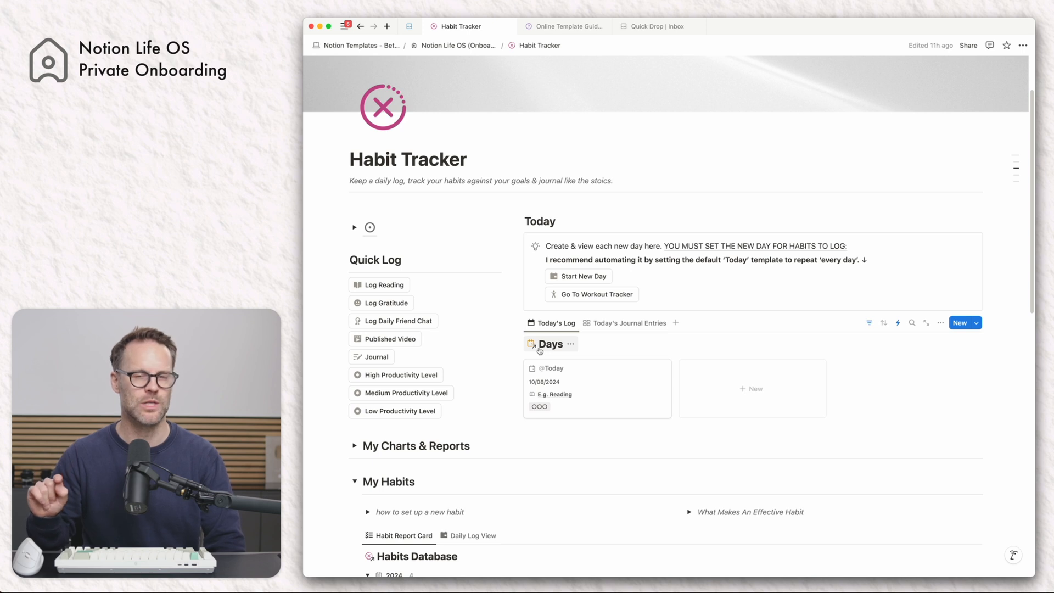
Step: Set the E.g. Reading habit's start date to October 1, 2024
{"action": "scroll", "scroll_direction": "down", "scroll_amount": 3}
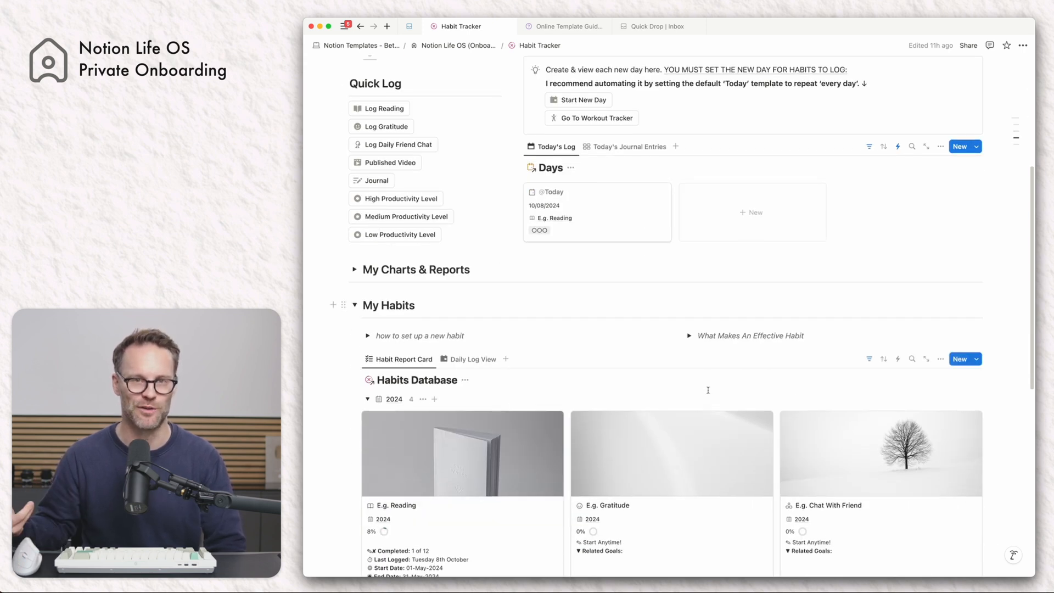
{"action": "scroll", "scroll_direction": "down", "scroll_amount": 3}
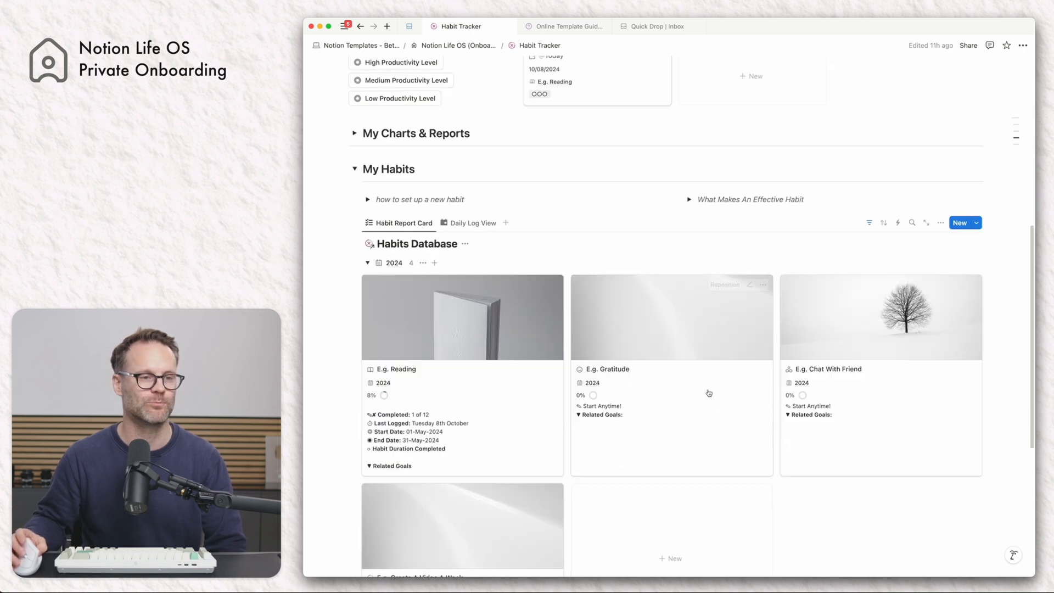
{"action": "scroll", "scroll_direction": "down", "scroll_amount": 3}
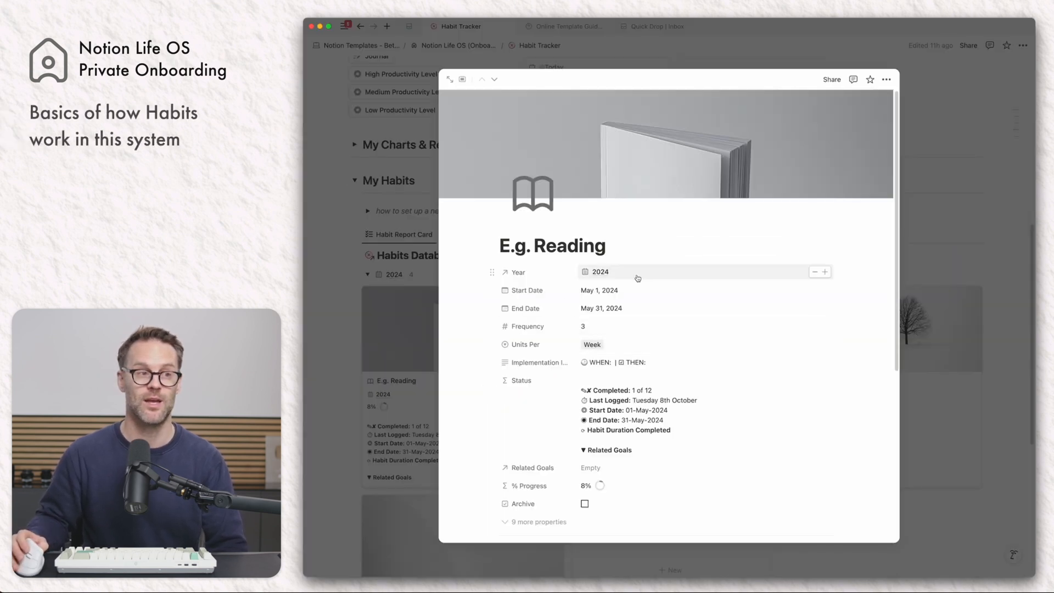
{"action": "left_click", "coordinate": [599, 290]}
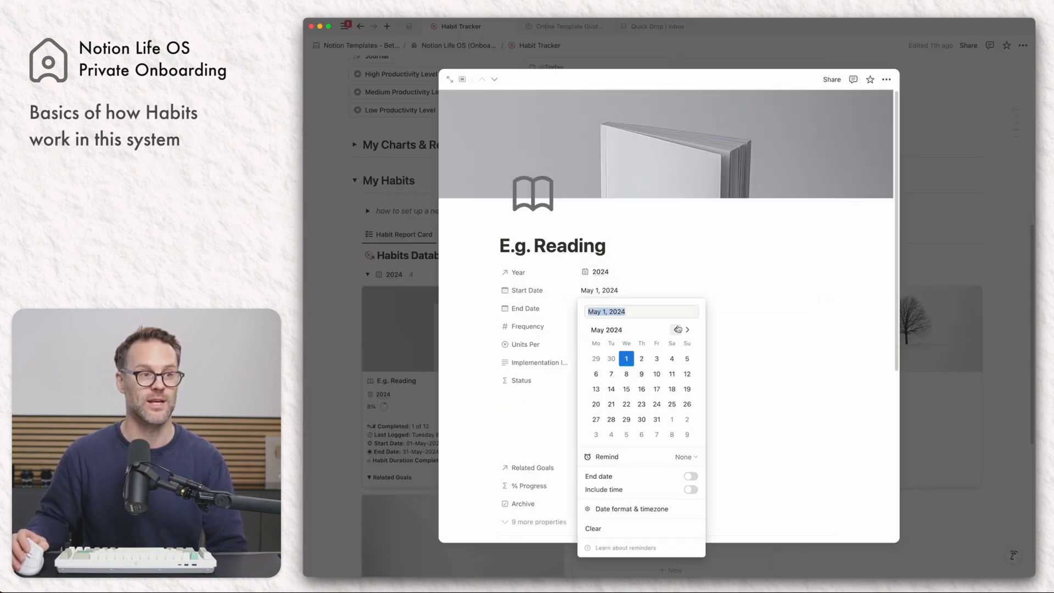
{"action": "left_click", "coordinate": [687, 329]}
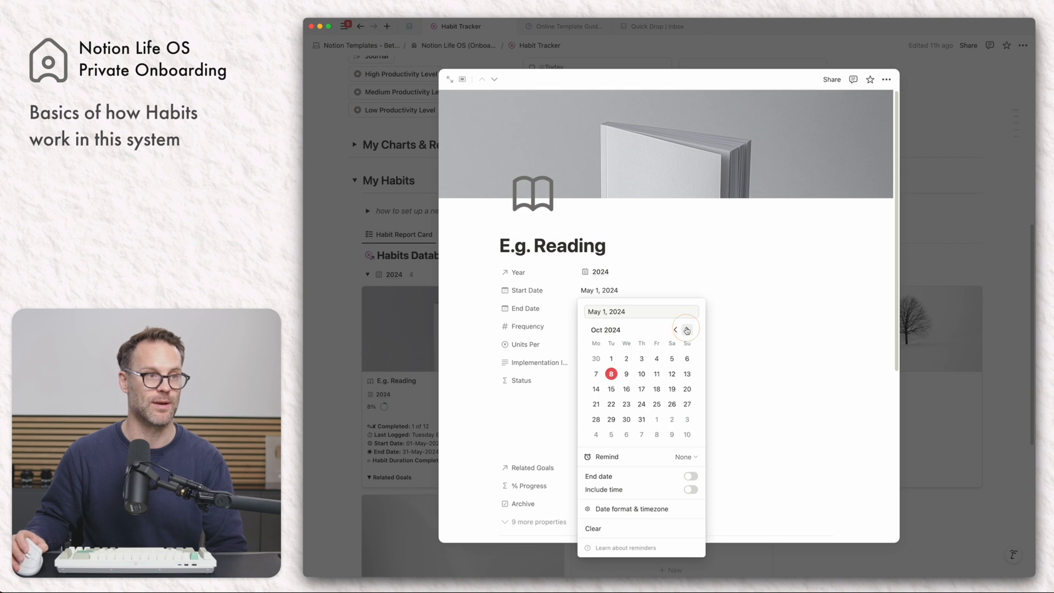
{"action": "left_click", "coordinate": [611, 358]}
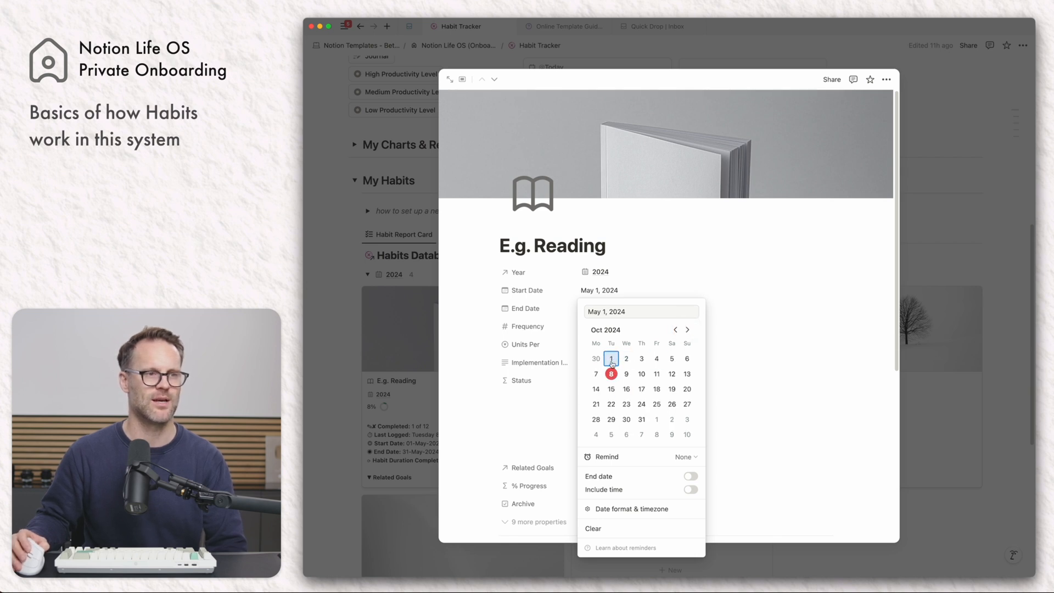
Step: Set its end date to December 31, 2024, leaving the frequency at 3 per week
{"action": "left_click", "coordinate": [610, 358]}
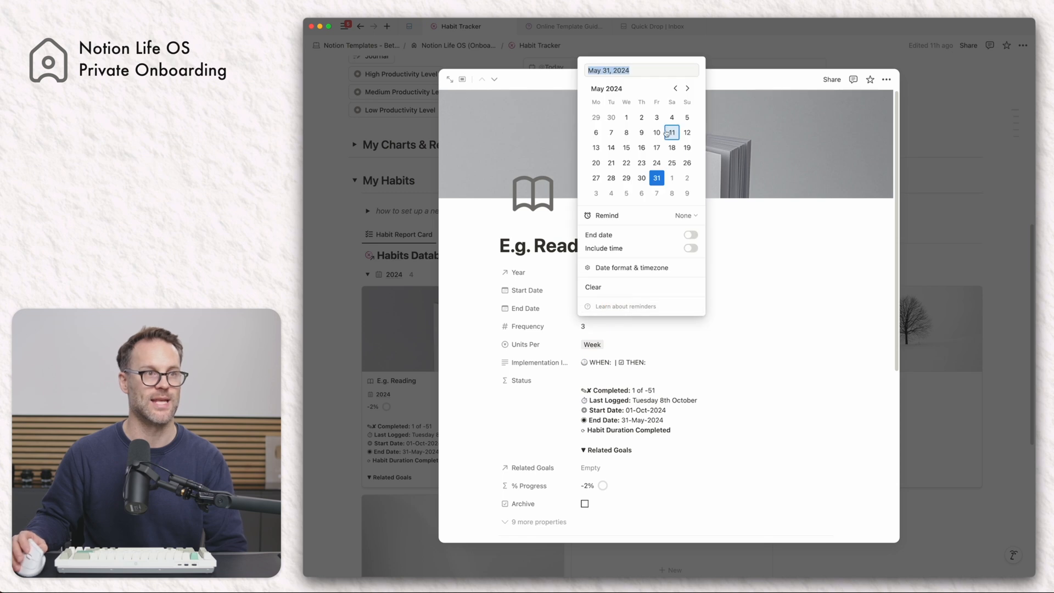
{"action": "left_click", "coordinate": [687, 88]}
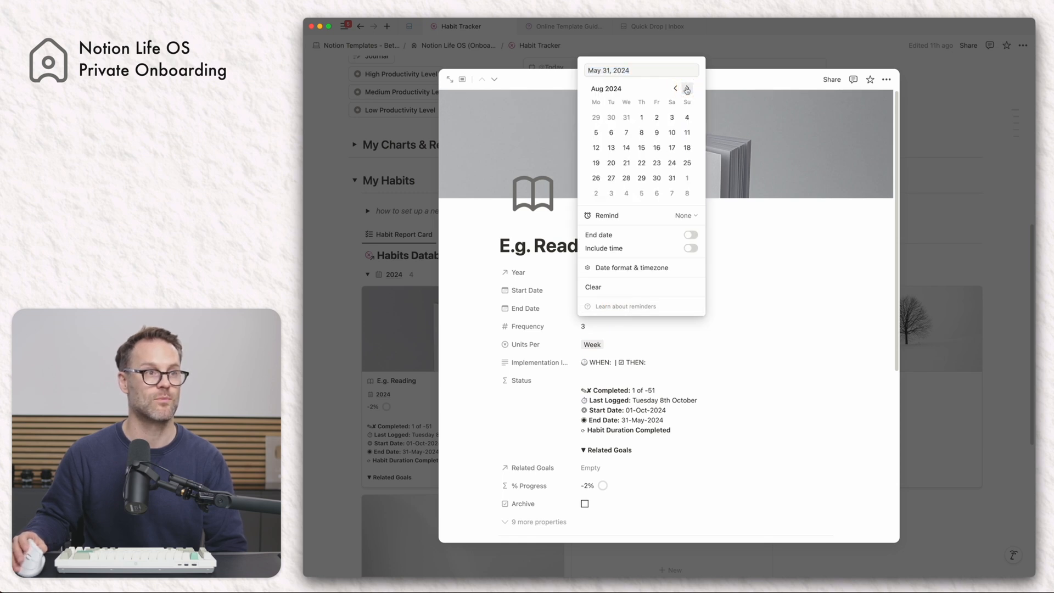
{"action": "left_click", "coordinate": [687, 87]}
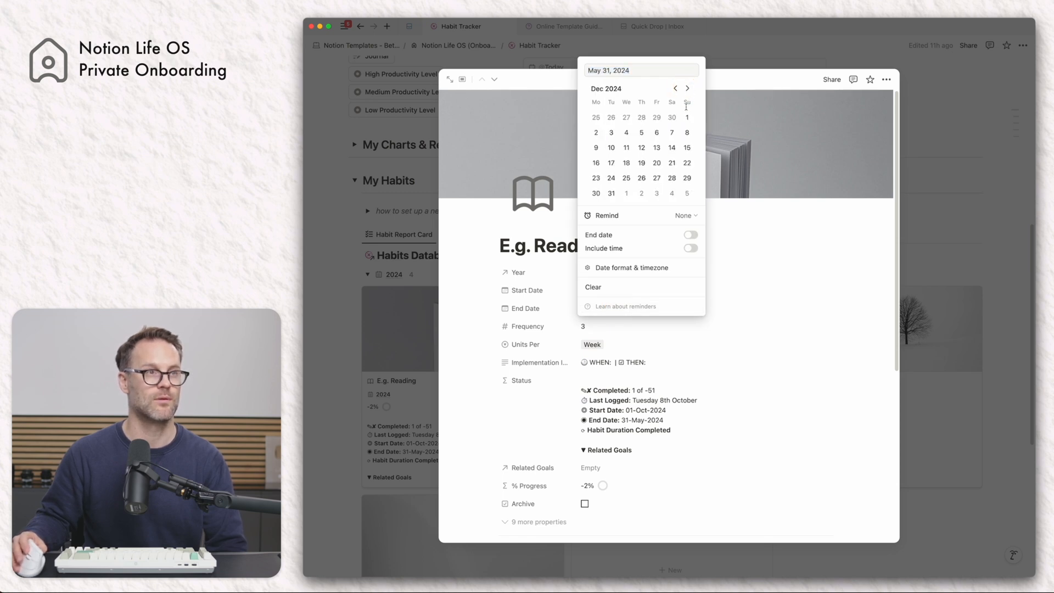
{"action": "left_click", "coordinate": [611, 194]}
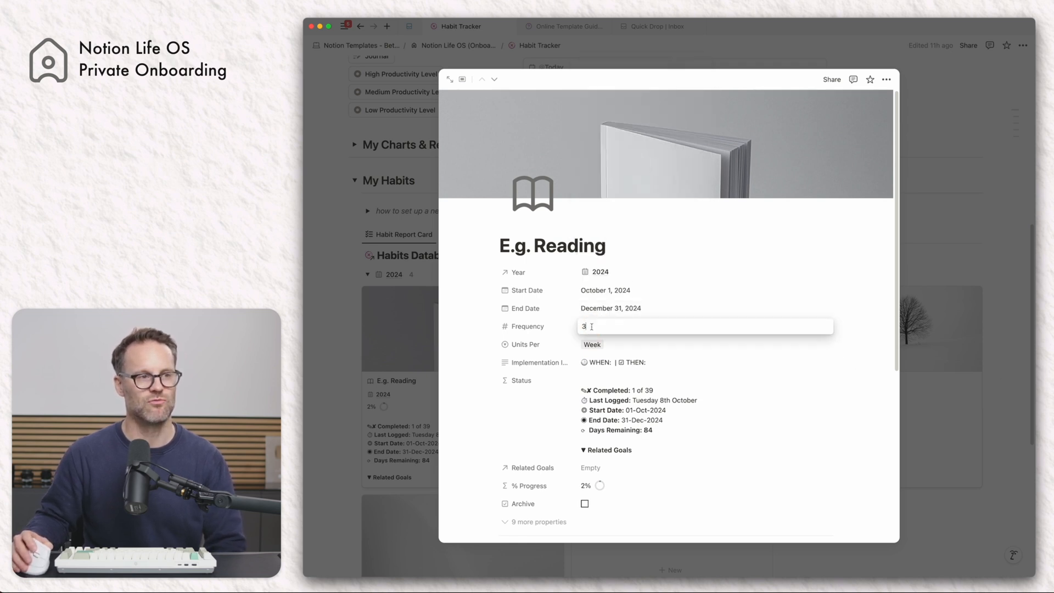
{"action": "left_click", "coordinate": [592, 343]}
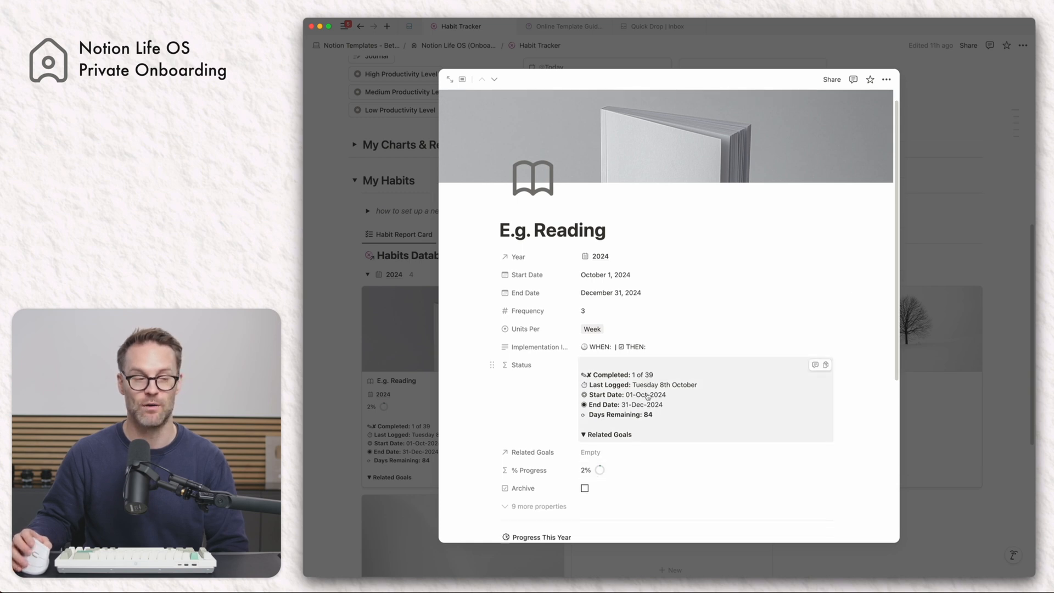
{"action": "scroll", "scroll_direction": "down", "scroll_amount": 3}
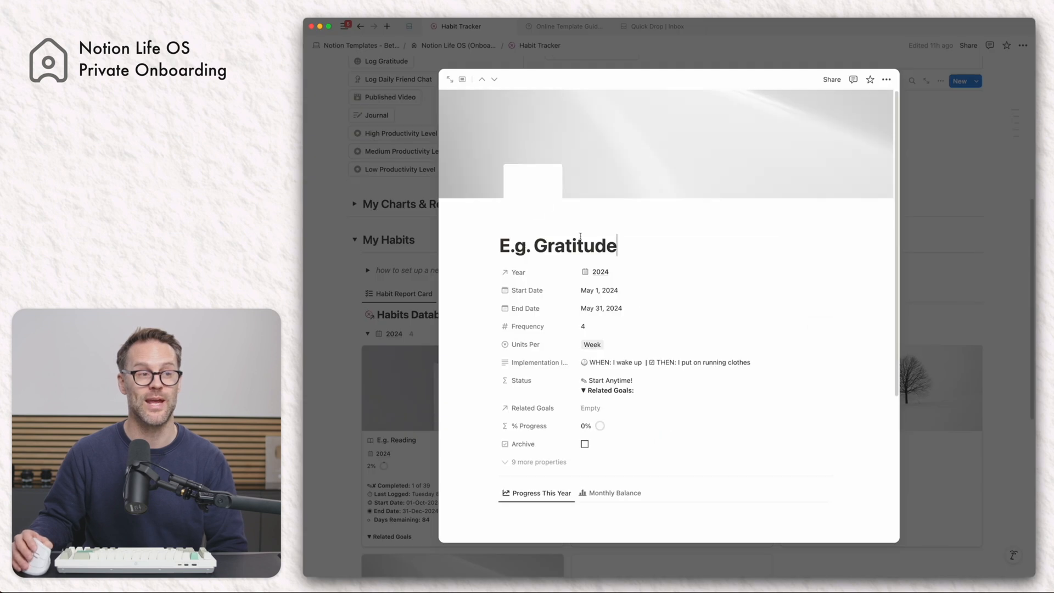
{"action": "double_click", "coordinate": [571, 245]}
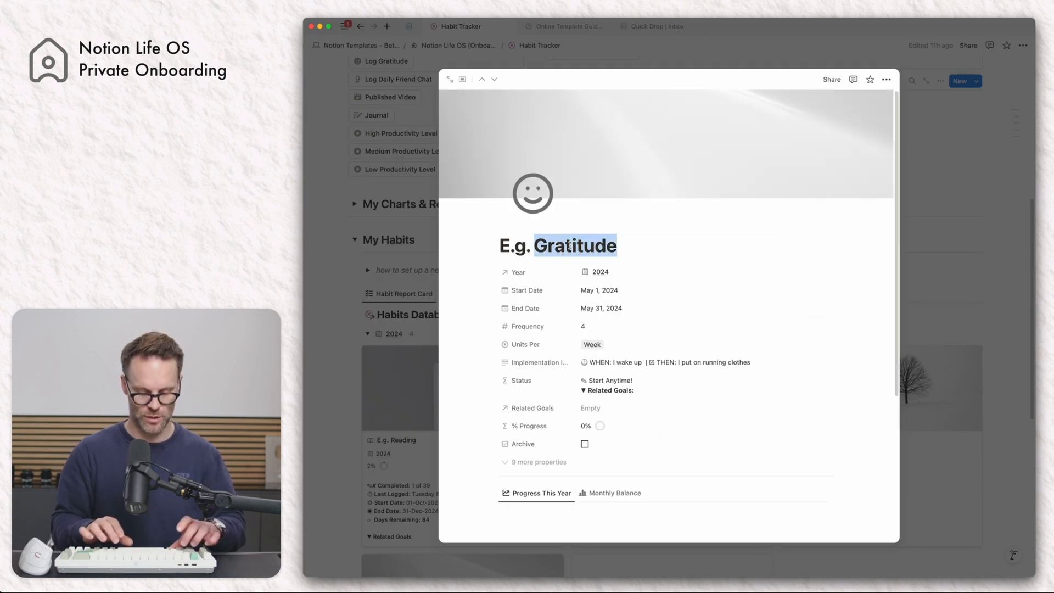
{"action": "type", "text": "Meditatio"}
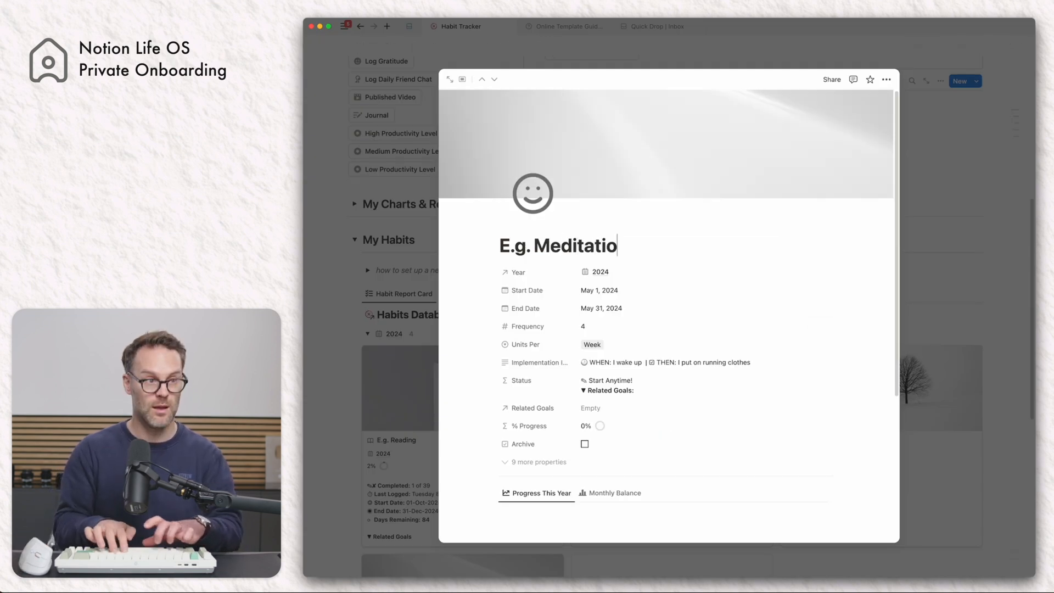
{"action": "type", "text": "n"}
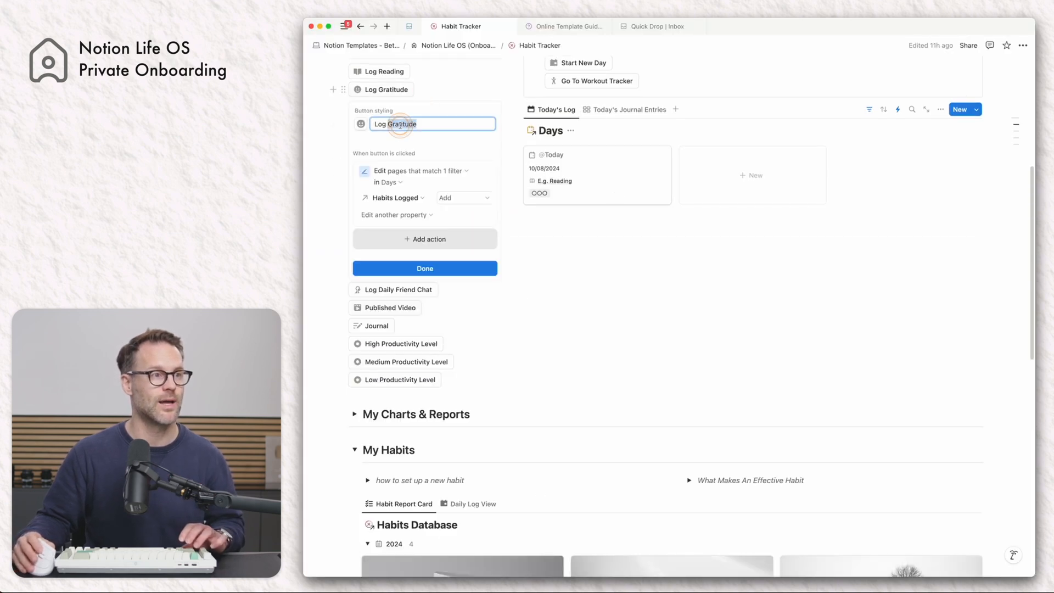
{"action": "type", "text": "Log Medit"}
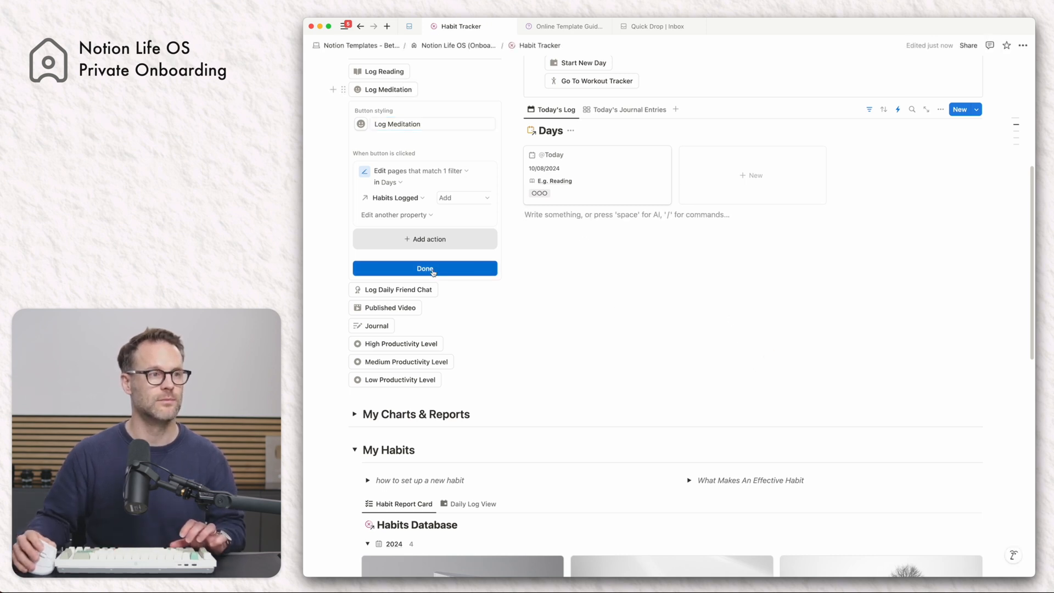
{"action": "left_click", "coordinate": [424, 268]}
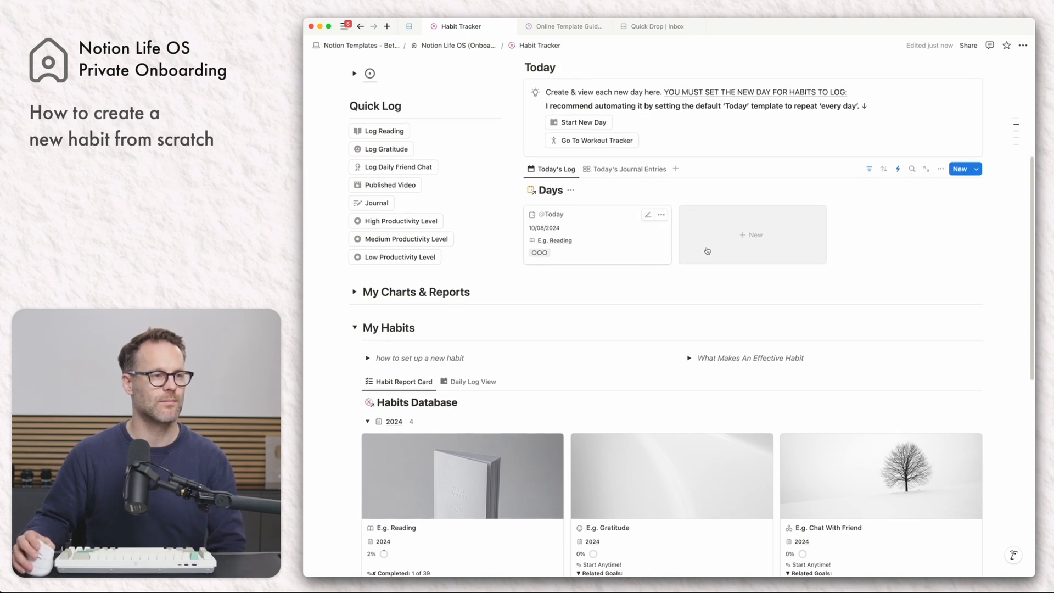
Step: View and collapse the habit setup and 'What Makes An Effective Habit' guide toggles, returning to the Habits Database
{"action": "left_click", "coordinate": [368, 358]}
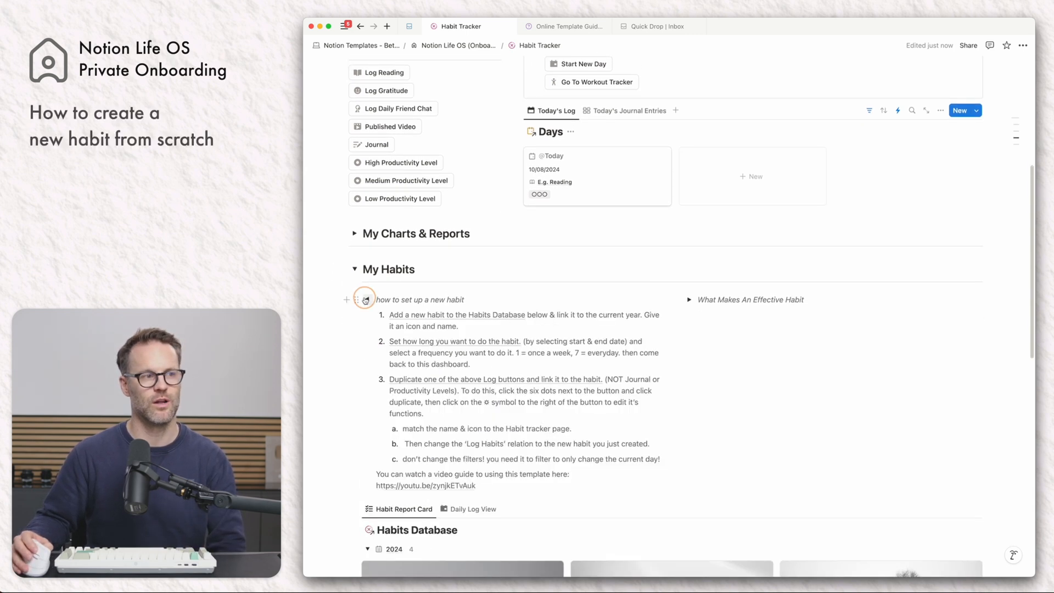
{"action": "left_click", "coordinate": [367, 298]}
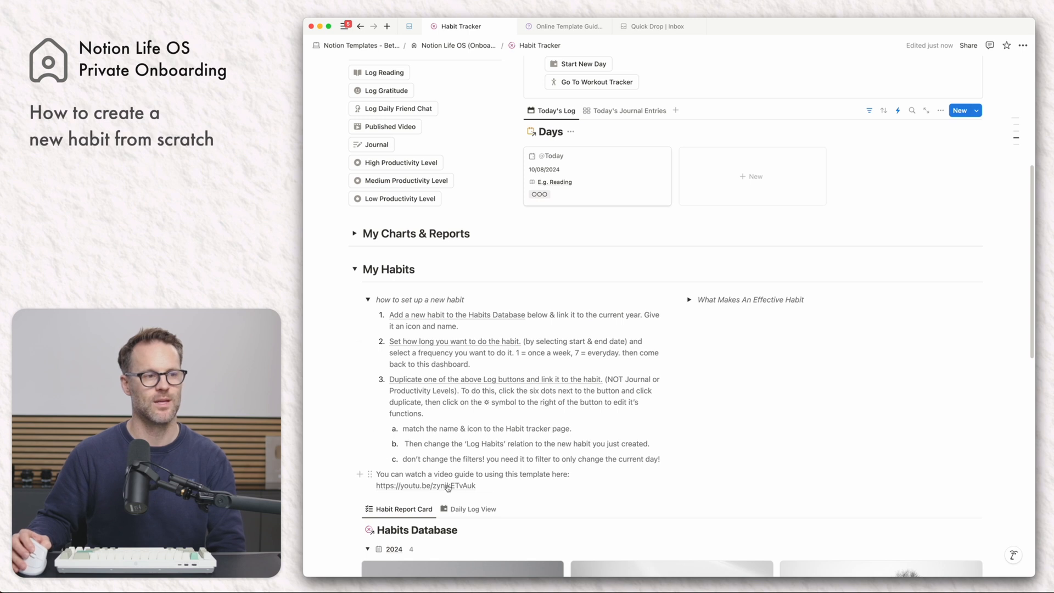
{"action": "left_click", "coordinate": [368, 299]}
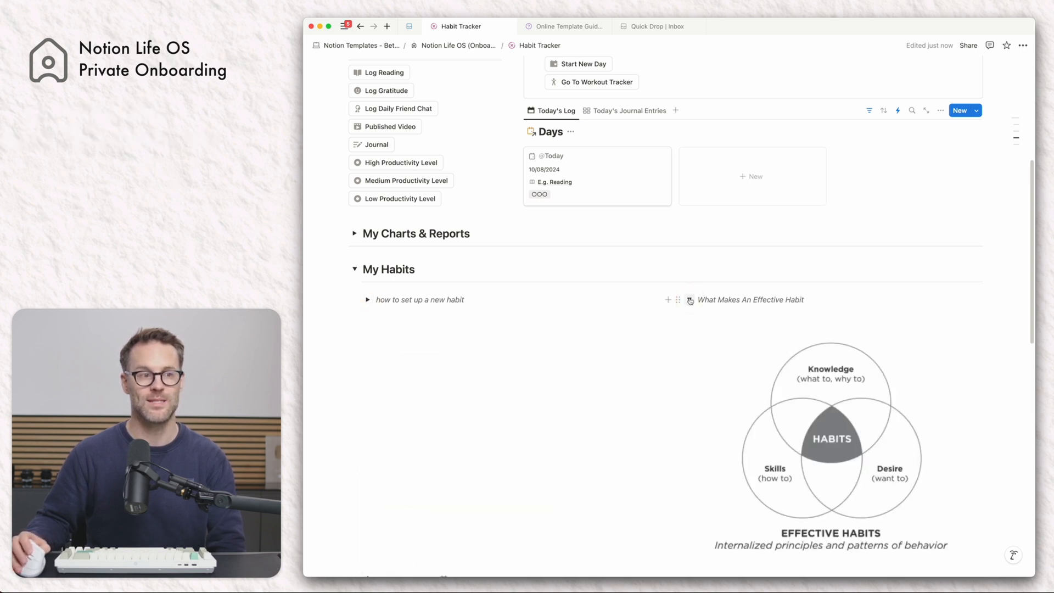
{"action": "left_click", "coordinate": [689, 302]}
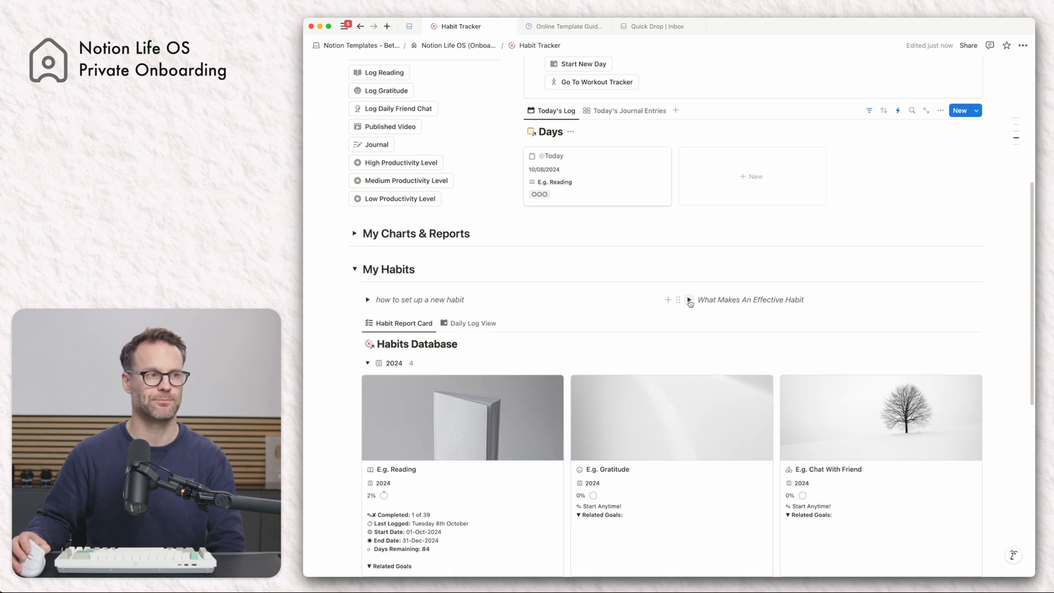
{"action": "scroll", "scroll_direction": "down", "scroll_amount": 3}
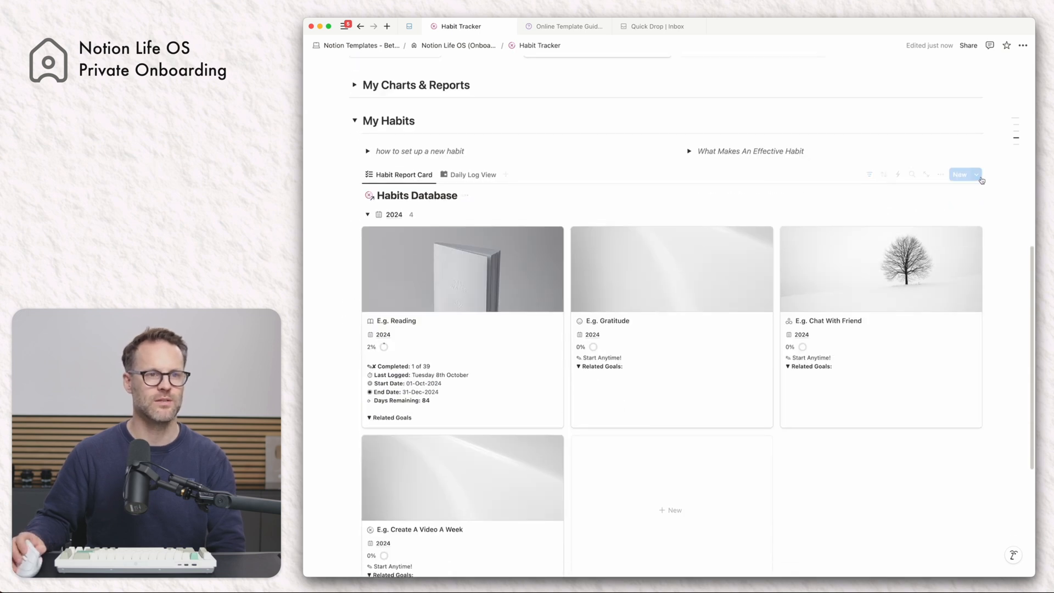
Step: Create a new habit from the New Habit template named Meditation, running October 1 to November 8, 2024
{"action": "left_click", "coordinate": [977, 175]}
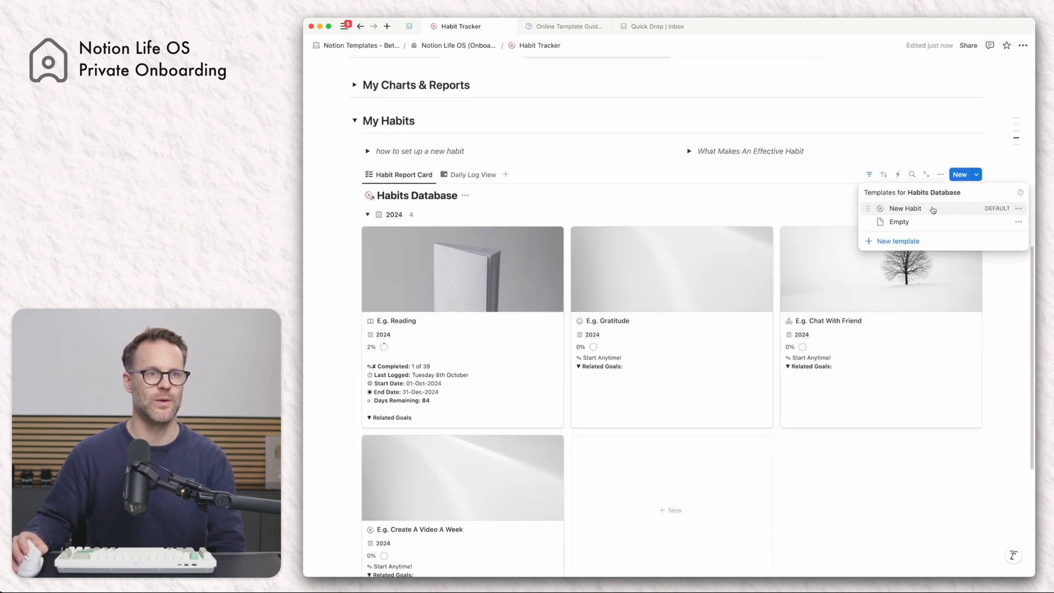
{"action": "left_click", "coordinate": [904, 208]}
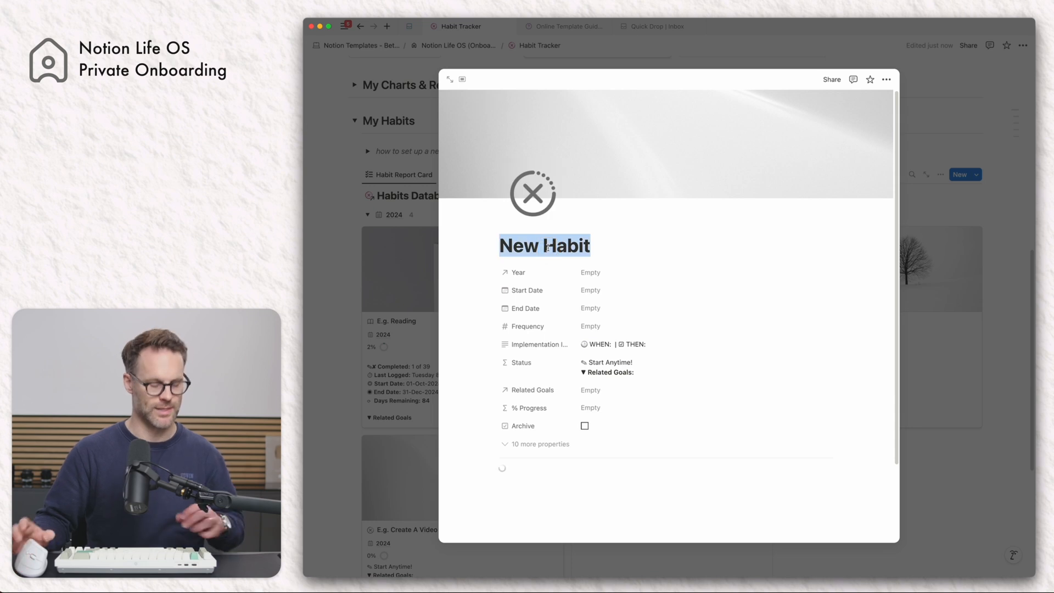
{"action": "type", "text": "Meditati"}
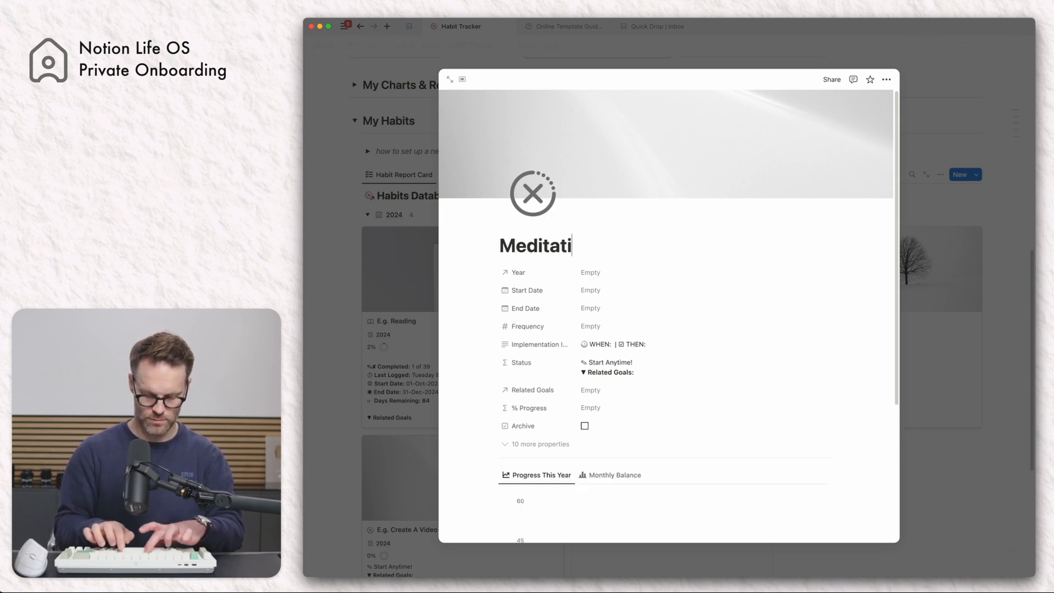
{"action": "left_click", "coordinate": [591, 273]}
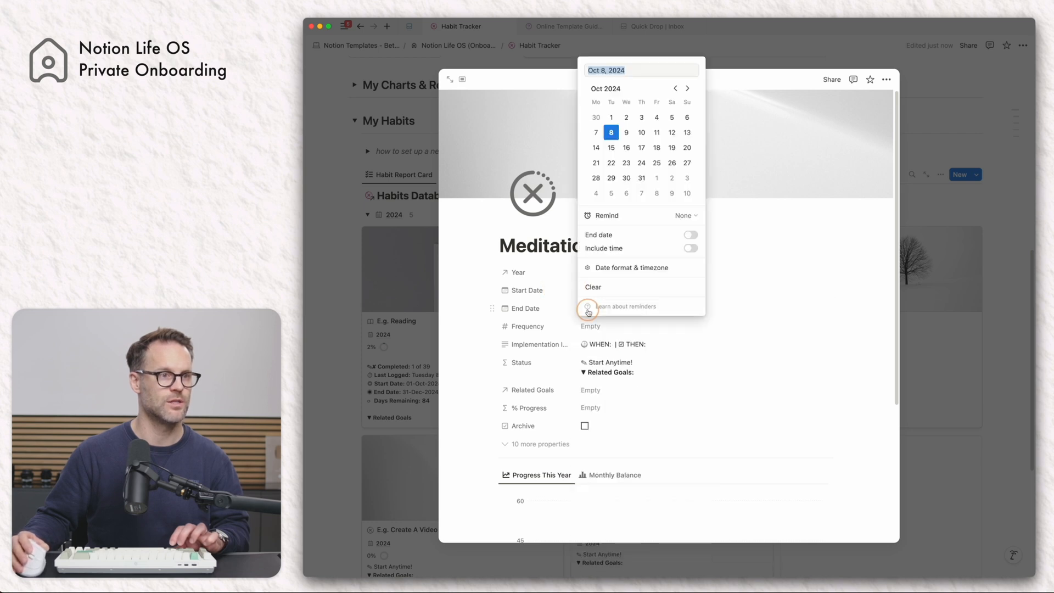
{"action": "mouse_move", "coordinate": [618, 210]}
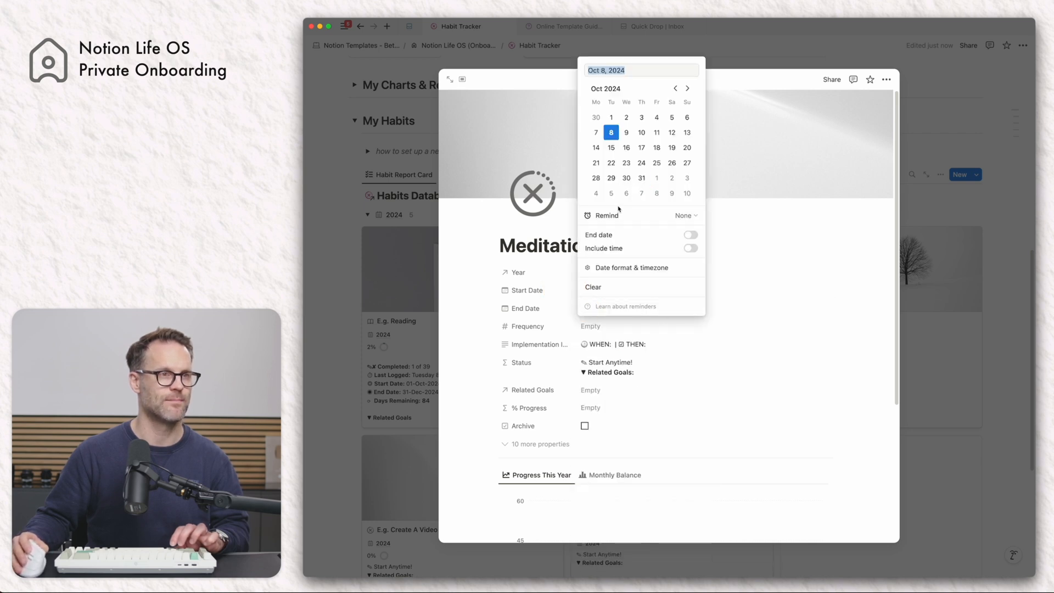
Step: Set the Meditation habit's frequency to 1 per Day and link the health-first goal
{"action": "left_click", "coordinate": [802, 227]}
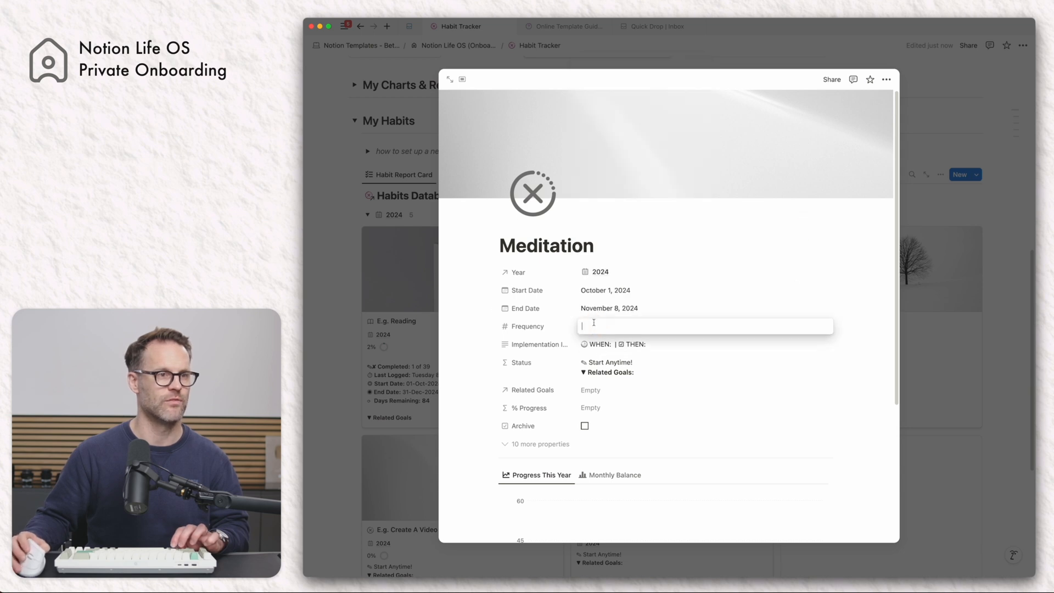
{"action": "type", "text": "1"}
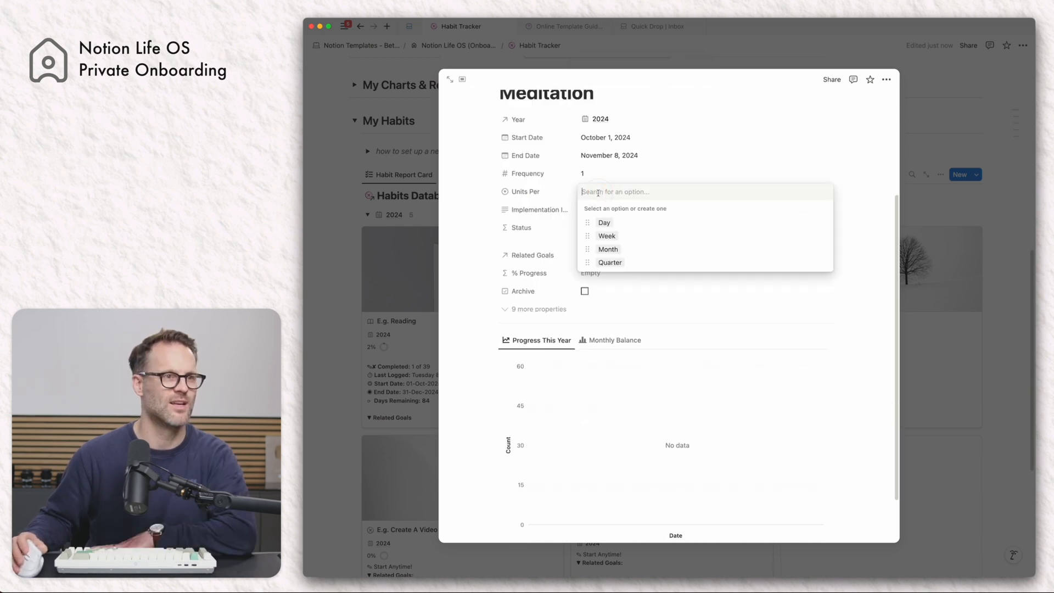
{"action": "left_click", "coordinate": [602, 223]}
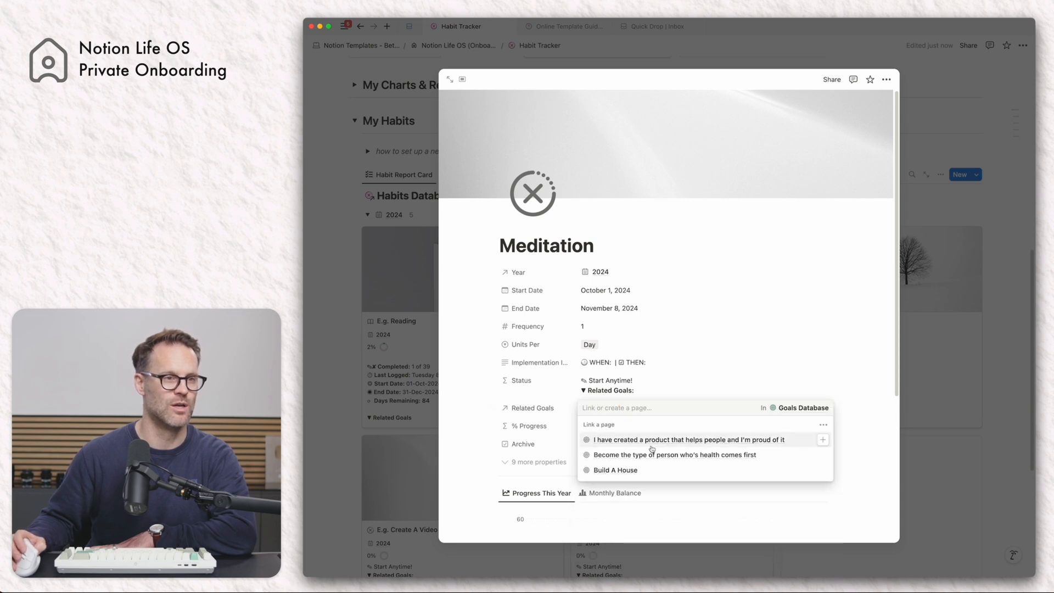
{"action": "left_click", "coordinate": [671, 454]}
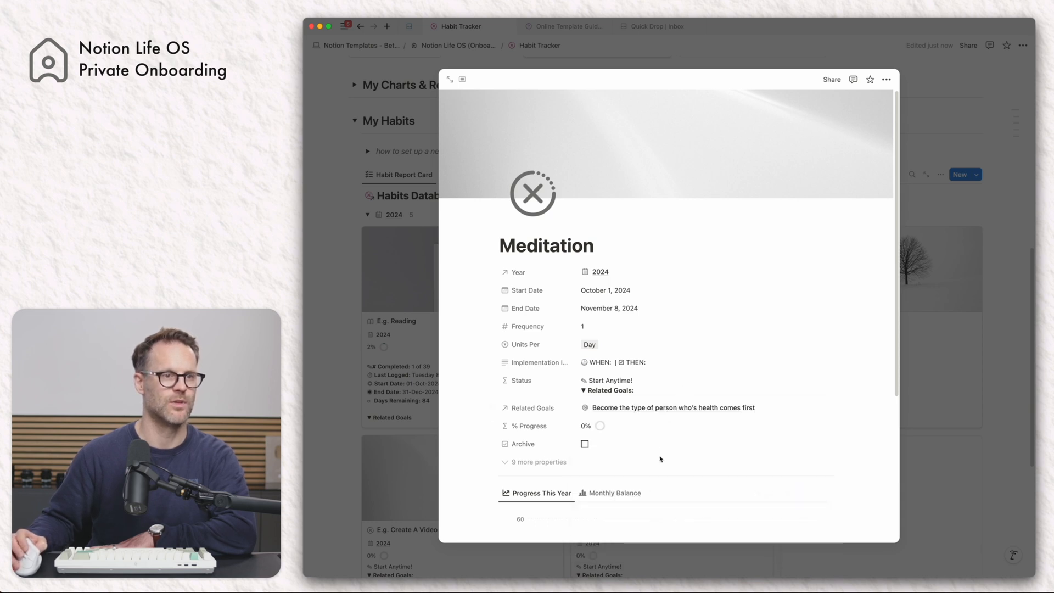
{"action": "scroll", "scroll_direction": "down", "scroll_amount": 3}
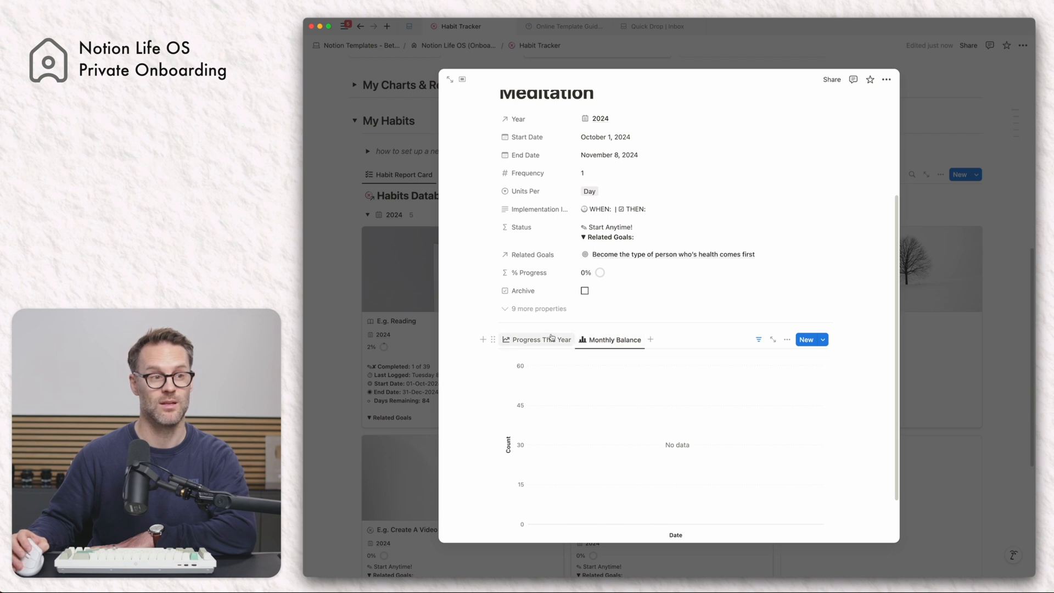
{"action": "mouse_move", "coordinate": [612, 339]}
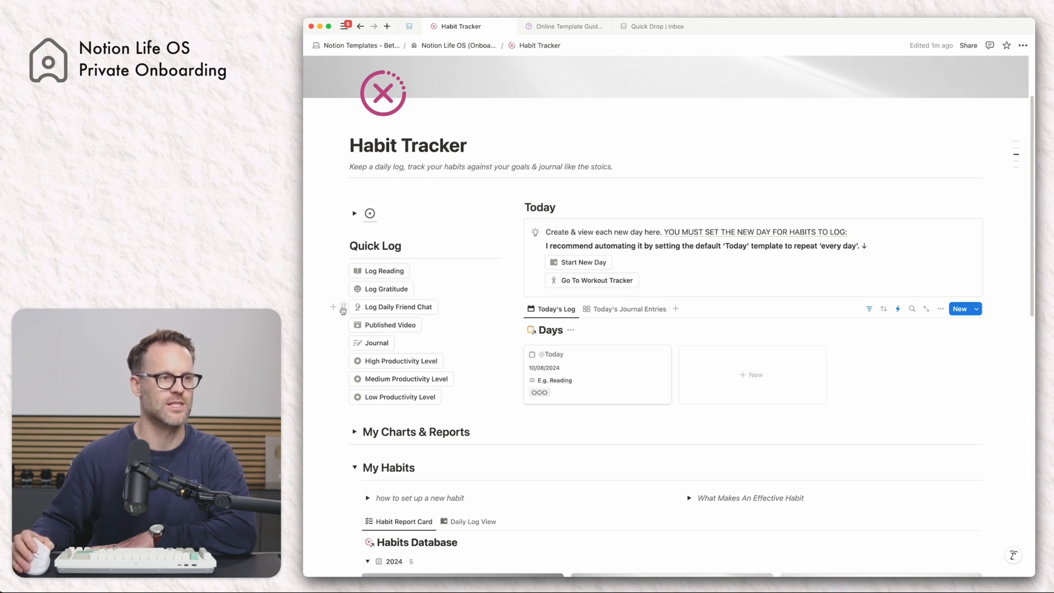
Step: Duplicate the Log Daily Friend Chat button and rename the copy Log Meditation
{"action": "left_click", "coordinate": [343, 307]}
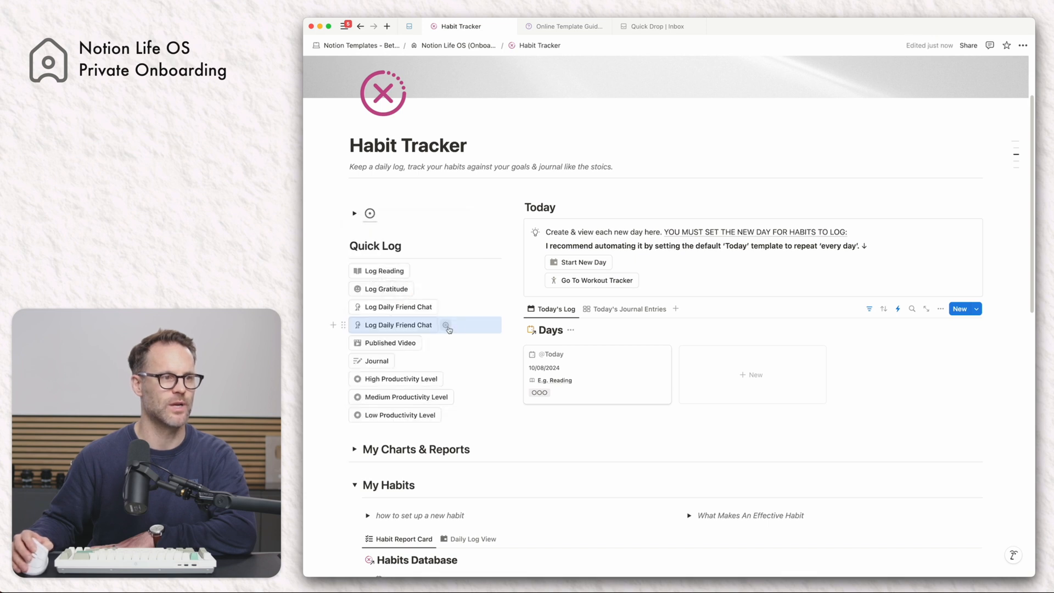
{"action": "left_click", "coordinate": [447, 329]}
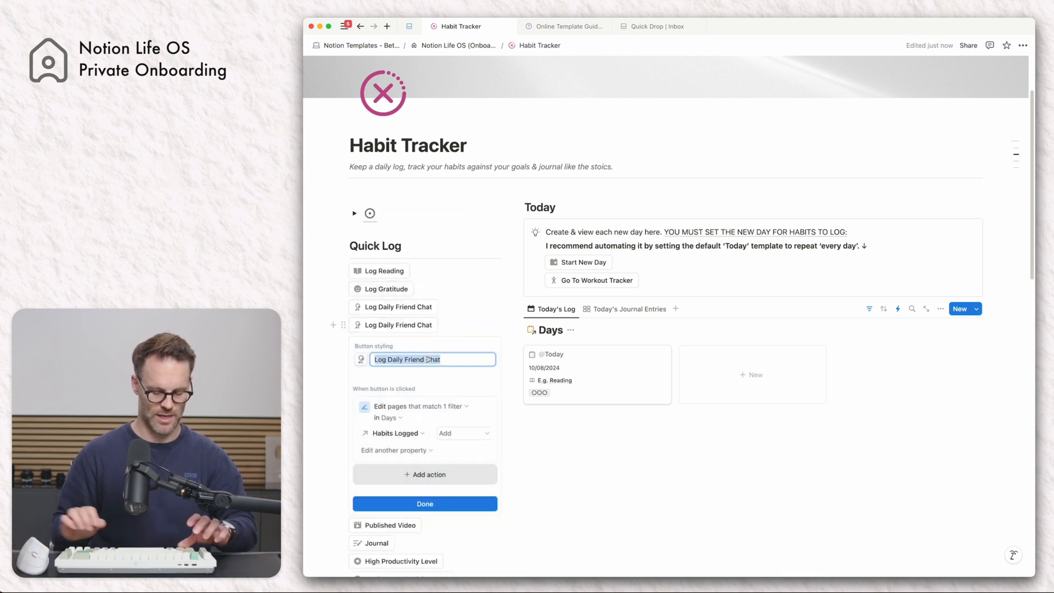
{"action": "type", "text": "Log Meditation"}
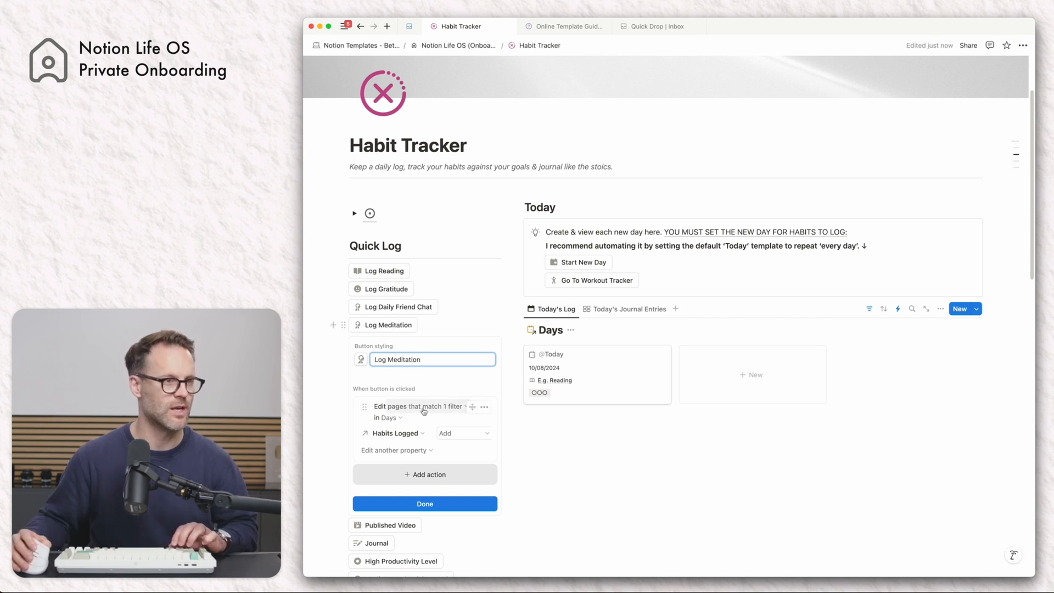
{"action": "left_click", "coordinate": [418, 406]}
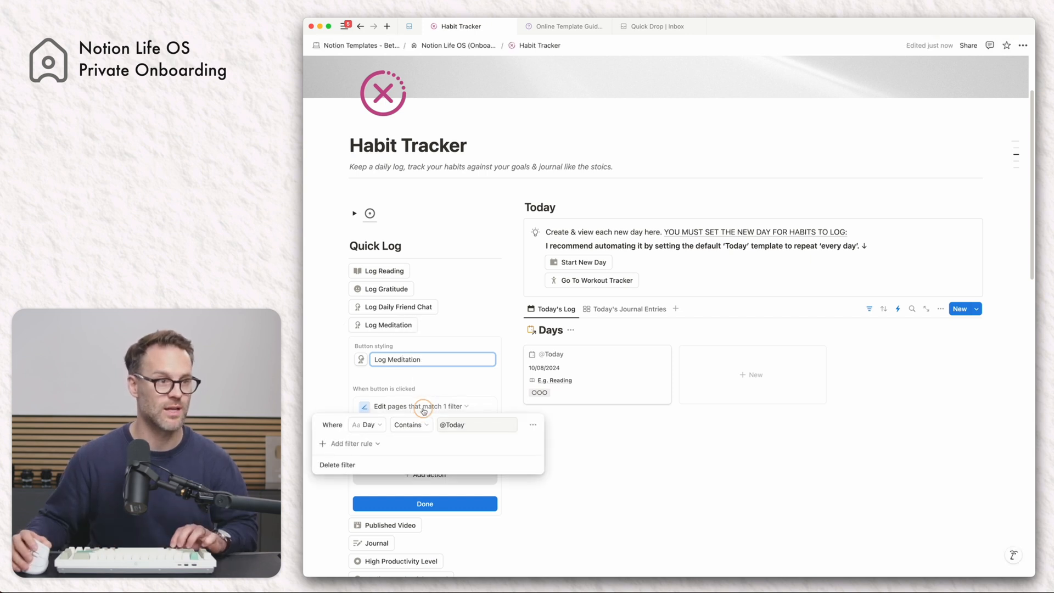
{"action": "left_click", "coordinate": [418, 406]}
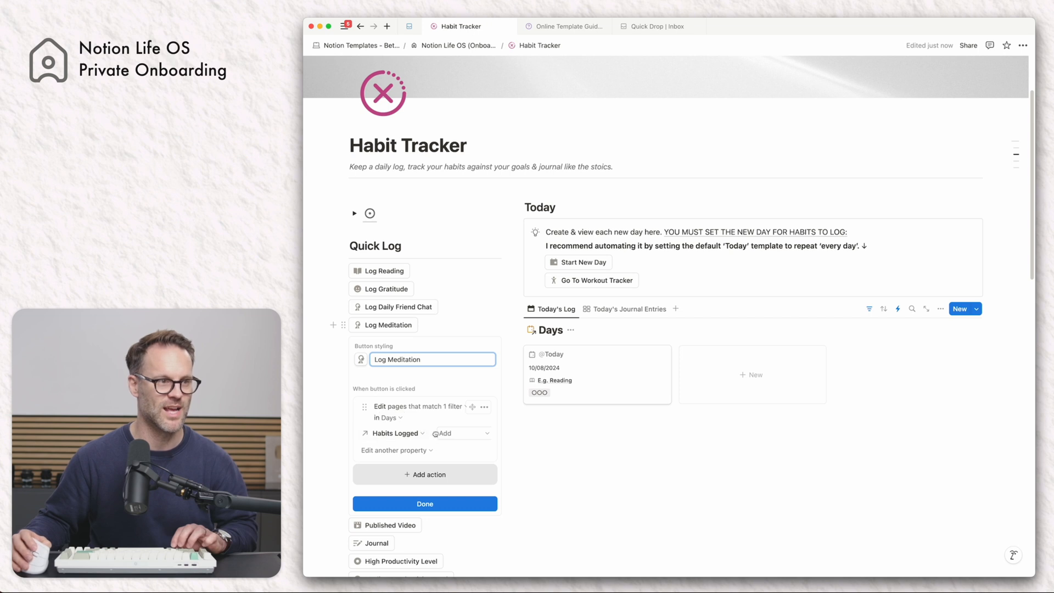
{"action": "scroll", "scroll_direction": "down", "scroll_amount": 3}
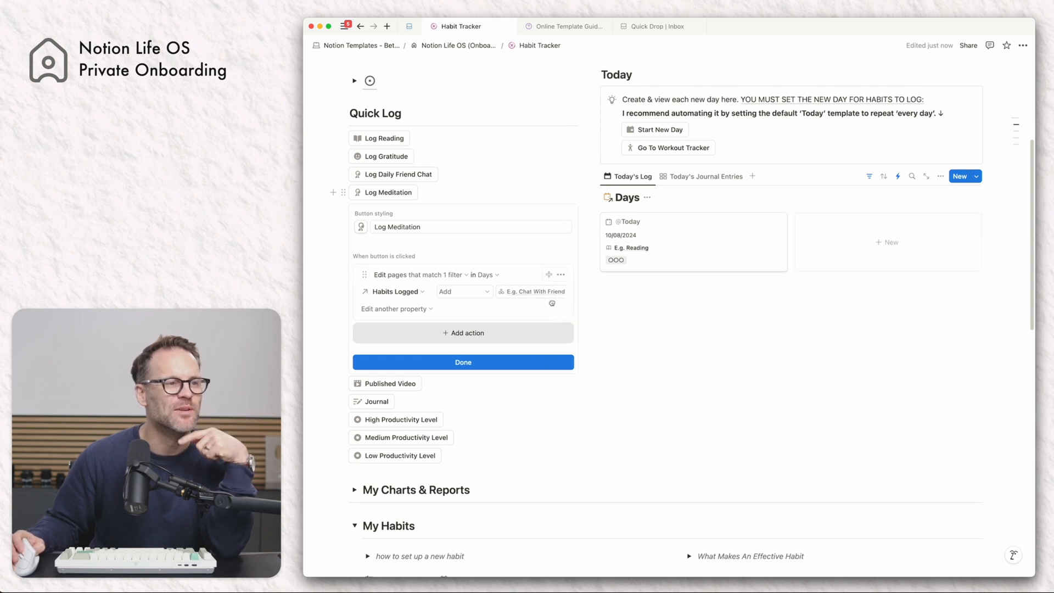
Step: Set the button to add Meditation to Habits Logged, finish it, and log Meditation for today
{"action": "left_click", "coordinate": [531, 291]}
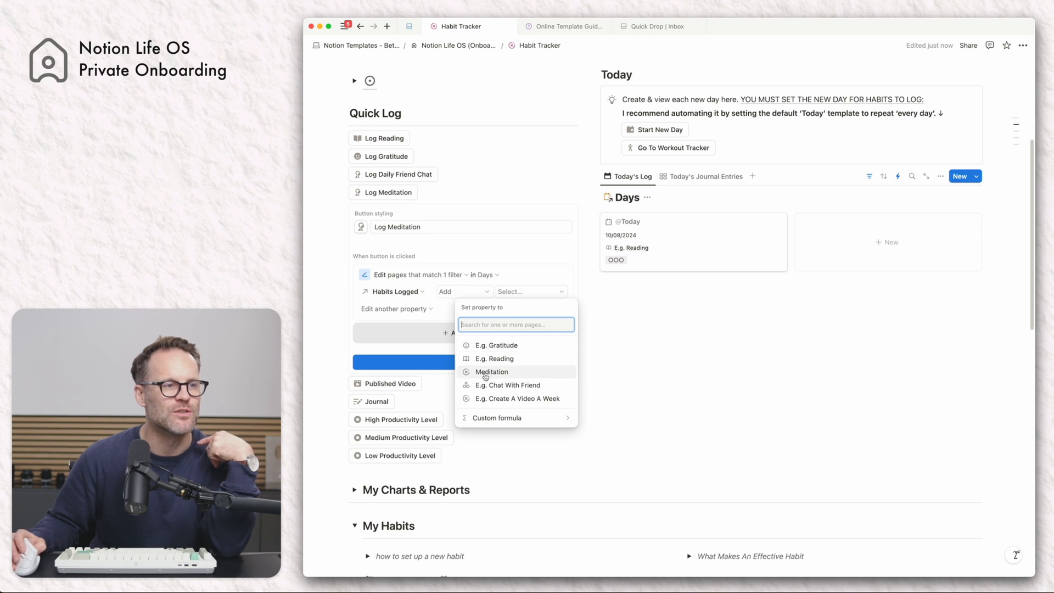
{"action": "left_click", "coordinate": [492, 372]}
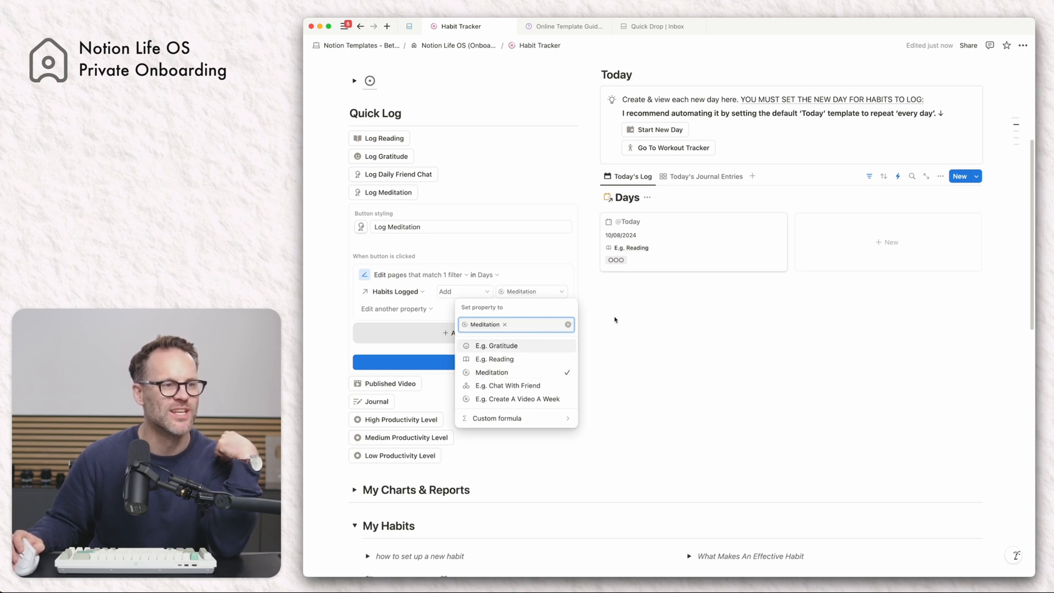
{"action": "left_click", "coordinate": [531, 291]}
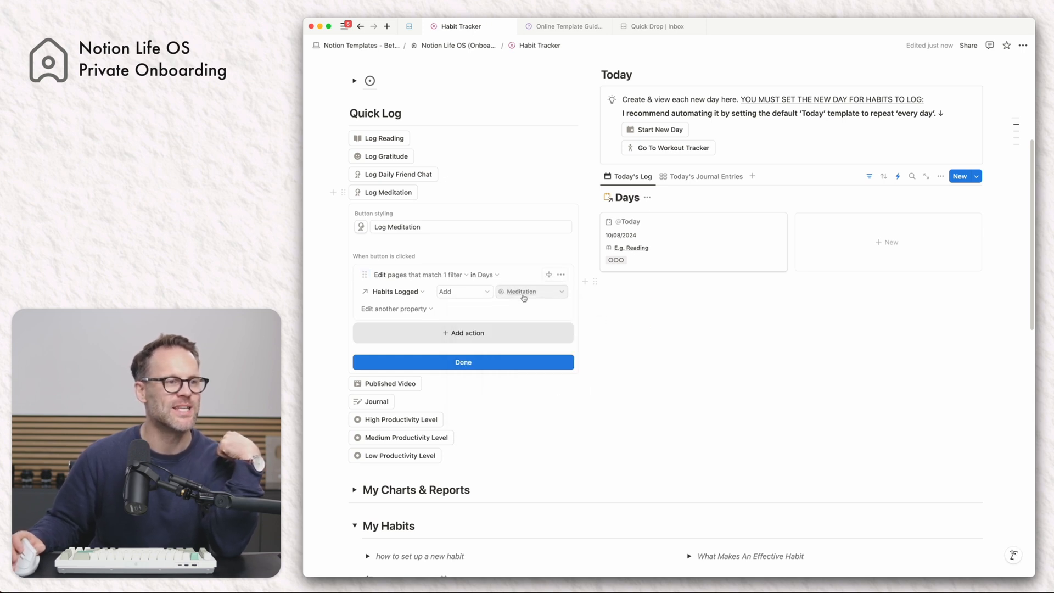
{"action": "left_click", "coordinate": [462, 361]}
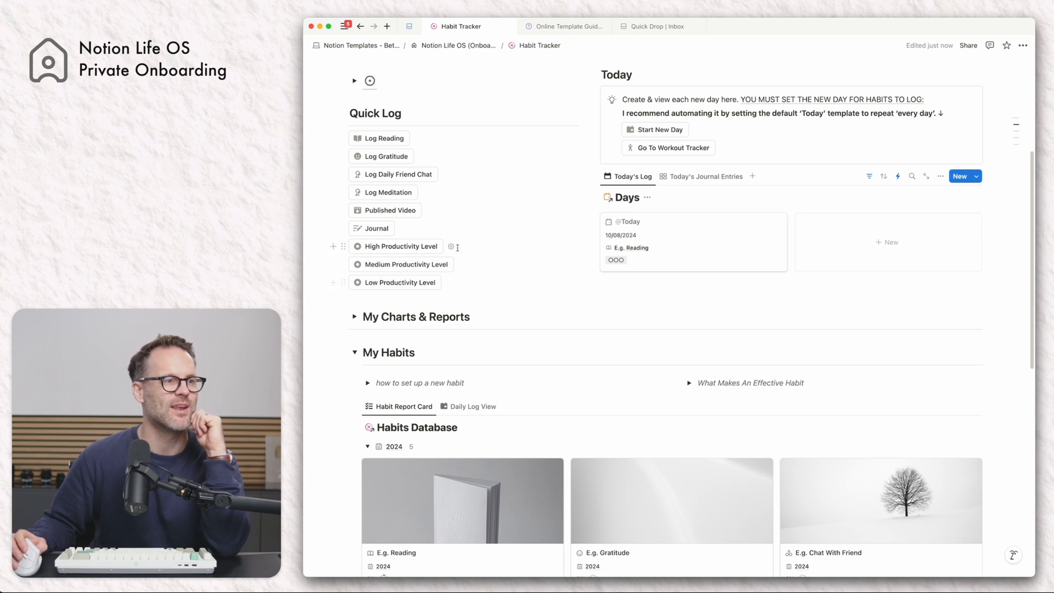
{"action": "left_click", "coordinate": [383, 192]}
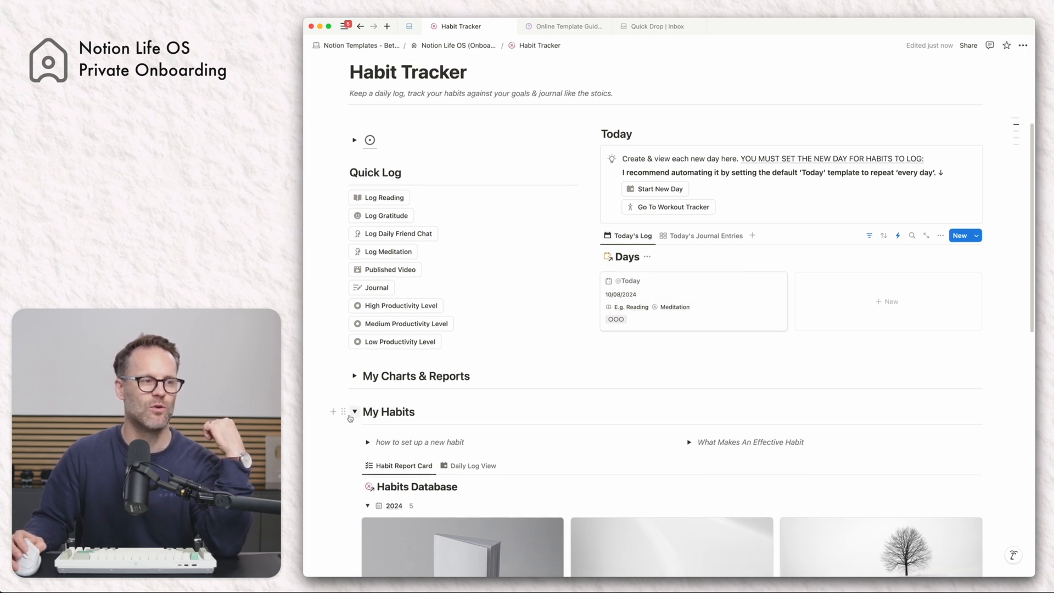
Step: Collapse My Habits, go to the Workout Tracker and start a new workout session for today
{"action": "left_click", "coordinate": [353, 411]}
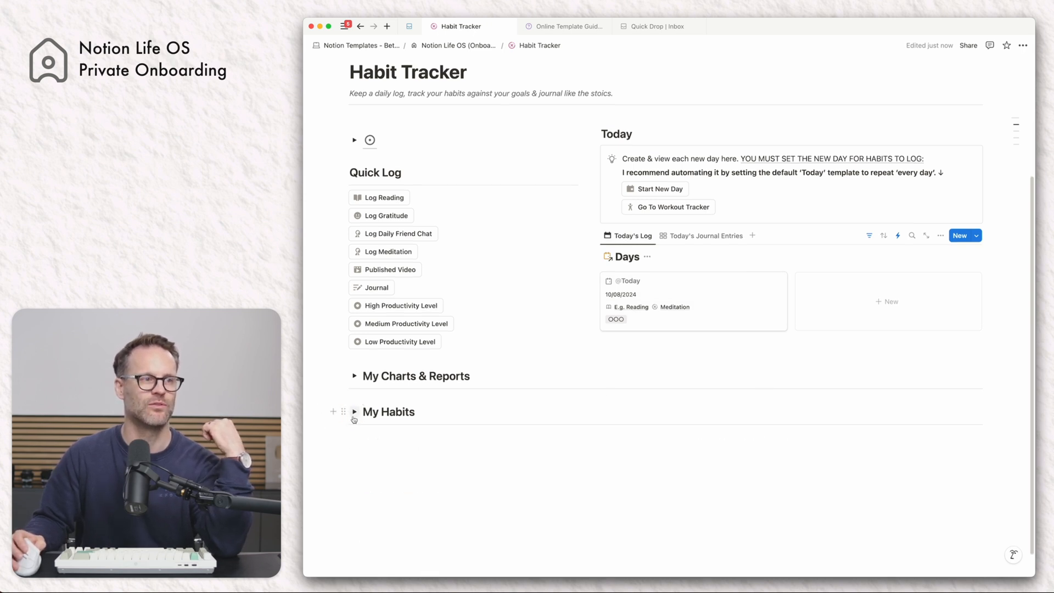
{"action": "left_click", "coordinate": [673, 207]}
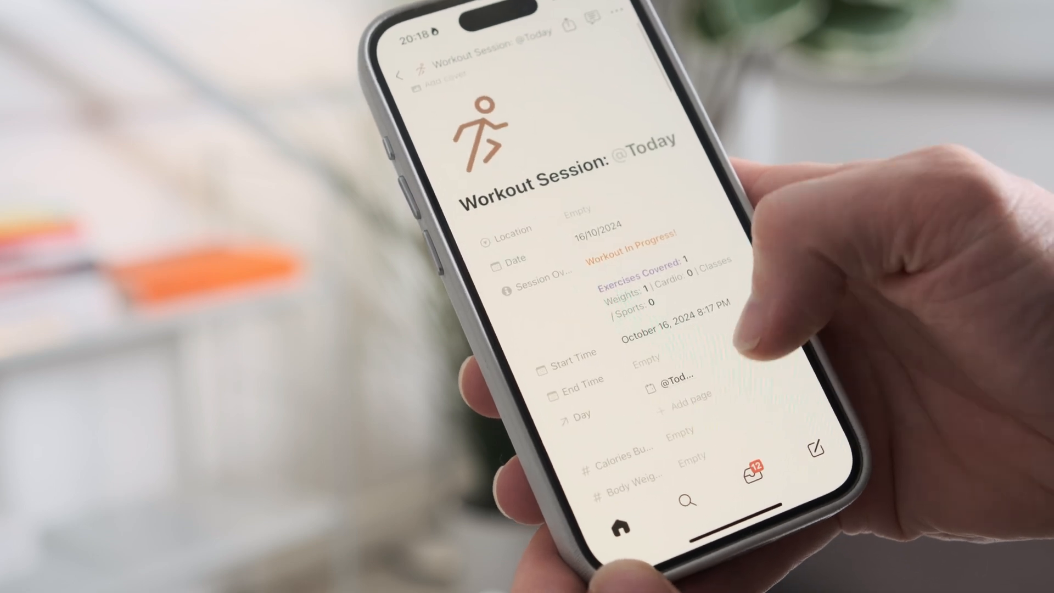
{"action": "scroll", "scroll_direction": "down", "scroll_amount": 3}
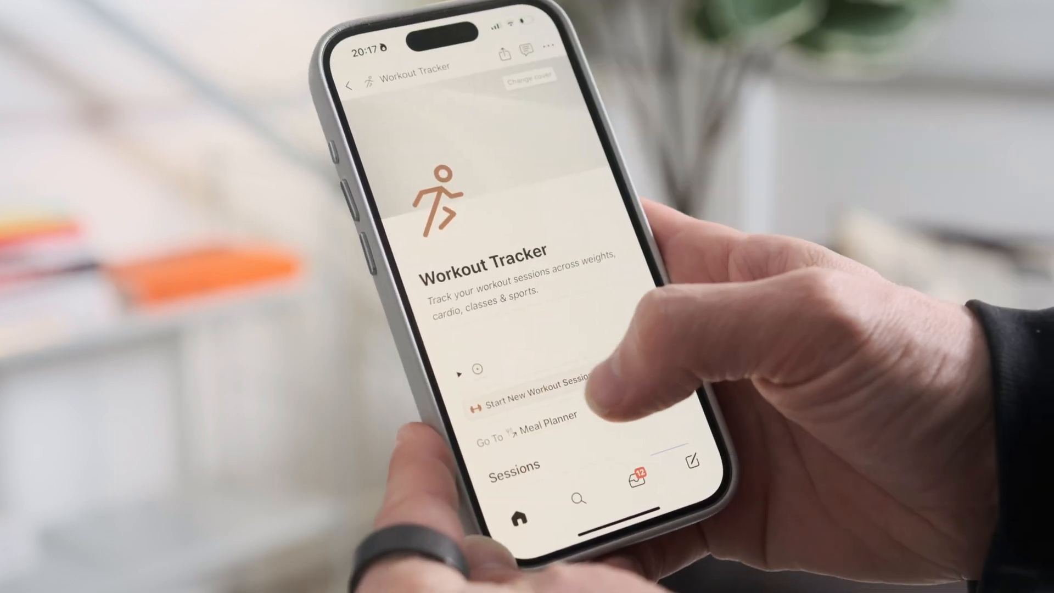
{"action": "left_click", "coordinate": [536, 393]}
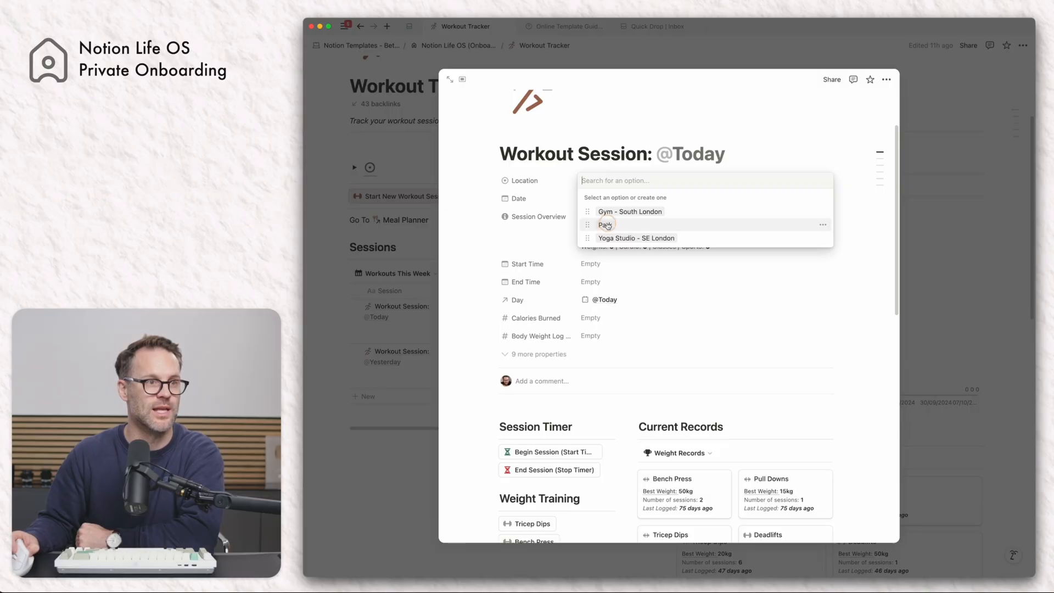
Step: Set the session location to Park and begin the session timer, starting October 8, 2024 1:15 PM
{"action": "left_click", "coordinate": [605, 224]}
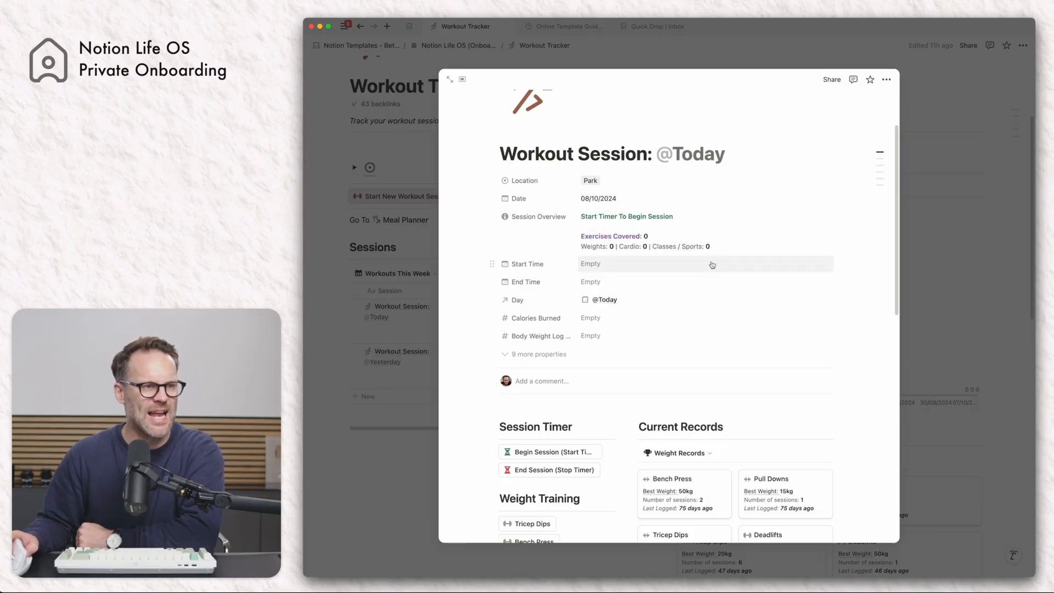
{"action": "scroll", "scroll_direction": "down", "scroll_amount": 3}
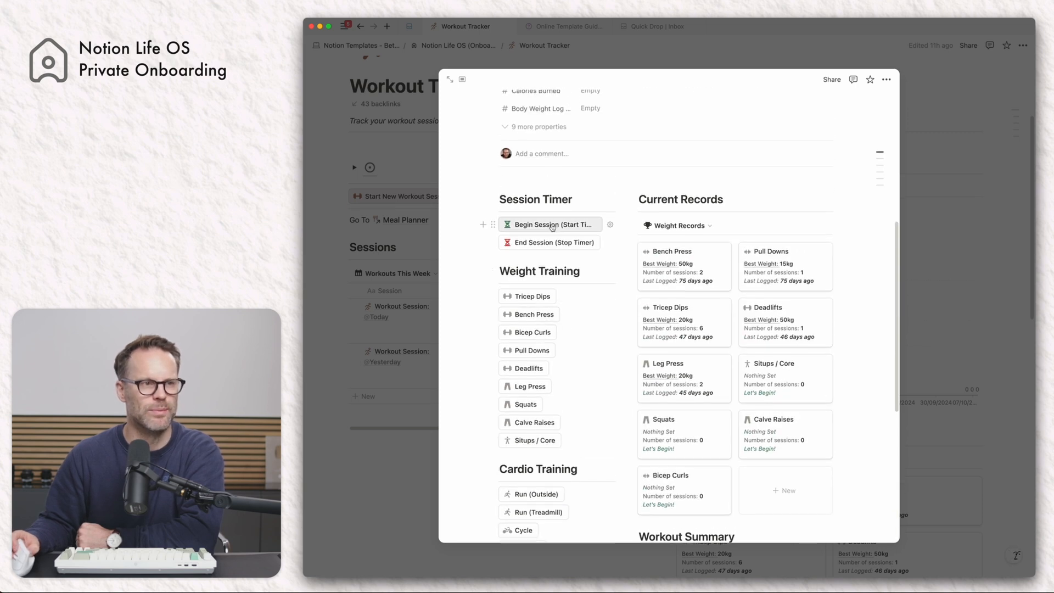
{"action": "left_click", "coordinate": [551, 224]}
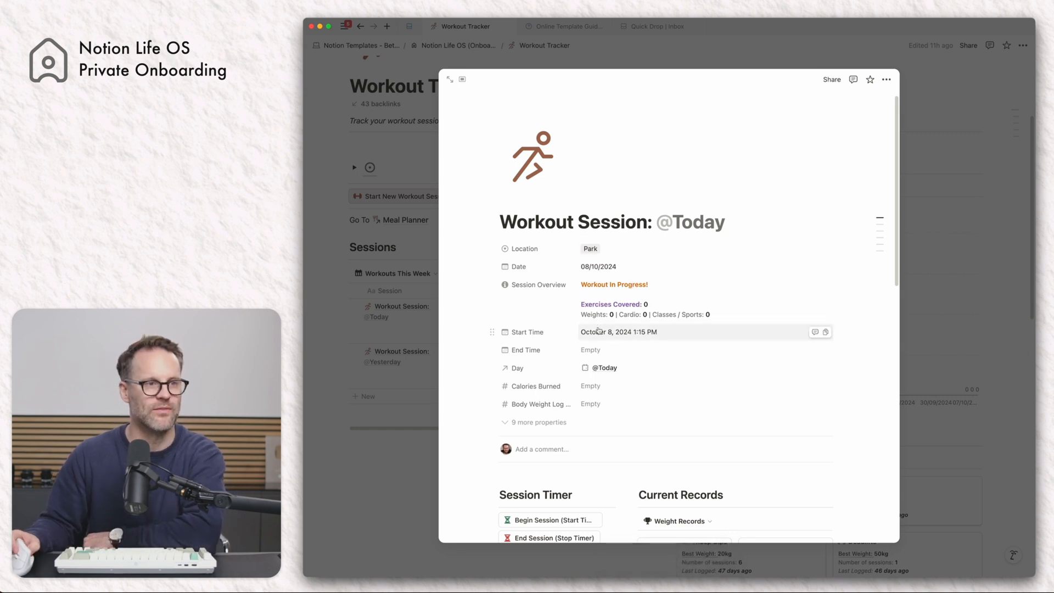
{"action": "scroll", "scroll_direction": "down", "scroll_amount": 3}
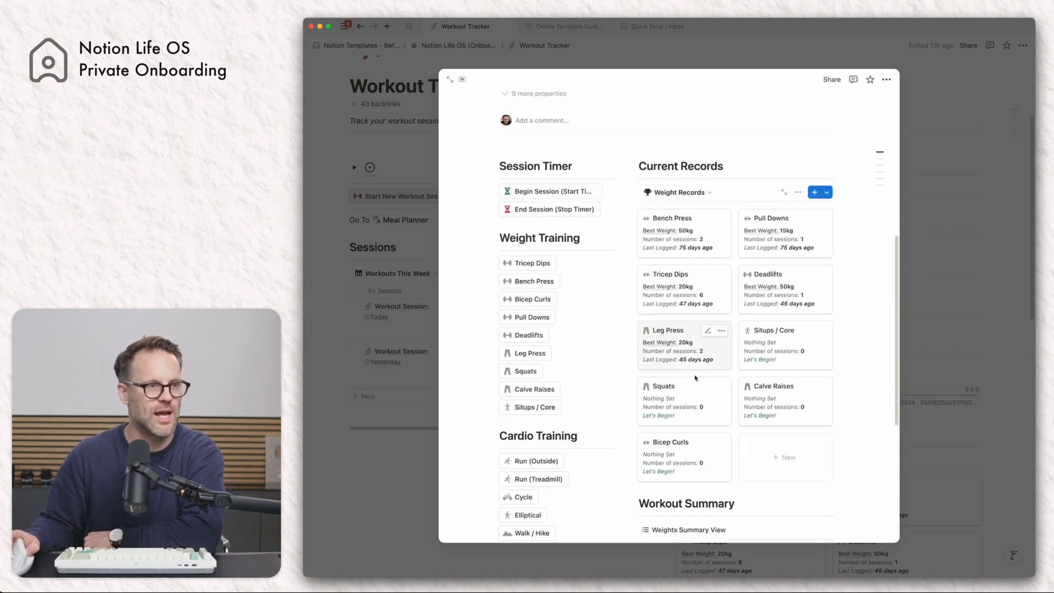
{"action": "scroll", "scroll_direction": "down", "scroll_amount": 3}
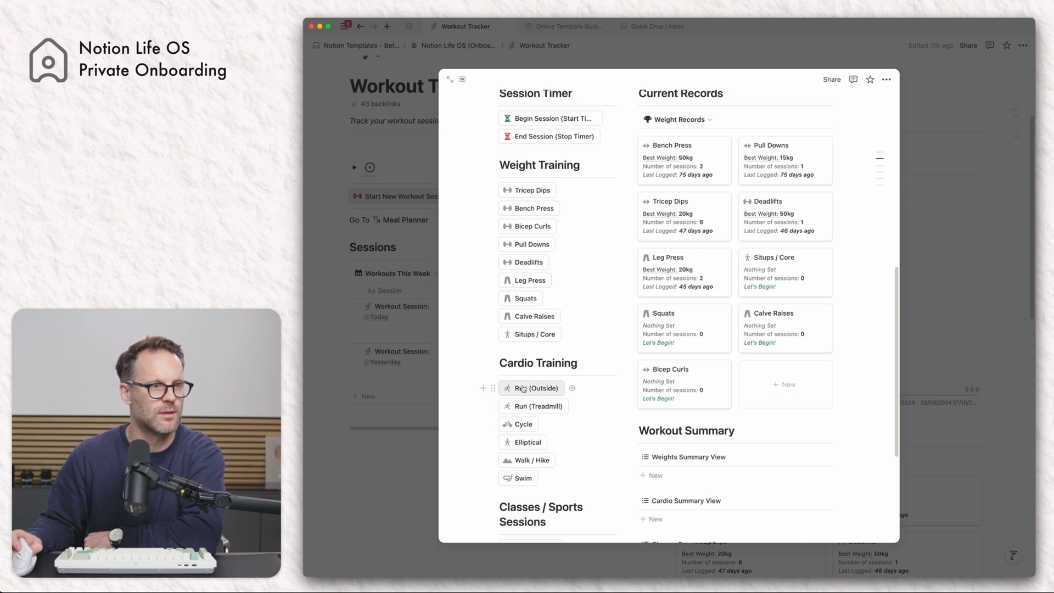
Step: Log a Run (Outside) of 5 km in 30 minutes and return to today's workout session
{"action": "left_click", "coordinate": [534, 387]}
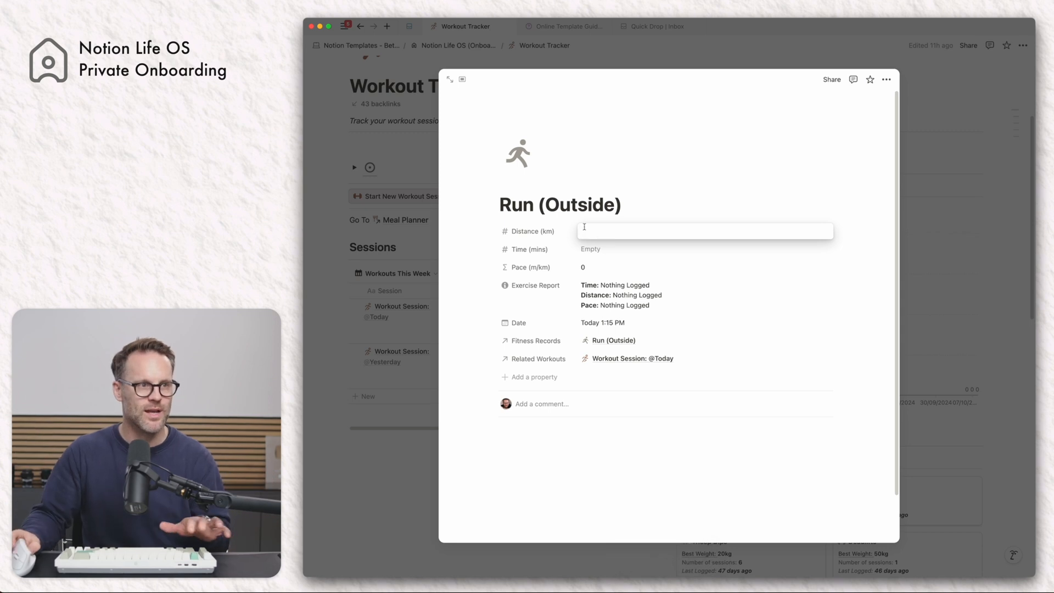
{"action": "type", "text": "5"}
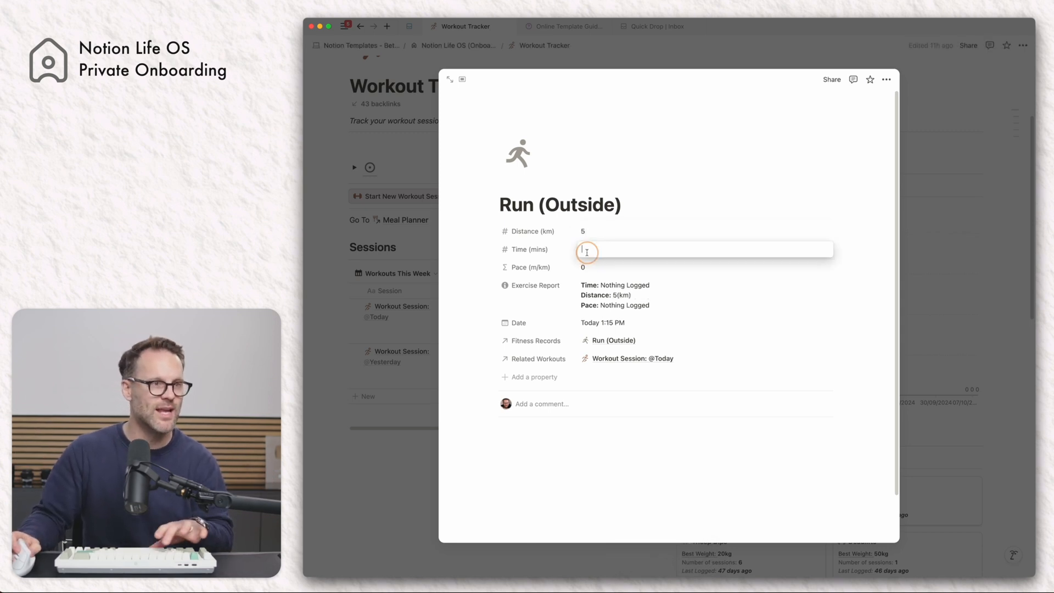
{"action": "type", "text": "30"}
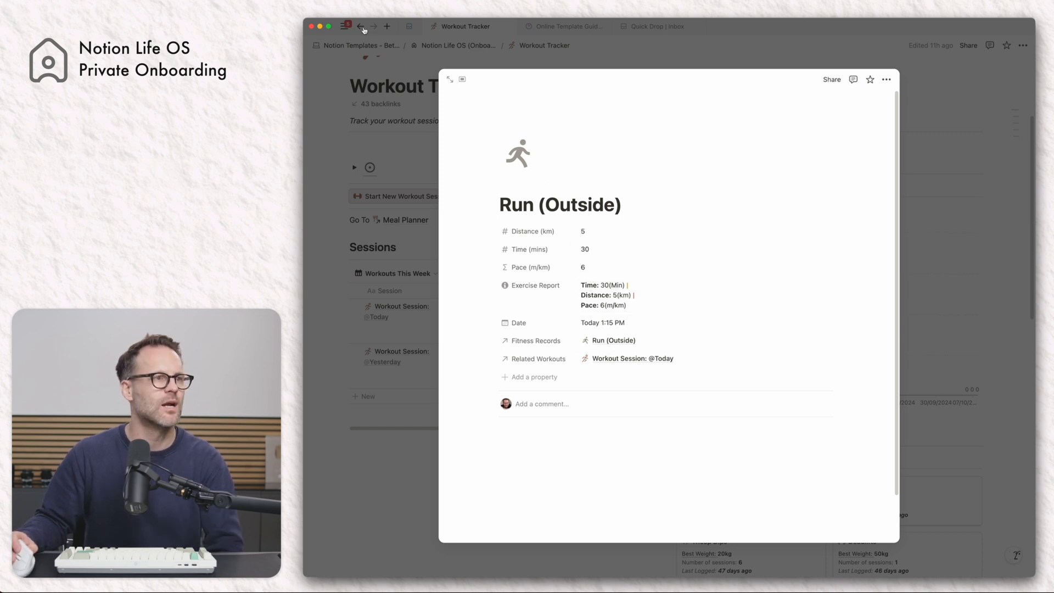
{"action": "left_click", "coordinate": [630, 357]}
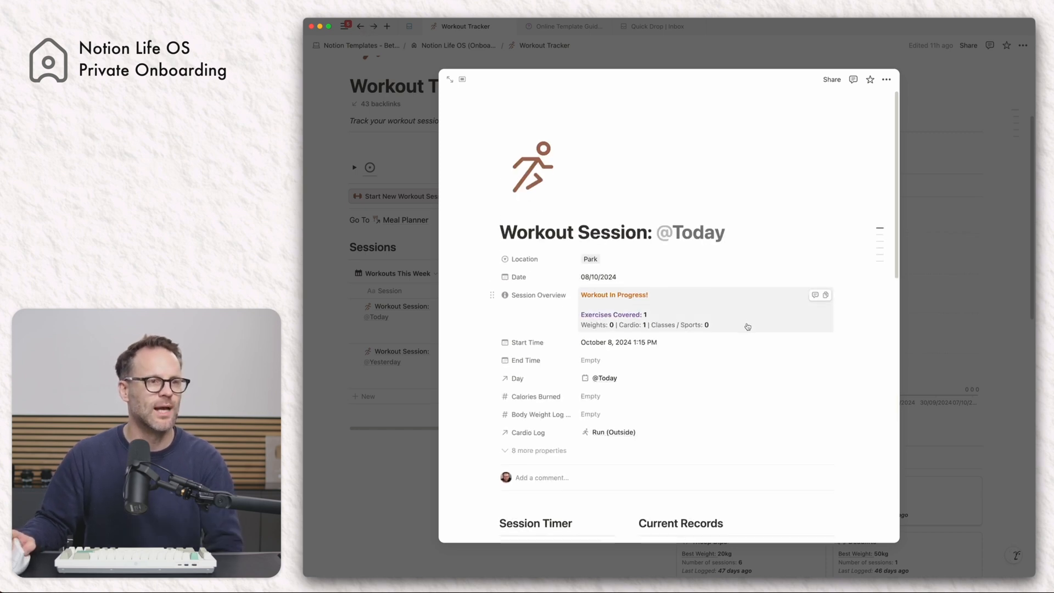
{"action": "scroll", "scroll_direction": "down", "scroll_amount": 3}
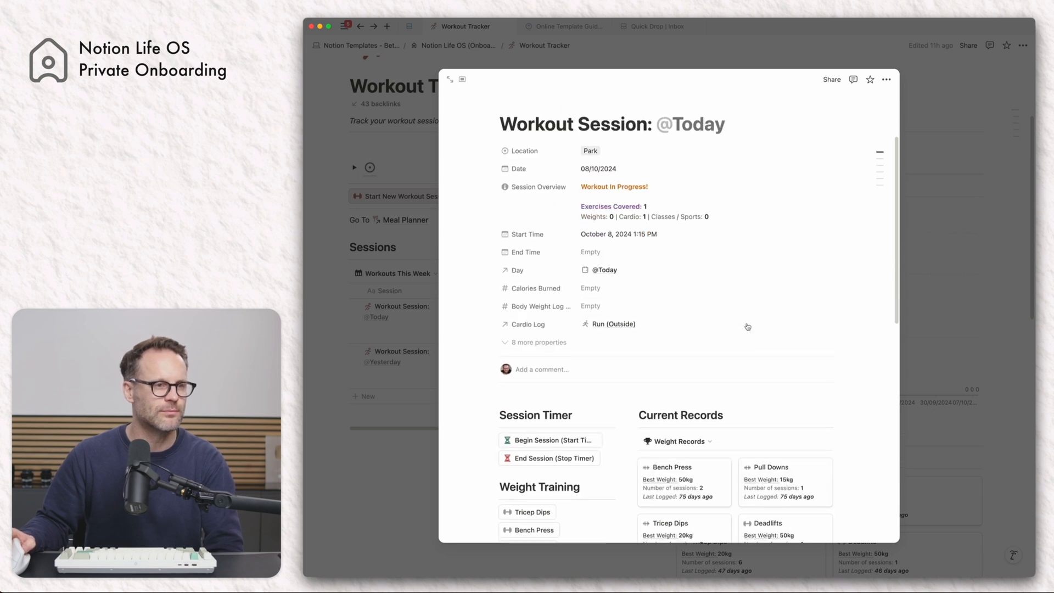
{"action": "scroll", "scroll_direction": "down", "scroll_amount": 3}
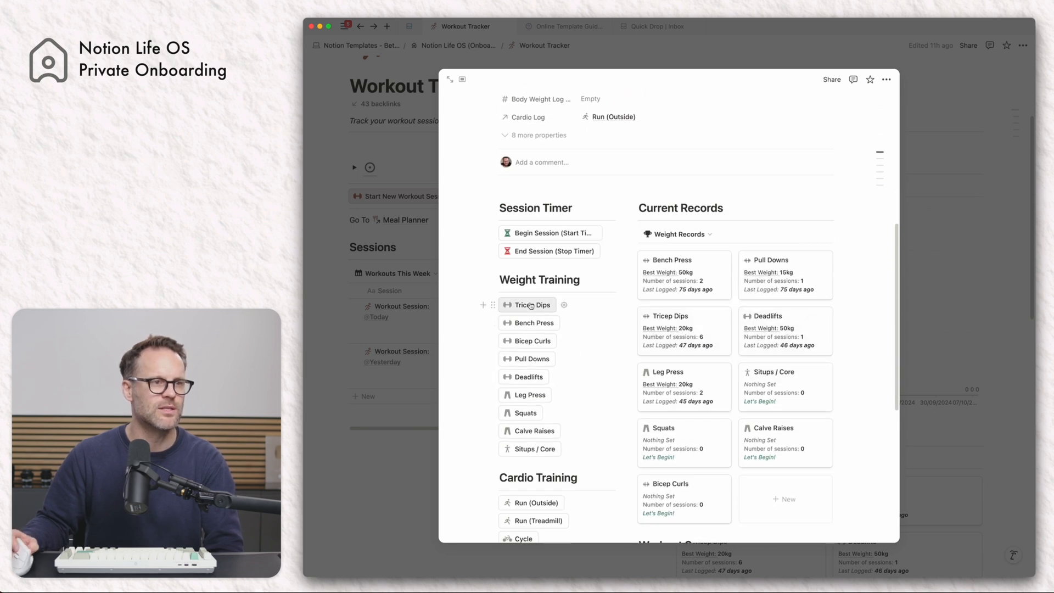
Step: Log Tricep Dips with 10 reps, 5 sets and a weight of 10 kg
{"action": "left_click", "coordinate": [531, 304]}
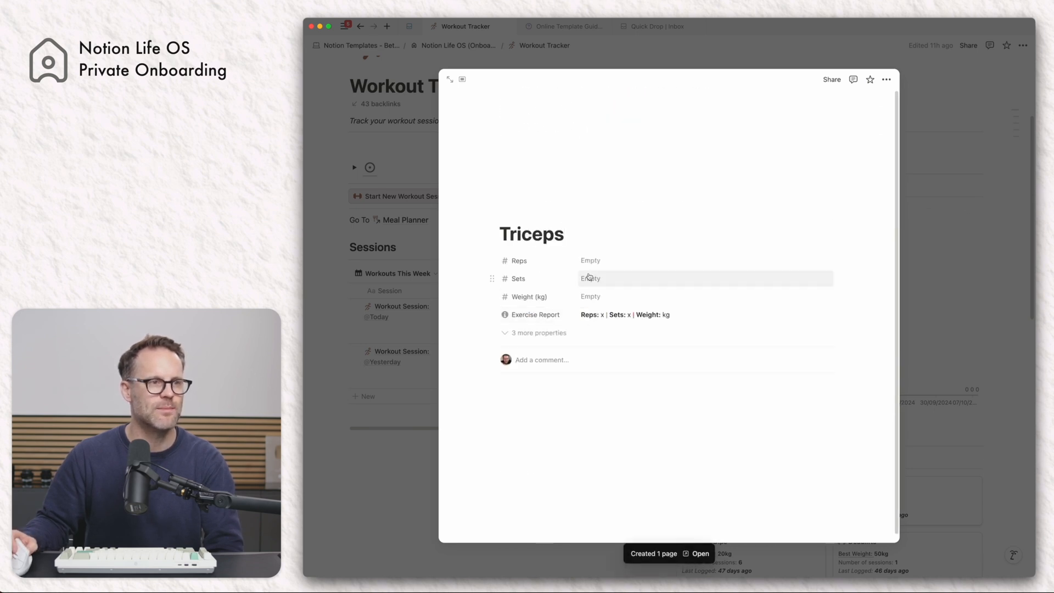
{"action": "type", "text": "10"}
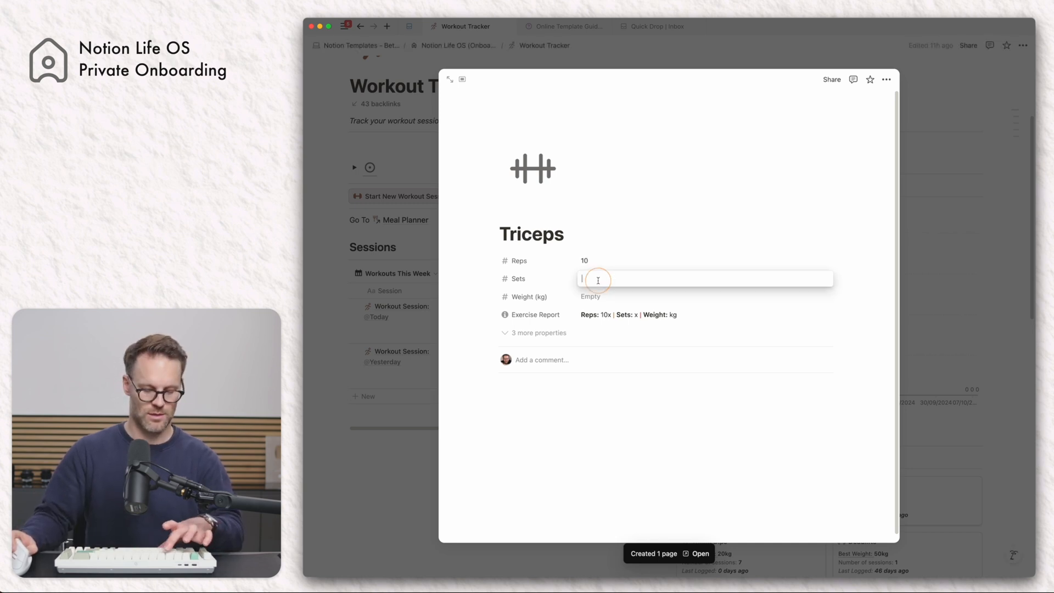
{"action": "type", "text": "5"}
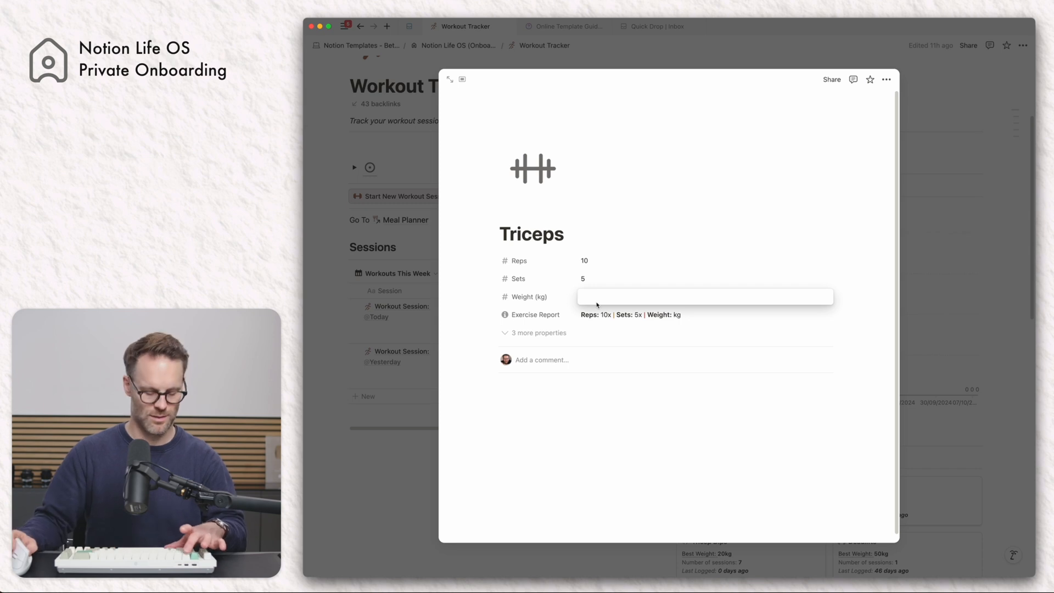
{"action": "type", "text": "10"}
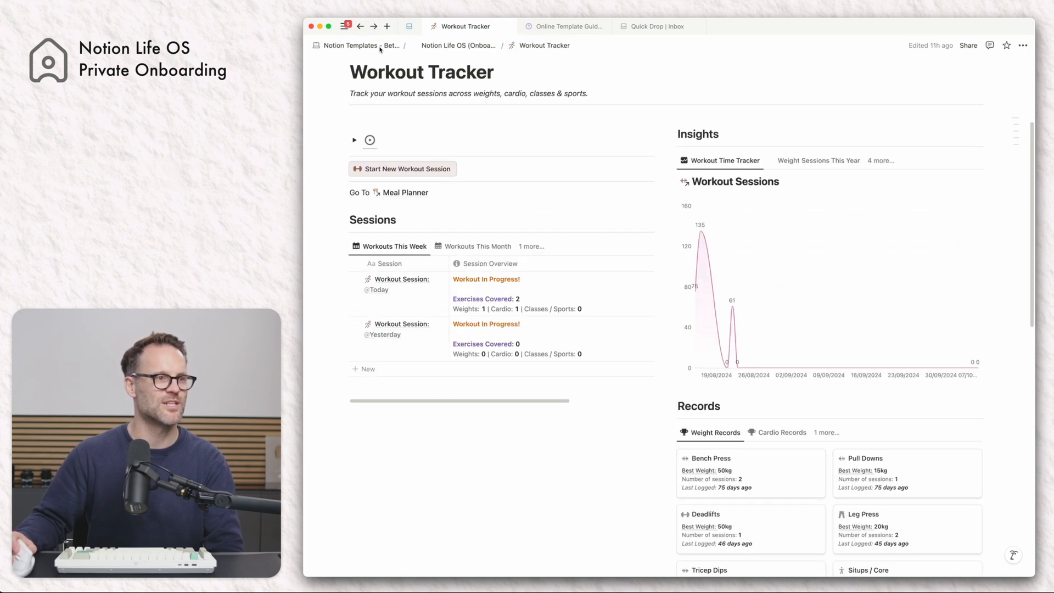
Step: End yesterday's workout session by stopping its timer
{"action": "left_click", "coordinate": [397, 329]}
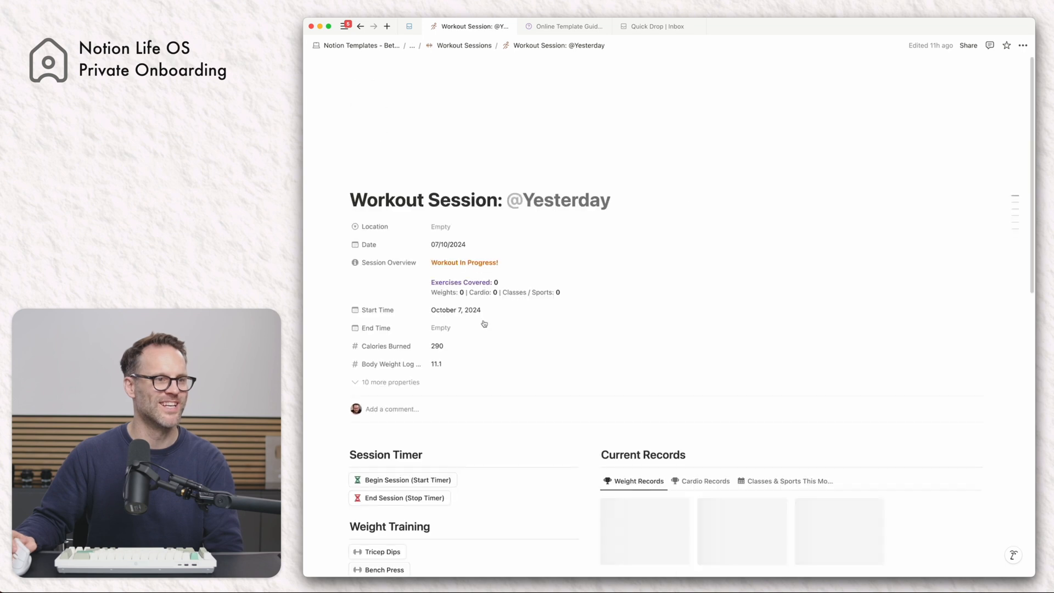
{"action": "scroll", "scroll_direction": "up", "scroll_amount": 3}
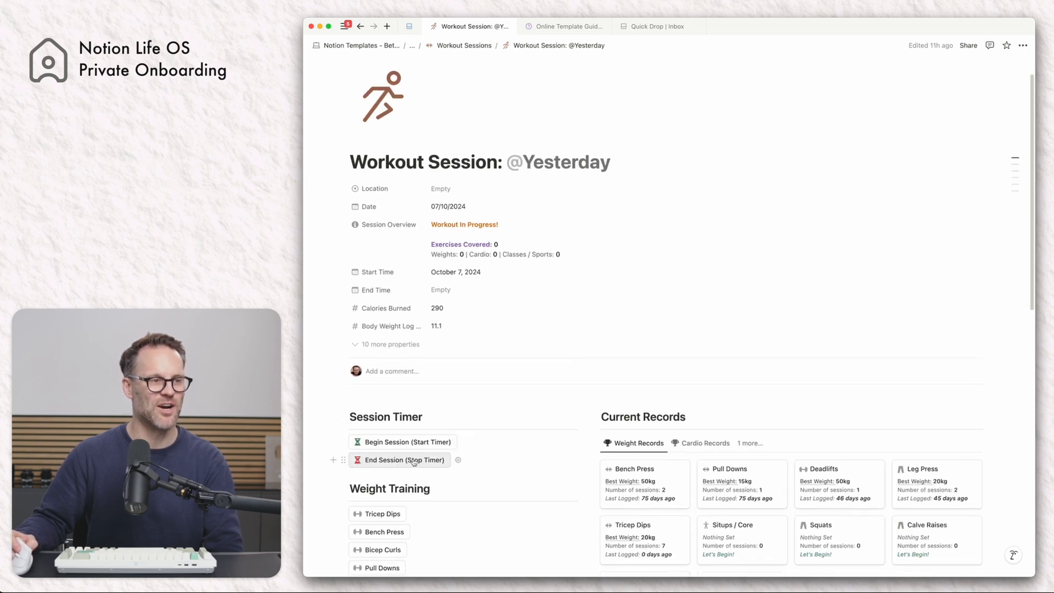
{"action": "left_click", "coordinate": [403, 460]}
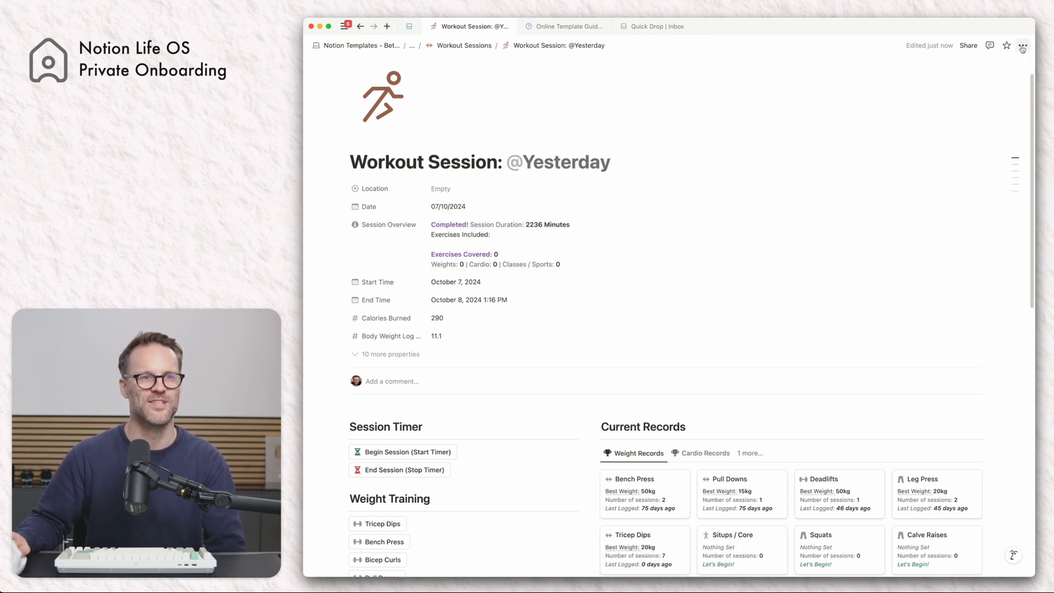
Step: Move yesterday's session to the trash and return to the workout page
{"action": "left_click", "coordinate": [1041, 45]}
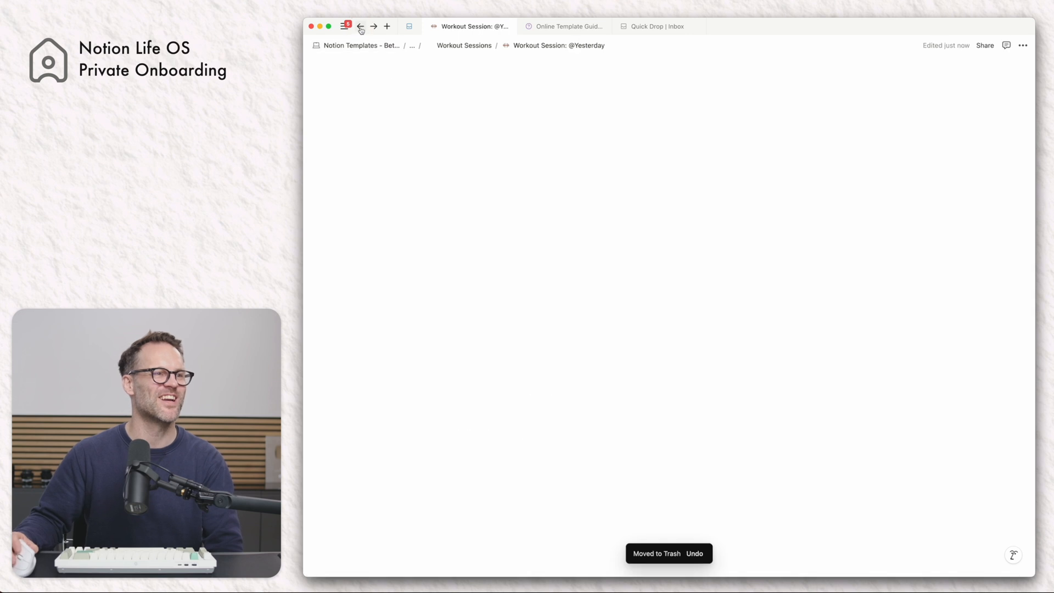
{"action": "left_click", "coordinate": [360, 27]}
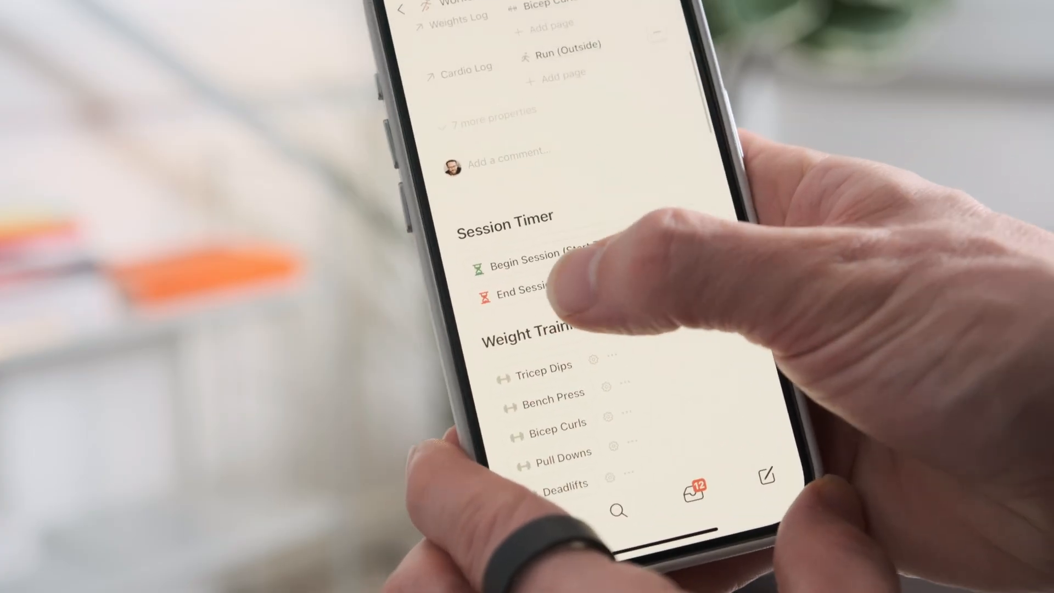
{"action": "left_click", "coordinate": [510, 295]}
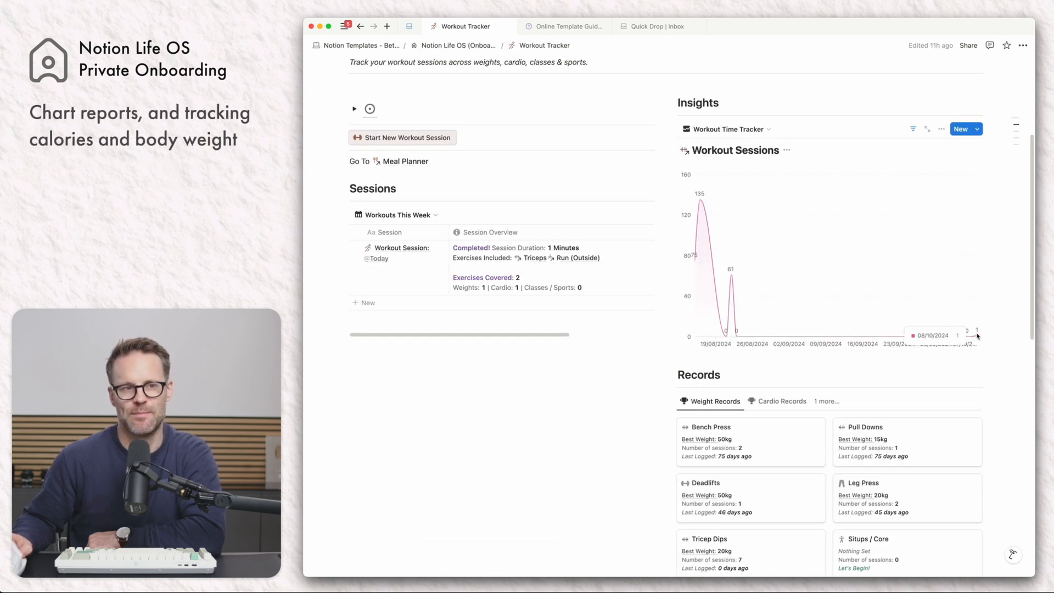
Step: Browse Insights through Weight Sessions This Year and Classes & Sport Sessions, then reopen today's session
{"action": "left_click", "coordinate": [726, 129]}
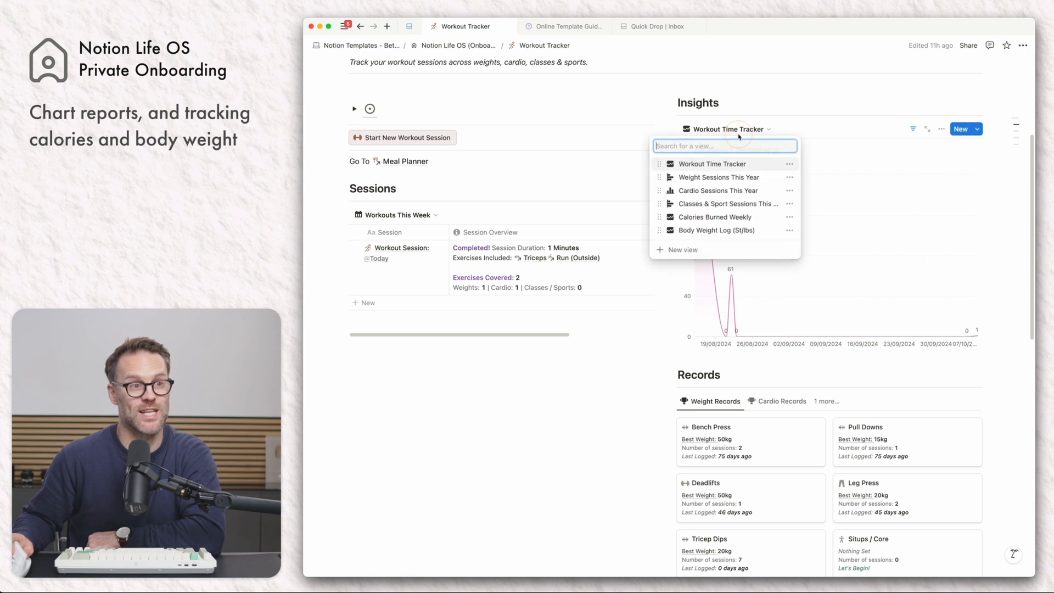
{"action": "left_click", "coordinate": [718, 177]}
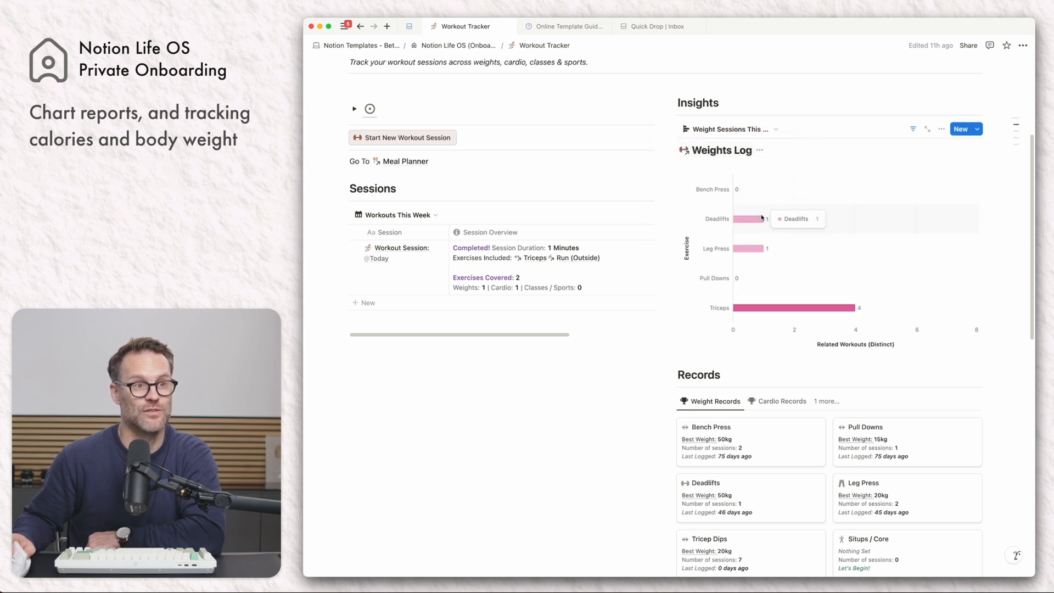
{"action": "left_click", "coordinate": [724, 128]}
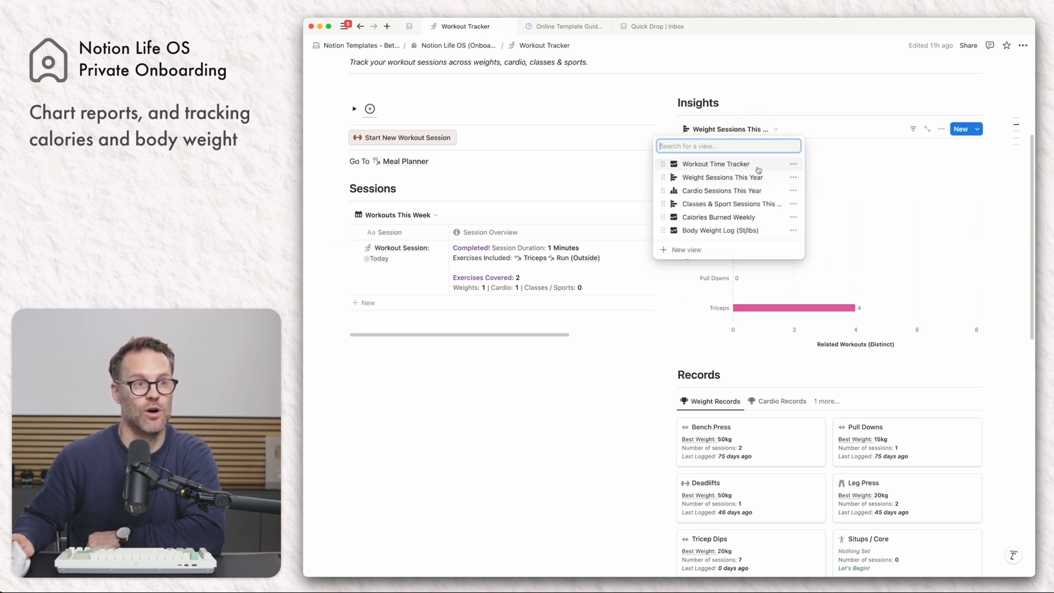
{"action": "left_click", "coordinate": [728, 204]}
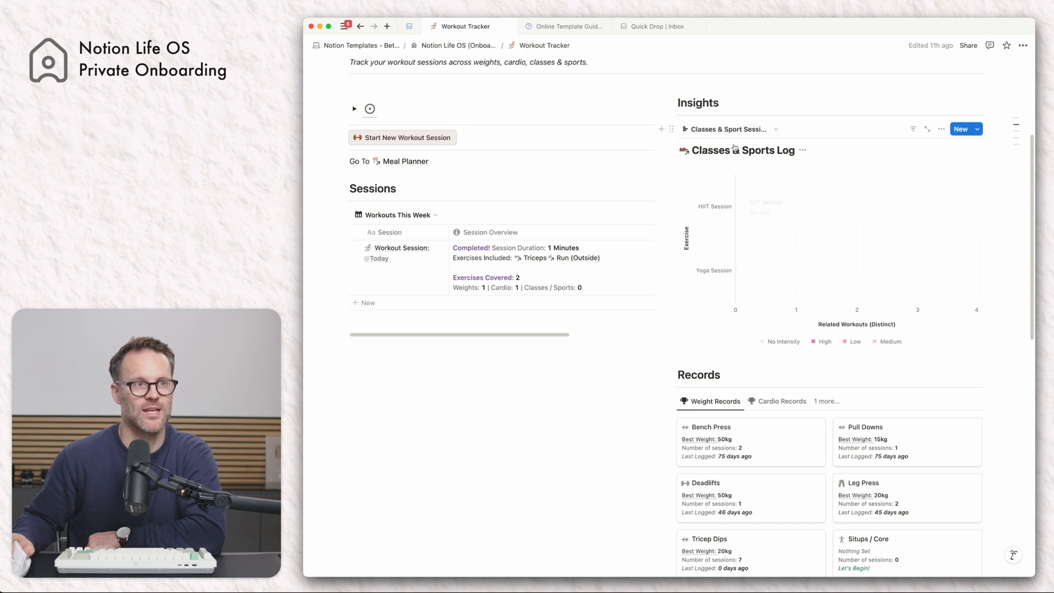
{"action": "left_click", "coordinate": [813, 129]}
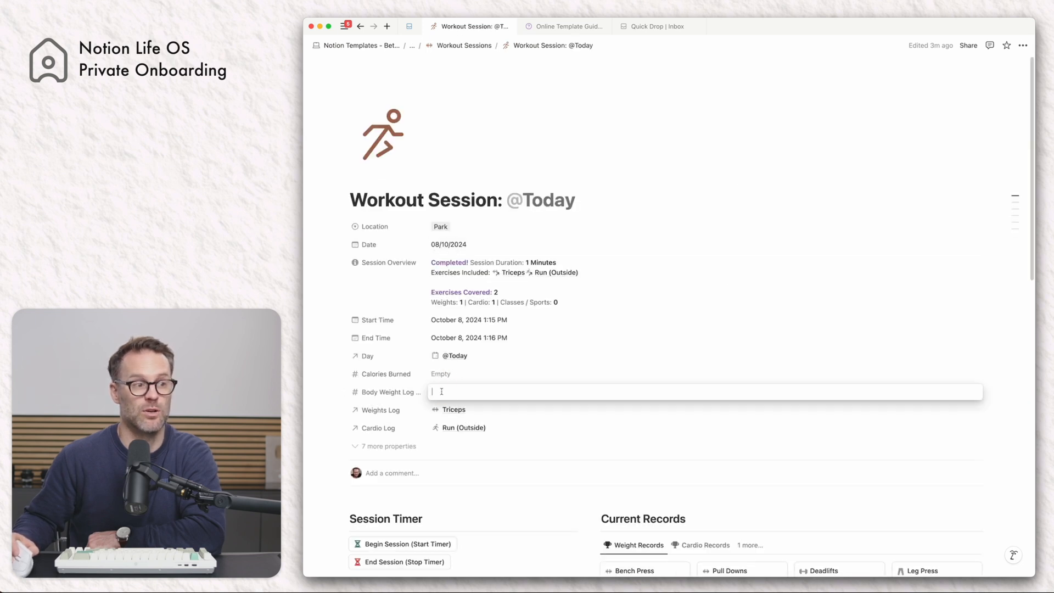
Step: Log a body weight of 11, view Calories Burned Weekly in Insights, and return to the Life OS home
{"action": "type", "text": "11"}
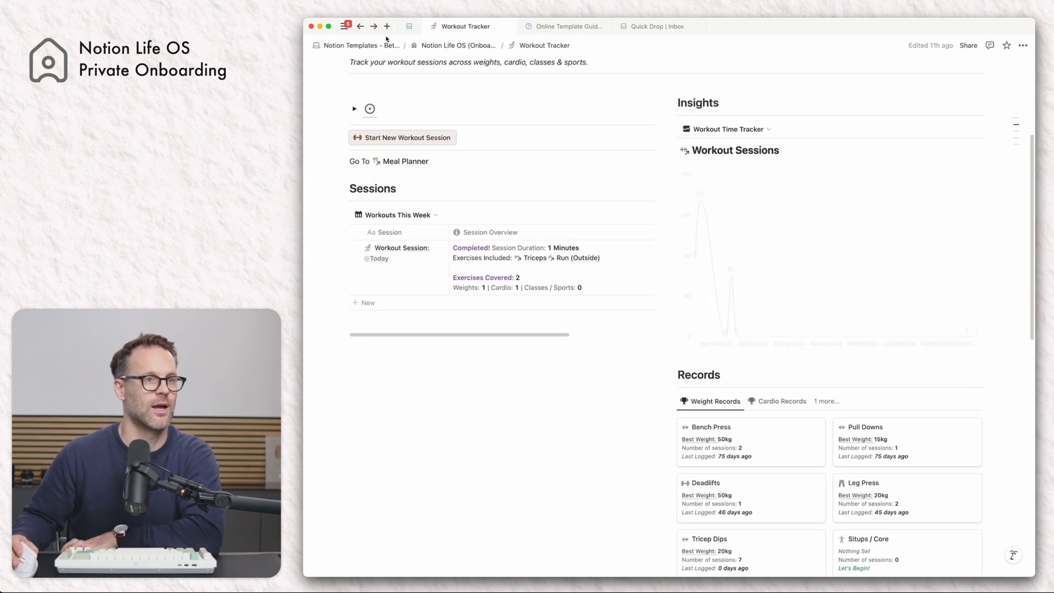
{"action": "left_click", "coordinate": [725, 129]}
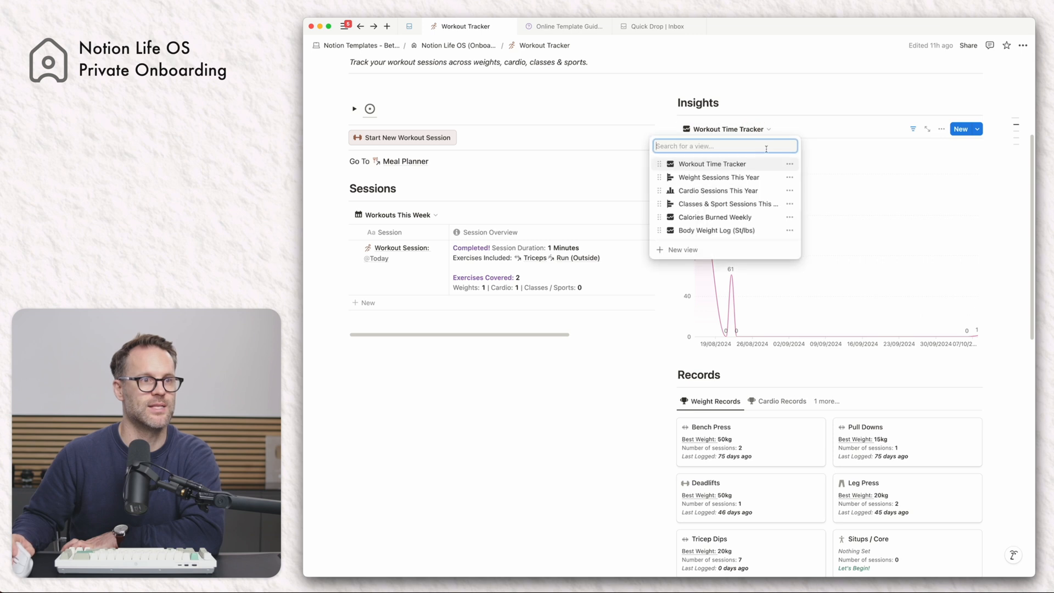
{"action": "left_click", "coordinate": [717, 230]}
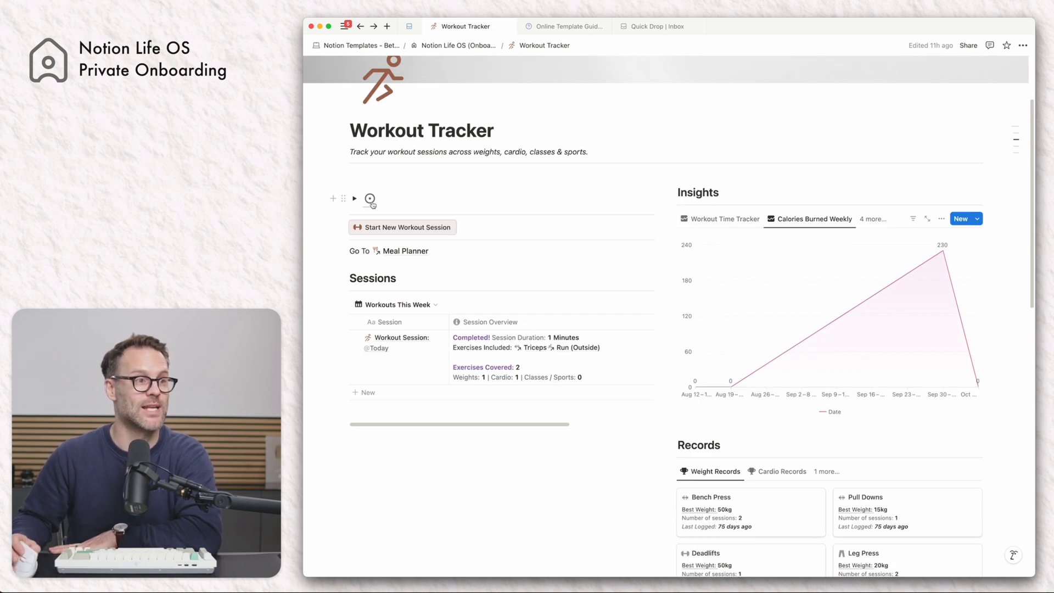
{"action": "left_click", "coordinate": [459, 45]}
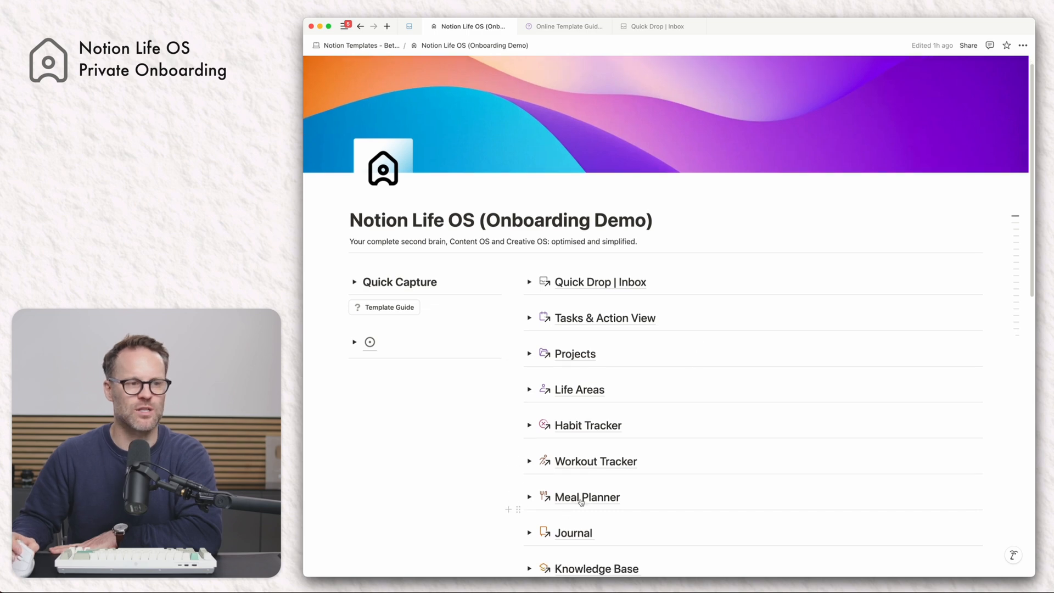
{"action": "left_click", "coordinate": [594, 461]}
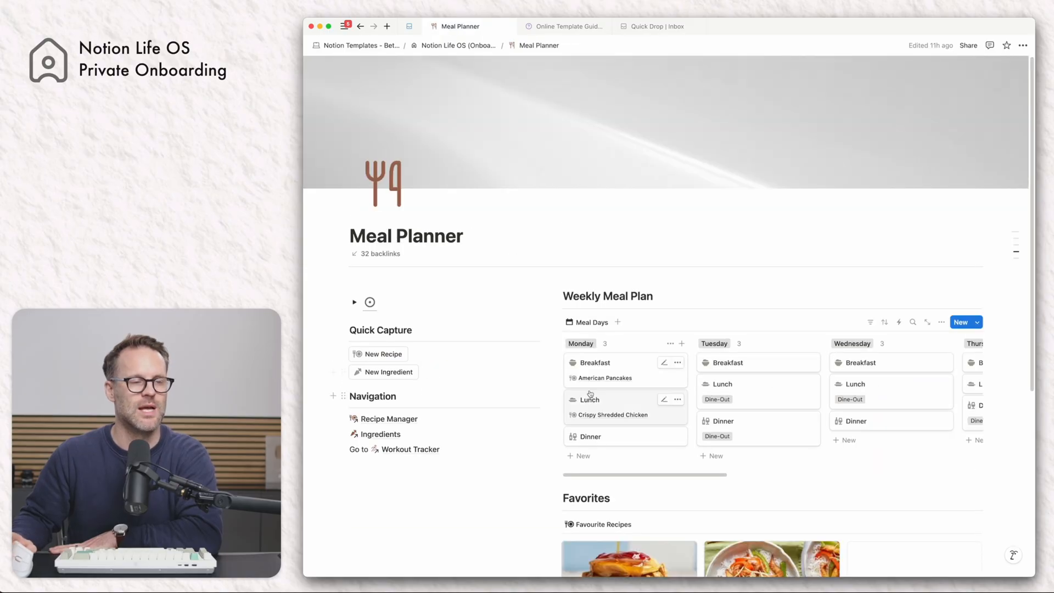
{"action": "scroll", "scroll_direction": "down", "scroll_amount": 3}
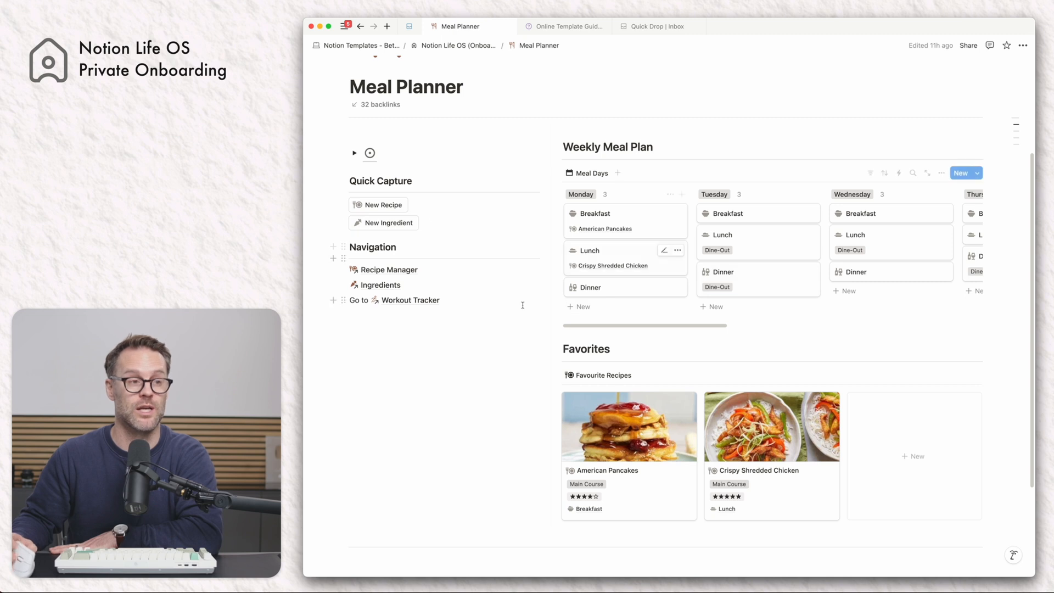
{"action": "left_click", "coordinate": [380, 284]}
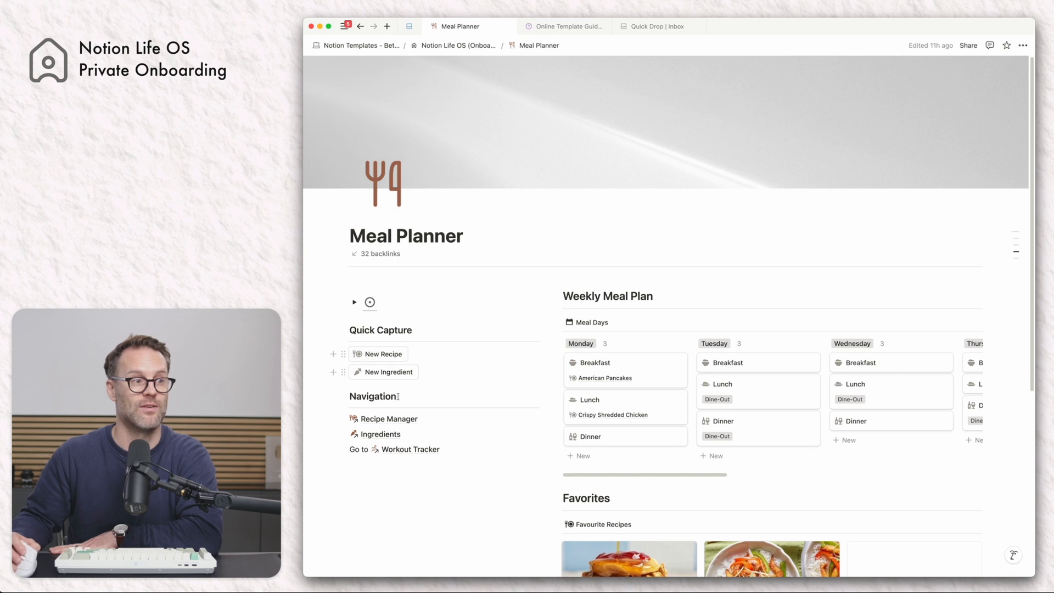
{"action": "left_click", "coordinate": [388, 418]}
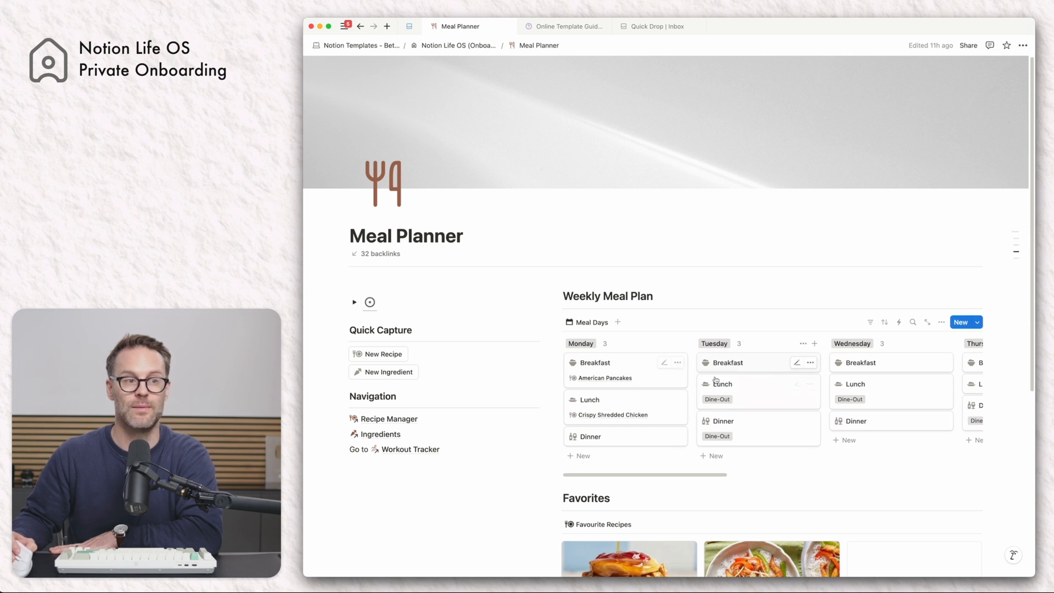
{"action": "scroll", "scroll_direction": "right", "scroll_amount": 3}
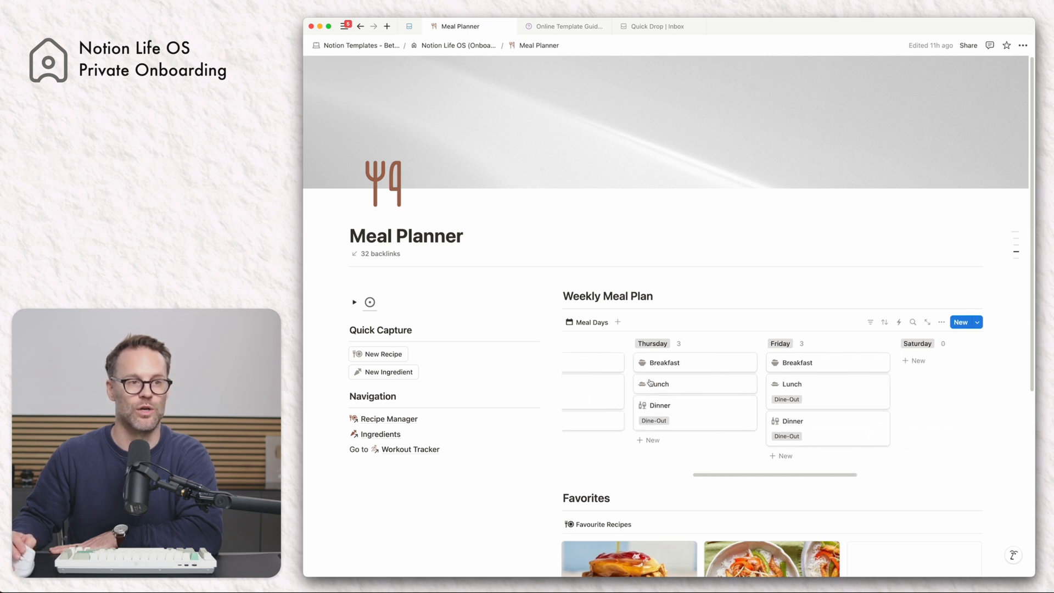
{"action": "scroll", "scroll_direction": "down", "scroll_amount": 3}
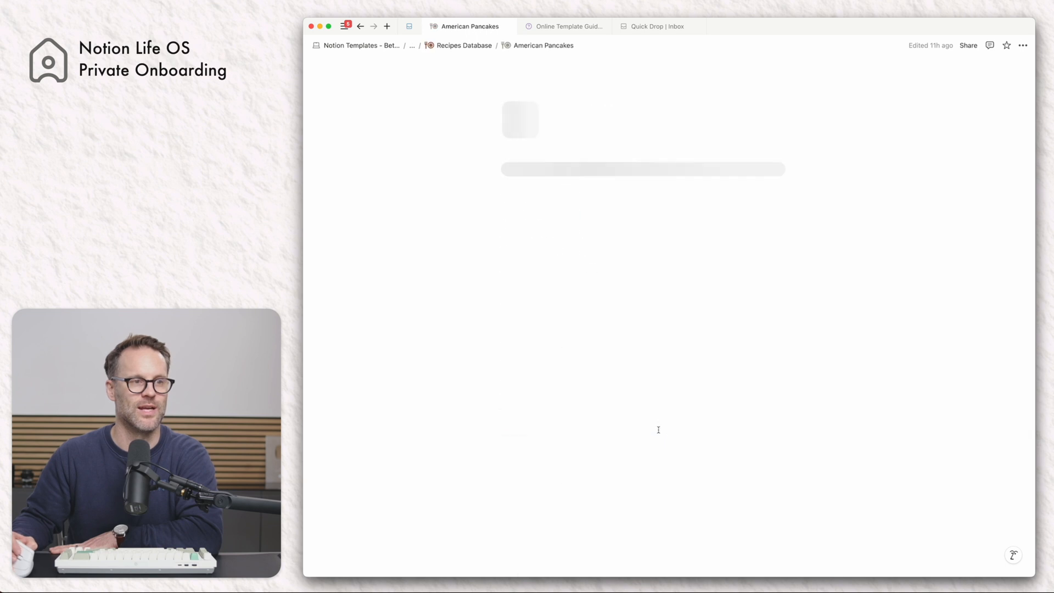
{"action": "left_click", "coordinate": [360, 27]}
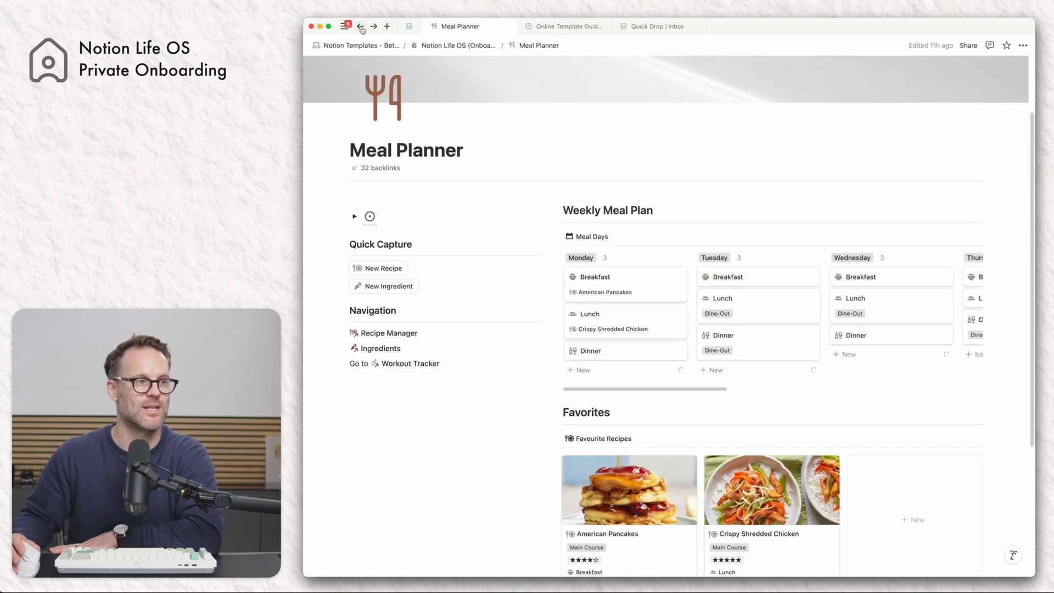
Step: Create a new recipe from the template and add a blank ingredient row
{"action": "left_click", "coordinate": [383, 268]}
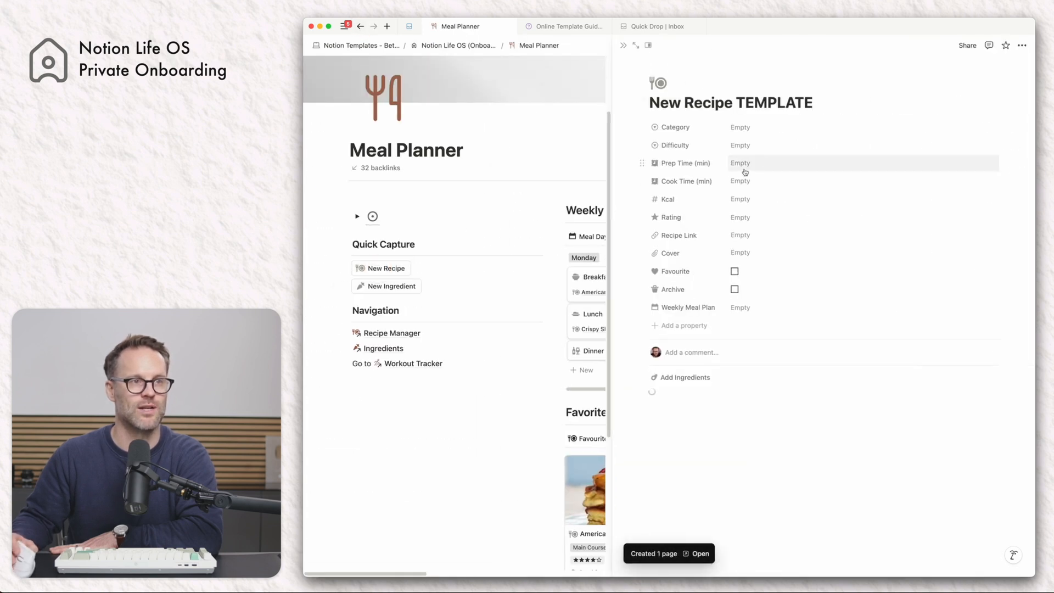
{"action": "left_click", "coordinate": [684, 377]}
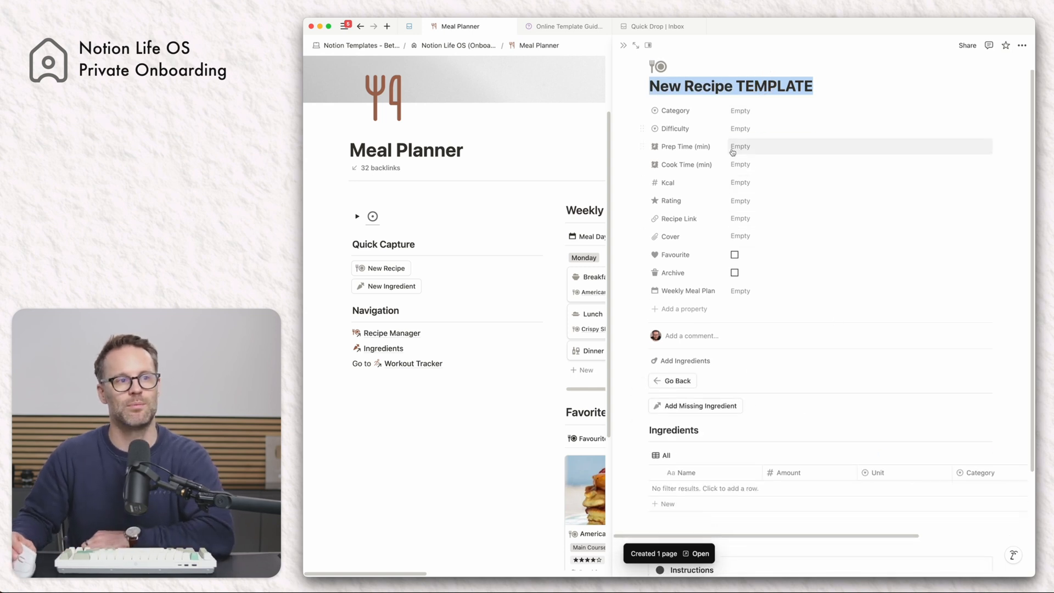
{"action": "scroll", "scroll_direction": "down", "scroll_amount": 3}
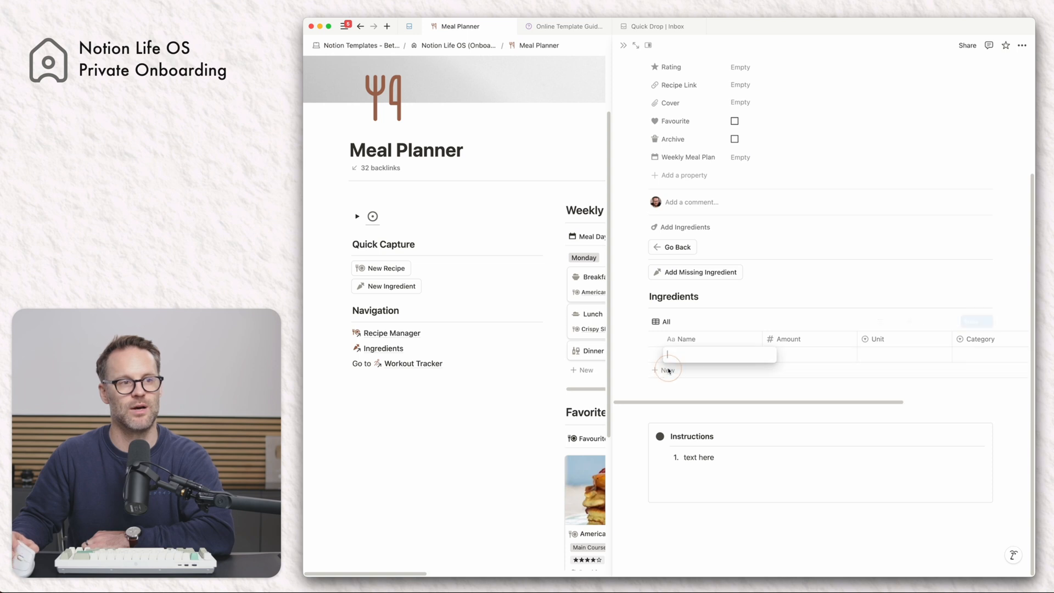
{"action": "left_click", "coordinate": [666, 370]}
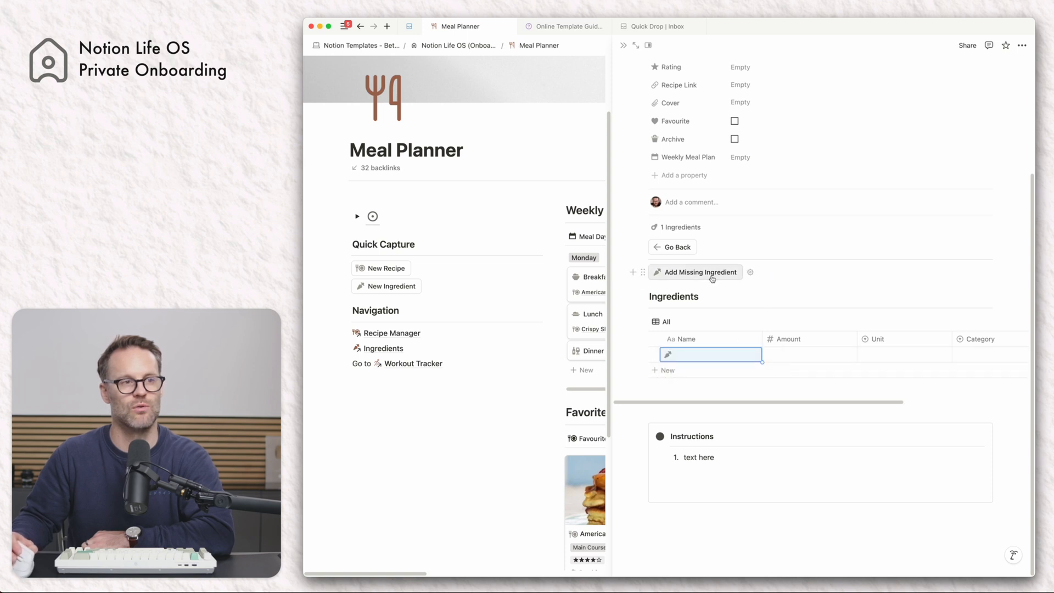
Step: Trash the stray missing-ingredient page, view the recipe in full, and return to Meal Planner
{"action": "left_click", "coordinate": [699, 272]}
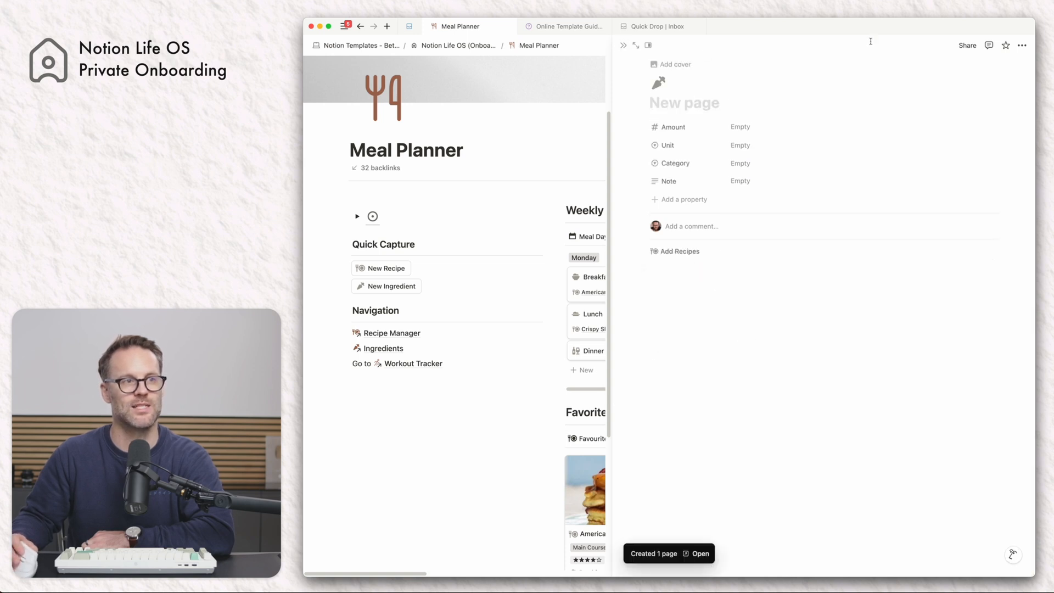
{"action": "left_click", "coordinate": [1022, 45]}
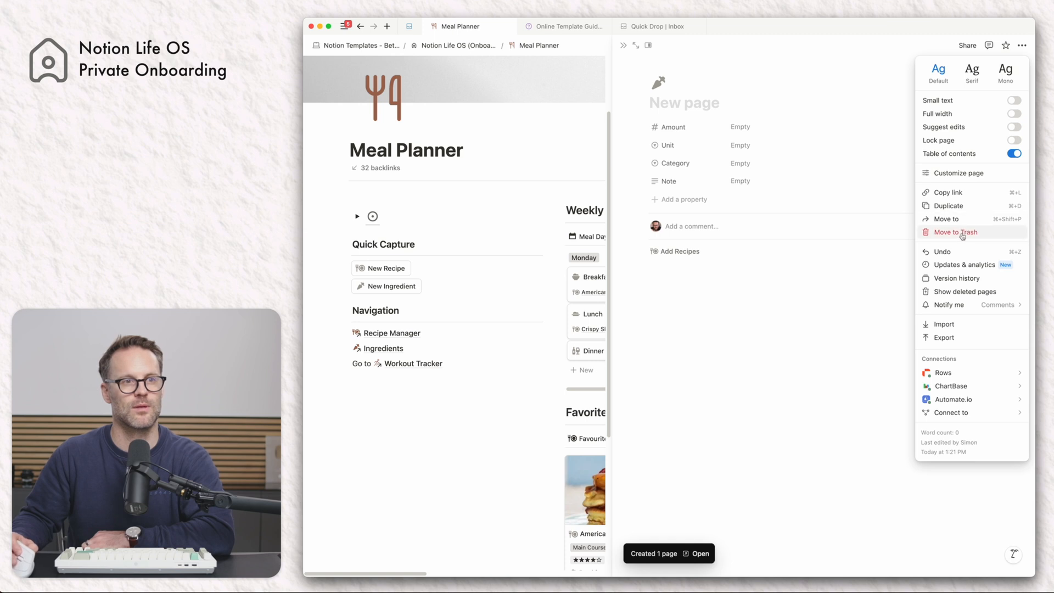
{"action": "left_click", "coordinate": [954, 231]}
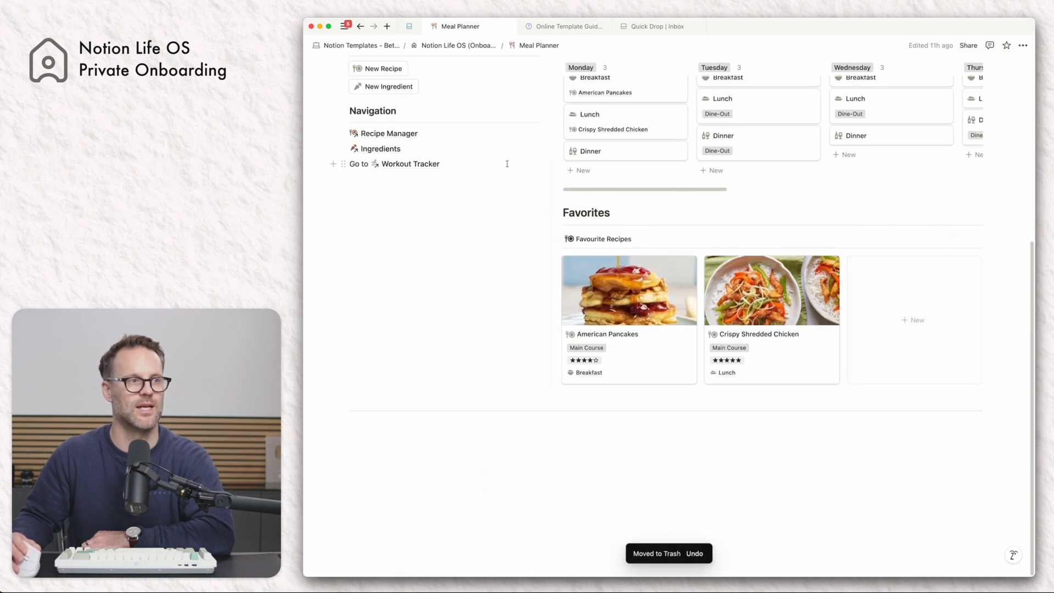
{"action": "left_click", "coordinate": [388, 133]}
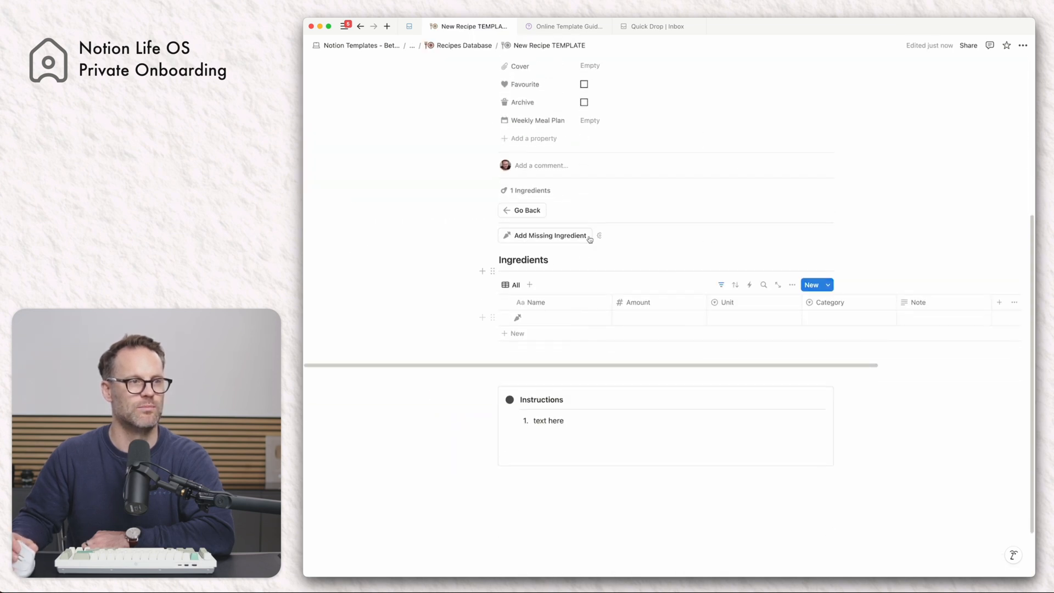
{"action": "left_click", "coordinate": [529, 190]}
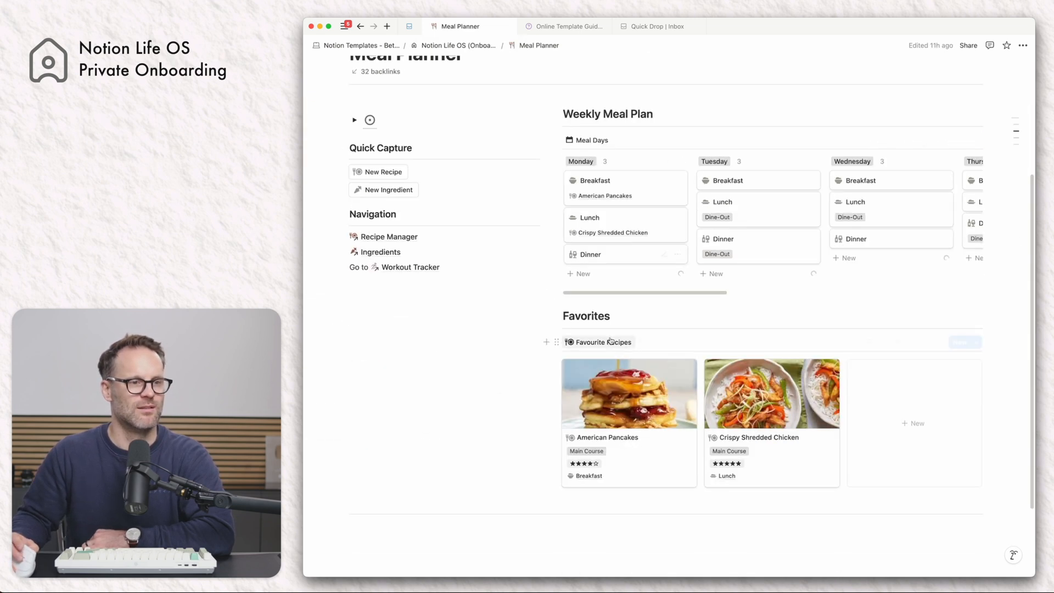
Step: View the American Pancakes recipe from Favourite Recipes
{"action": "left_click", "coordinate": [608, 437]}
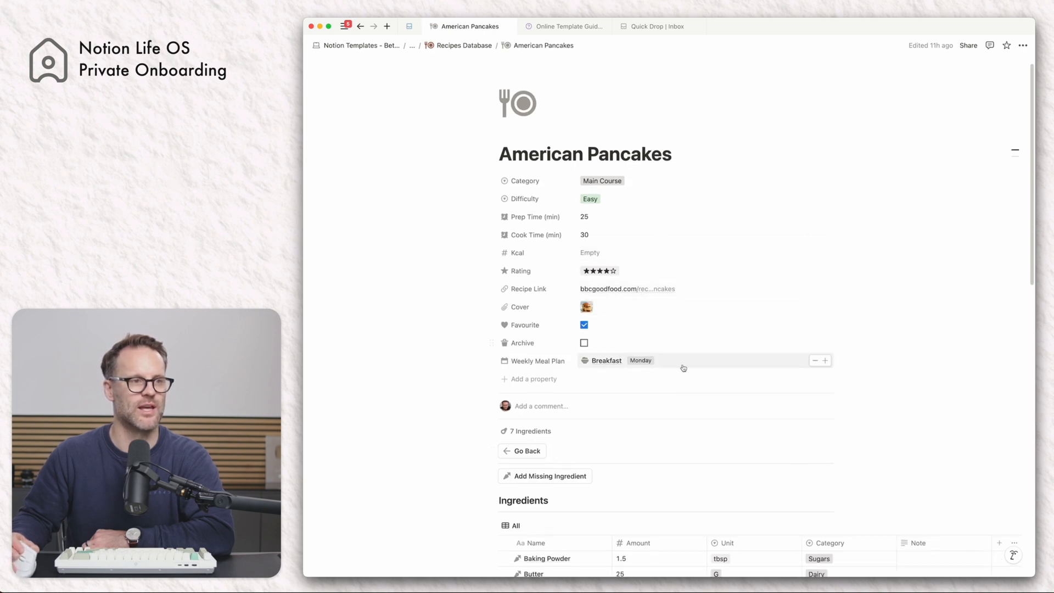
{"action": "scroll", "scroll_direction": "down", "scroll_amount": 3}
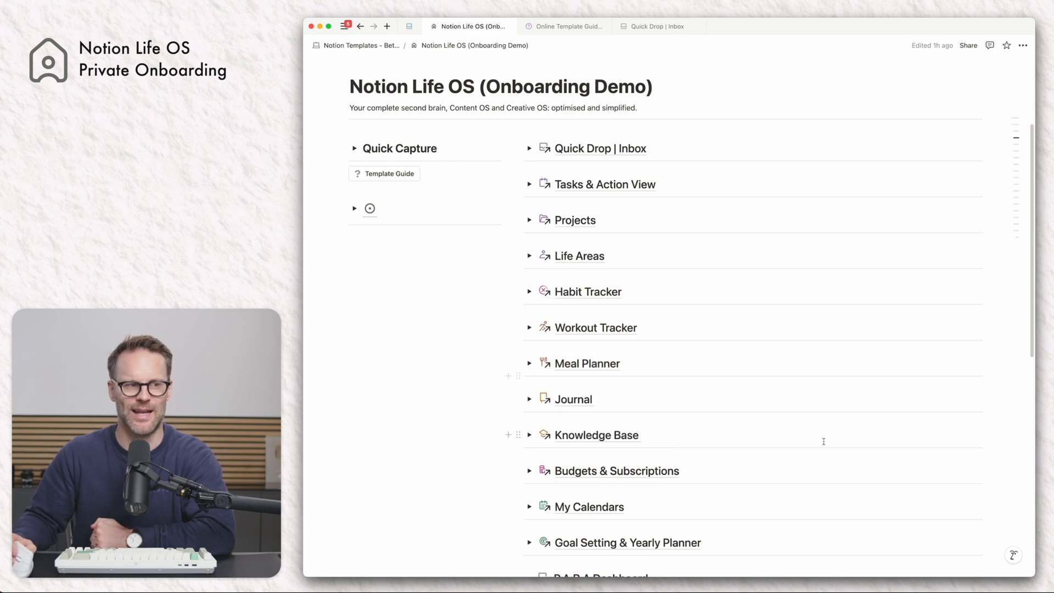
Step: Reach the Journal page from the dashboard, showing Today's Log and the 1-entry Insights ring
{"action": "left_click", "coordinate": [573, 399]}
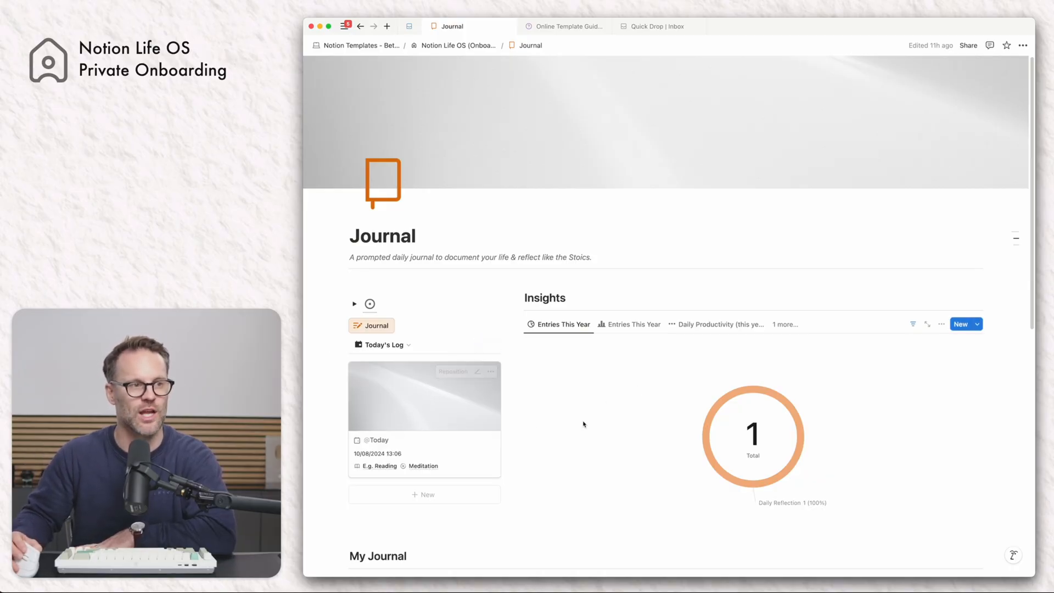
{"action": "scroll", "scroll_direction": "down", "scroll_amount": 3}
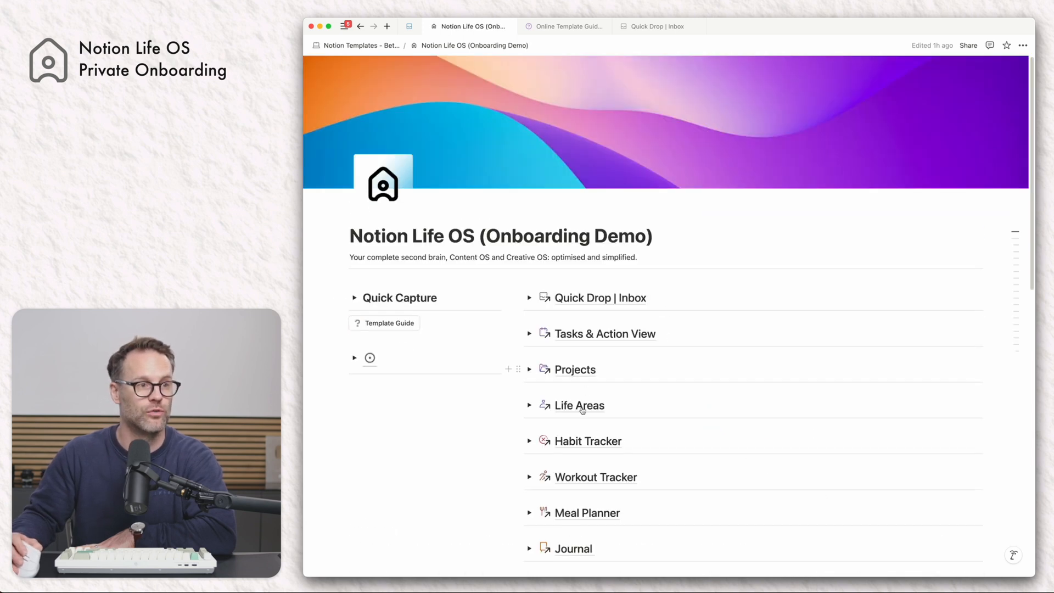
{"action": "left_click", "coordinate": [588, 441]}
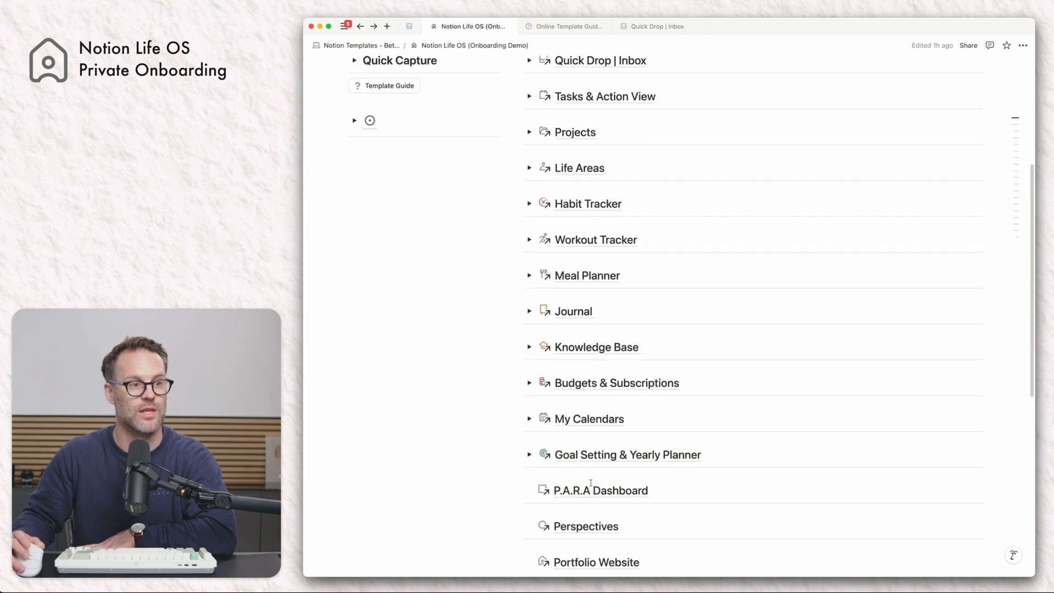
{"action": "left_click", "coordinate": [573, 311]}
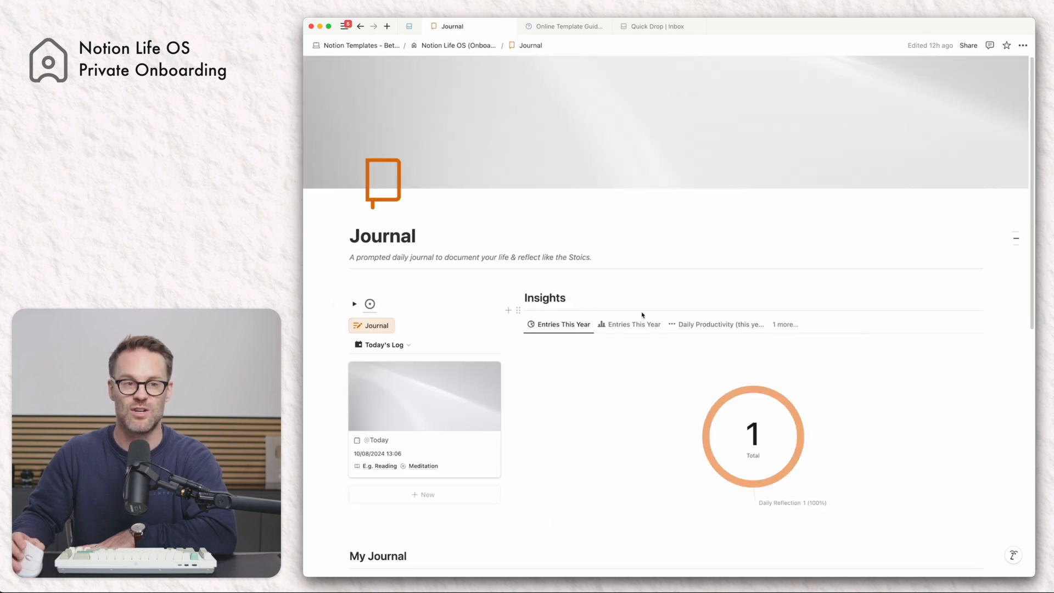
{"action": "scroll", "scroll_direction": "down", "scroll_amount": 3}
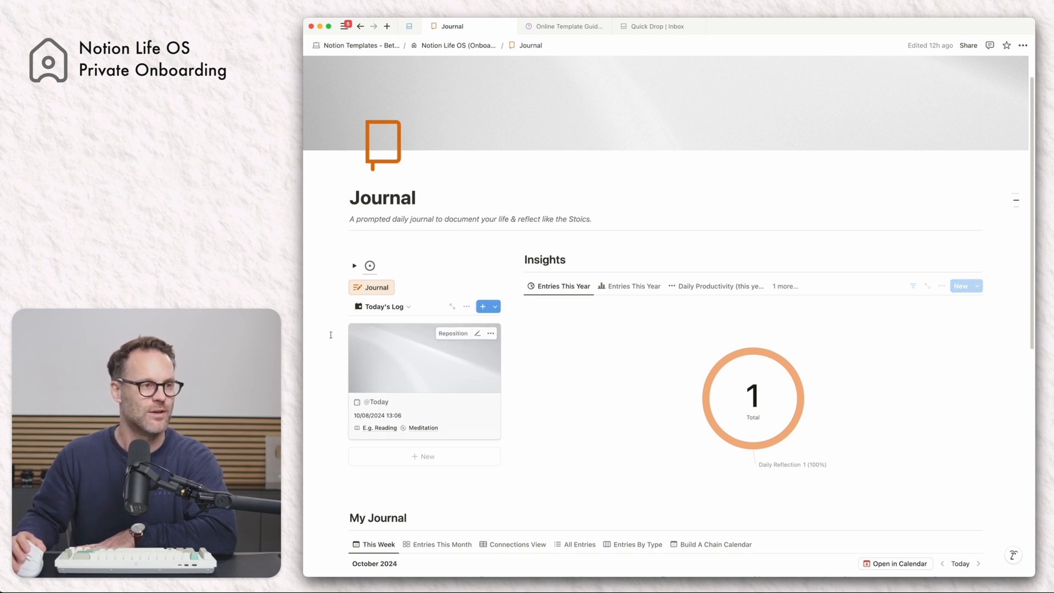
Step: Create a new Today's Log entry from the Understand Your Stress template
{"action": "left_click", "coordinate": [483, 306]}
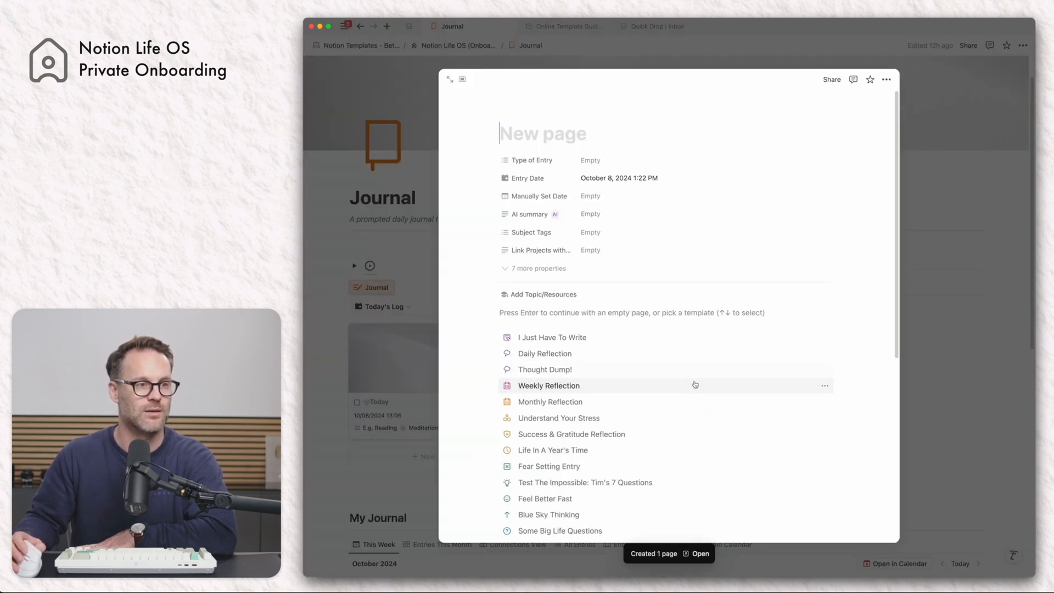
{"action": "scroll", "scroll_direction": "down", "scroll_amount": 3}
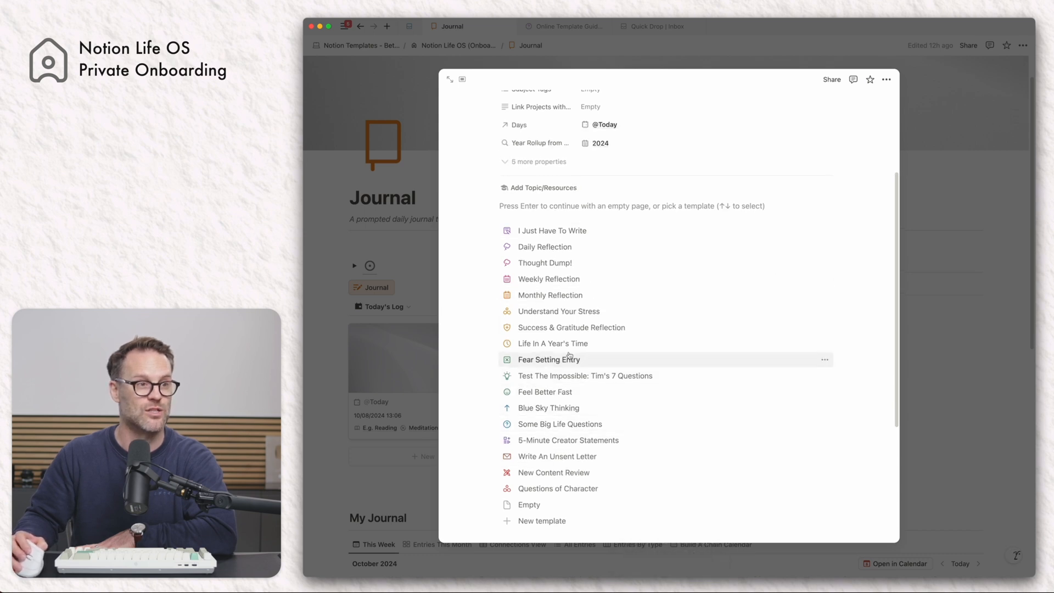
{"action": "left_click", "coordinate": [558, 310]}
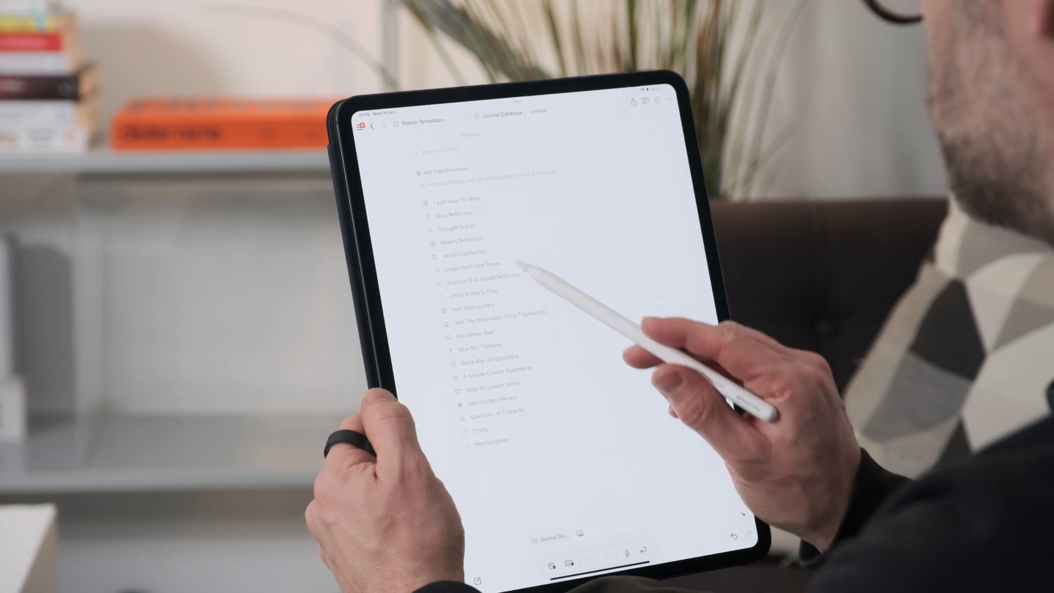
{"action": "left_click", "coordinate": [469, 263]}
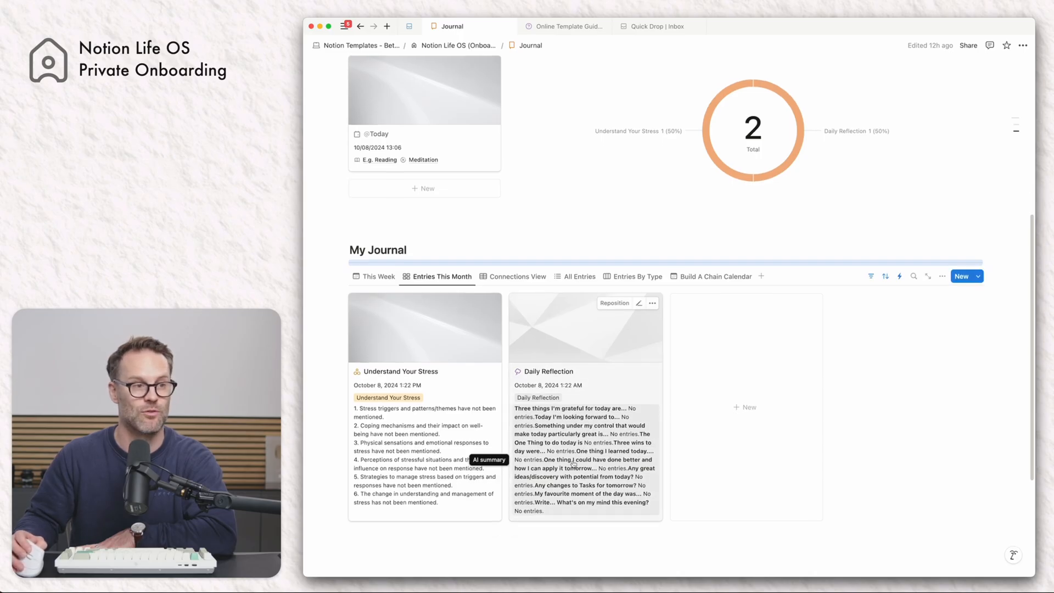
Step: Scroll to My Journal Entries This Month showing the Understand Your Stress card beside Daily Reflection
{"action": "scroll", "scroll_direction": "down", "scroll_amount": 3}
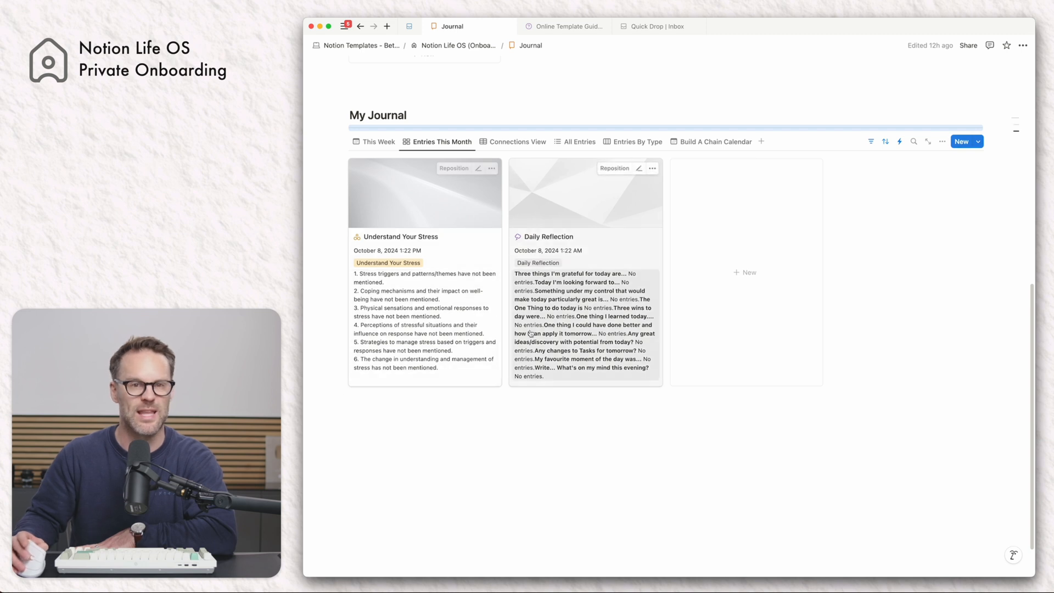